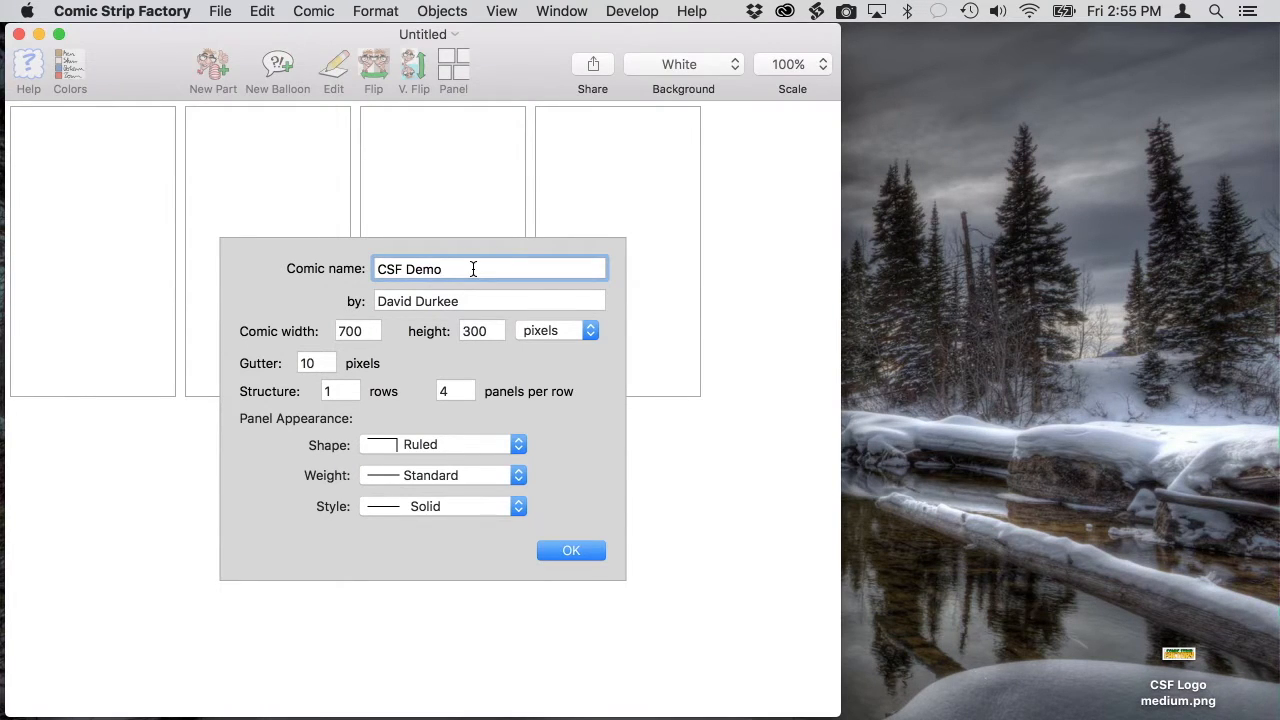
# Create the 'CSF Demo' comic at 700×300 with two hand-drawn panels per row.
pyautogui.click(357, 330)
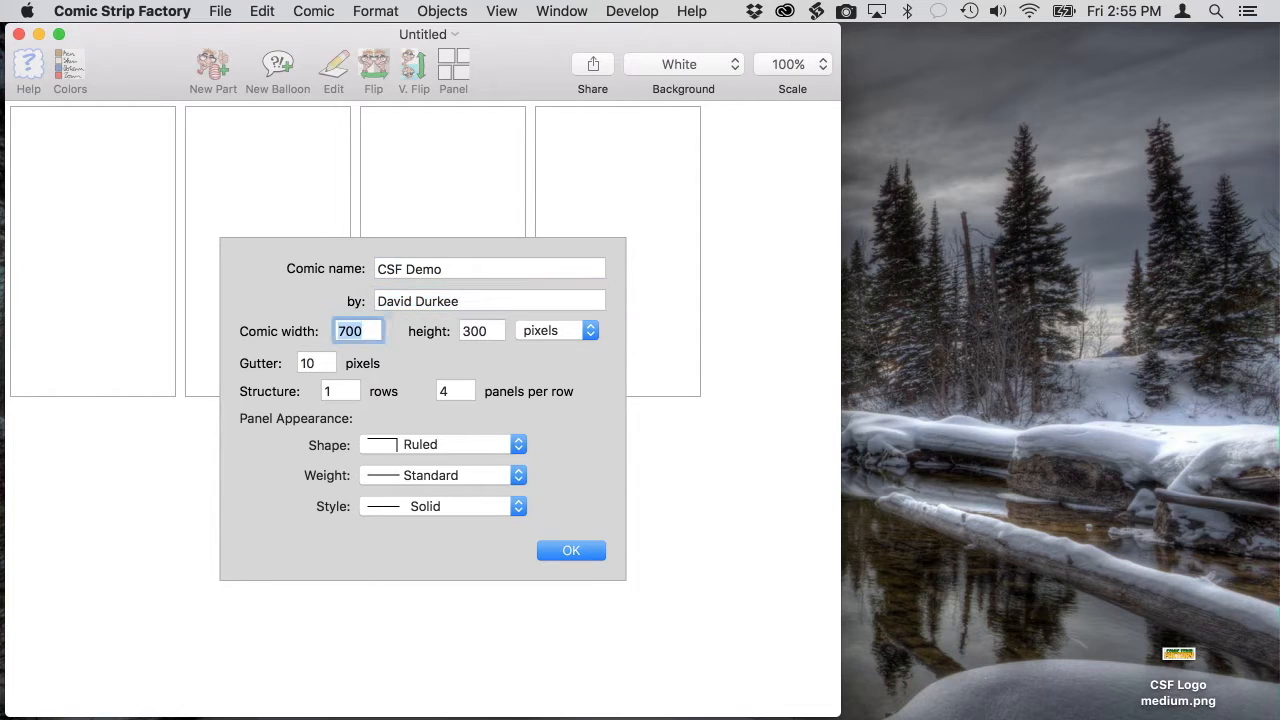
pyautogui.click(455, 391)
pyautogui.write('2')
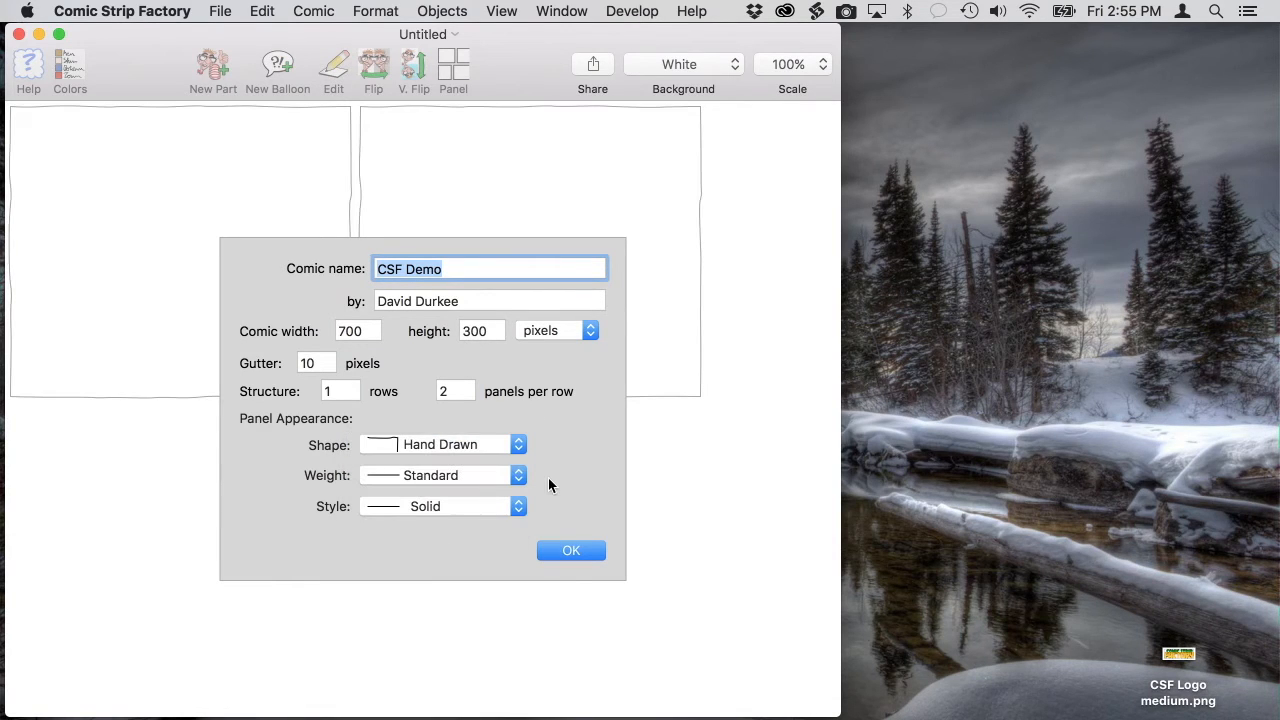
pyautogui.click(570, 550)
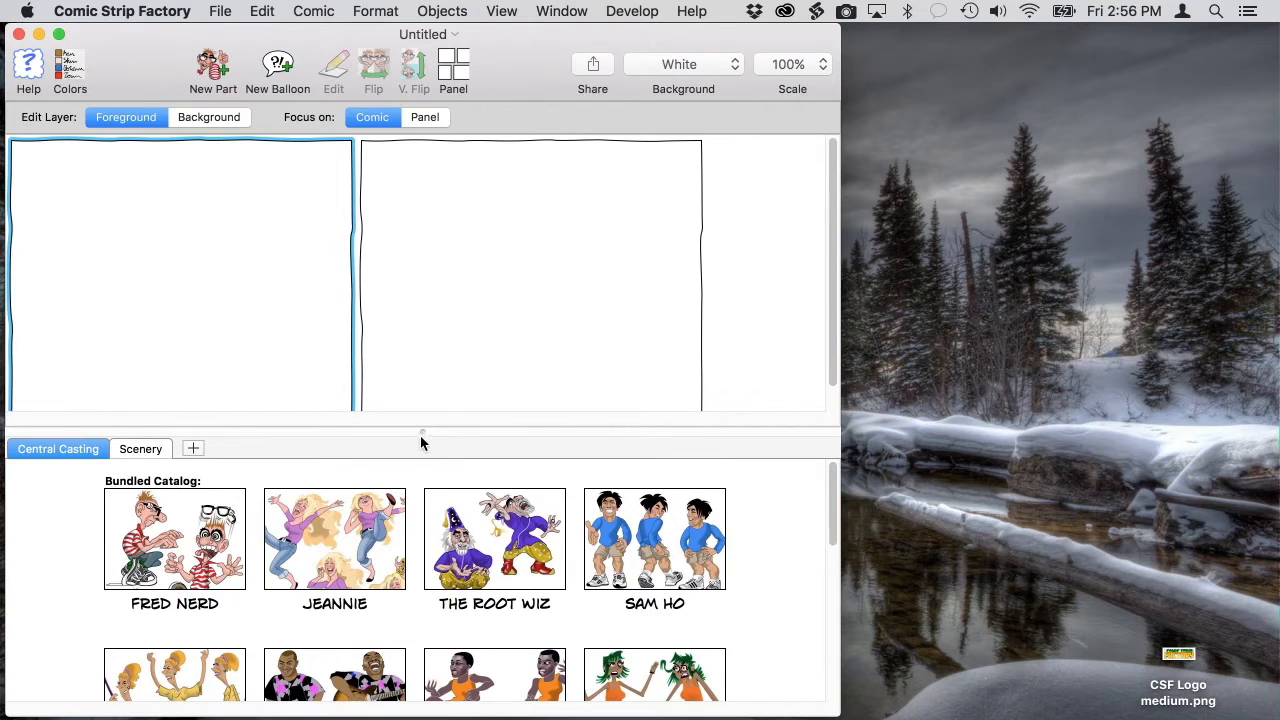
# Enlarge the comic area and open Fred's Office from the Scenery catalog.
pyautogui.moveTo(420, 433); pyautogui.dragTo(418, 460)
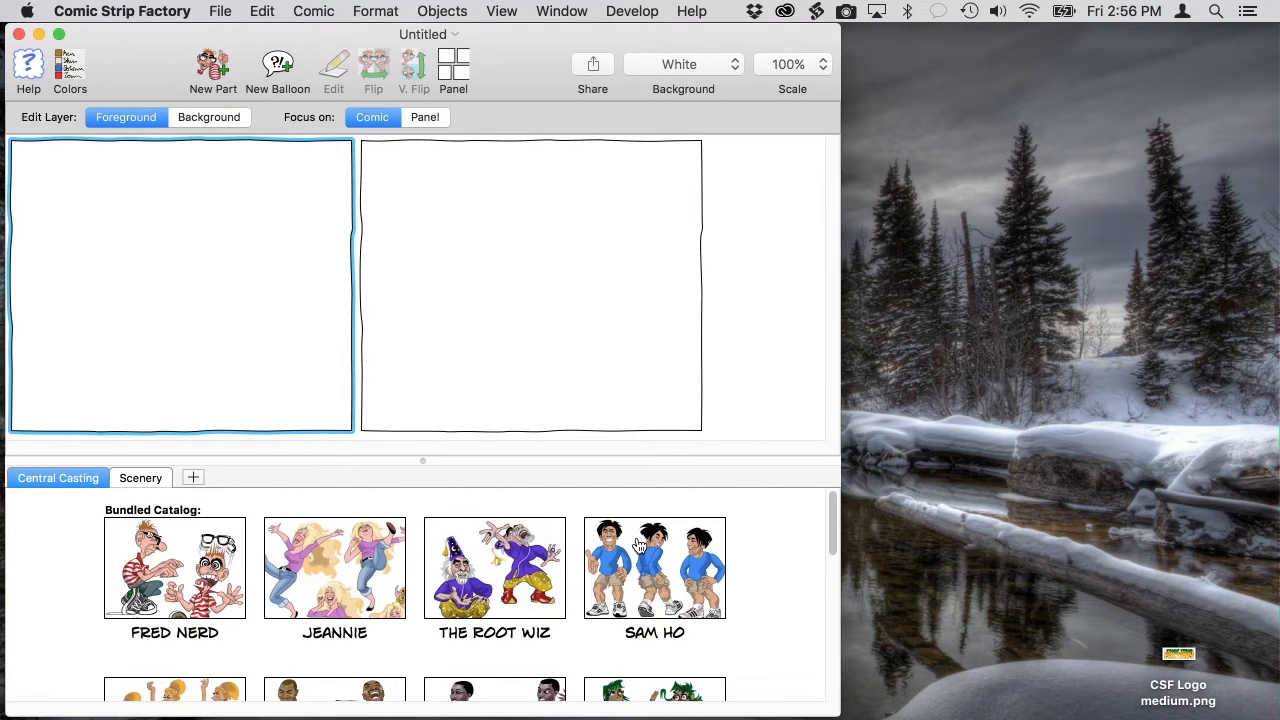
pyautogui.moveTo(558, 585)
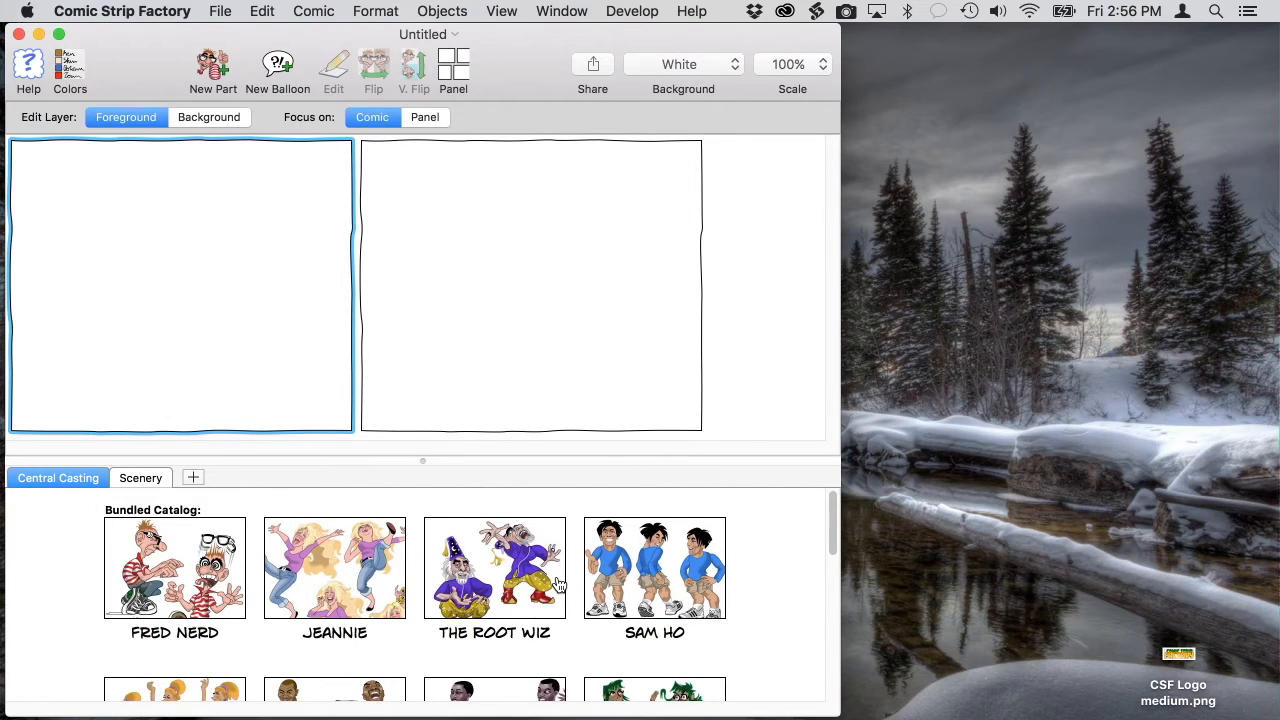
pyautogui.click(140, 477)
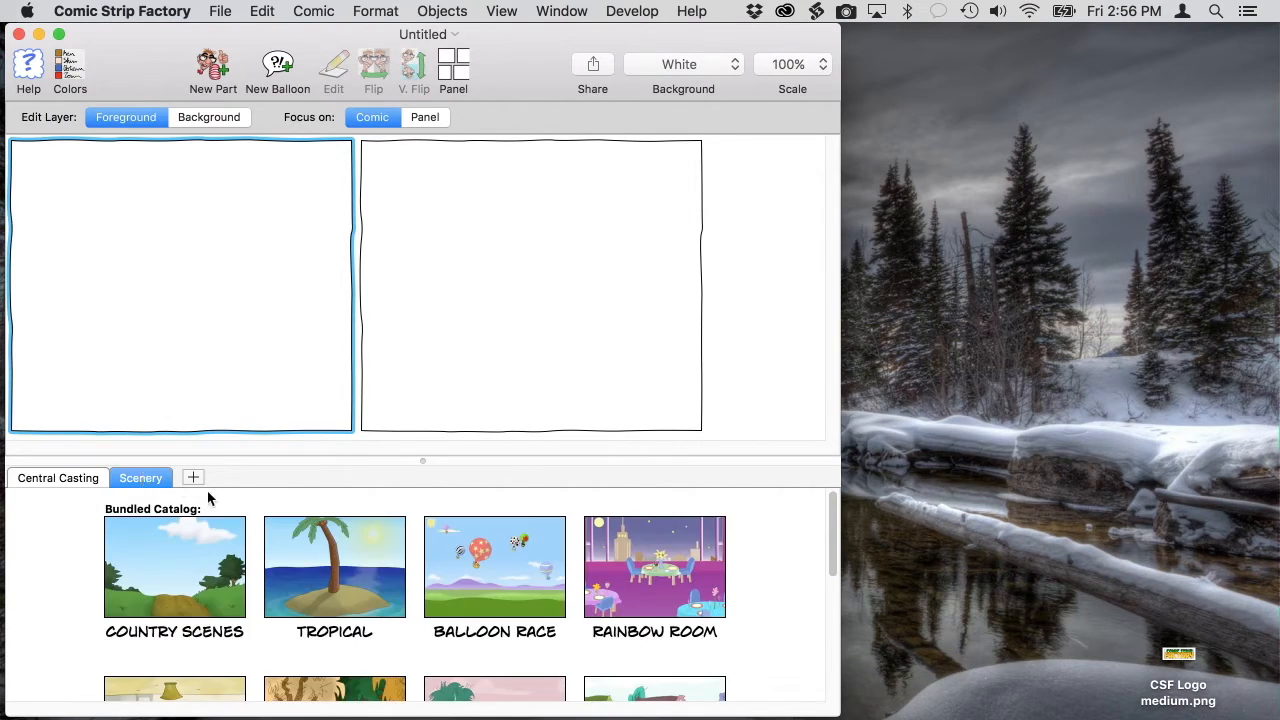
pyautogui.scroll(-3)
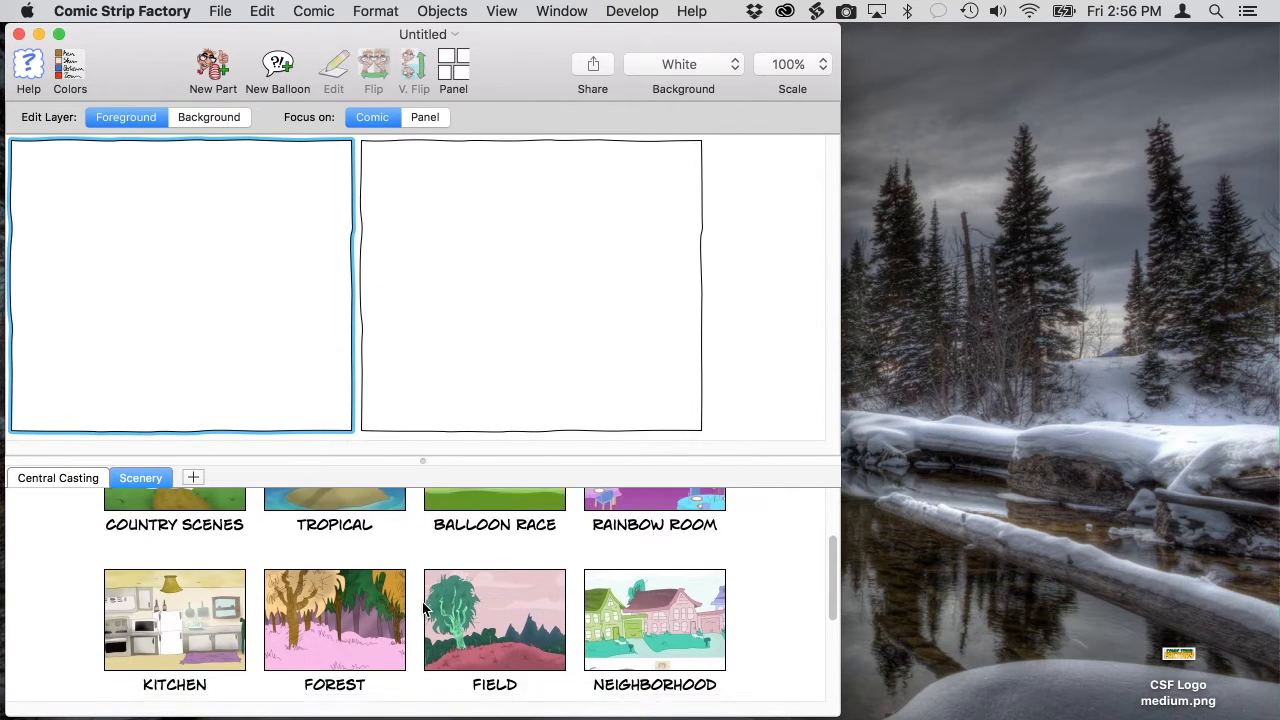
pyautogui.scroll(-3)
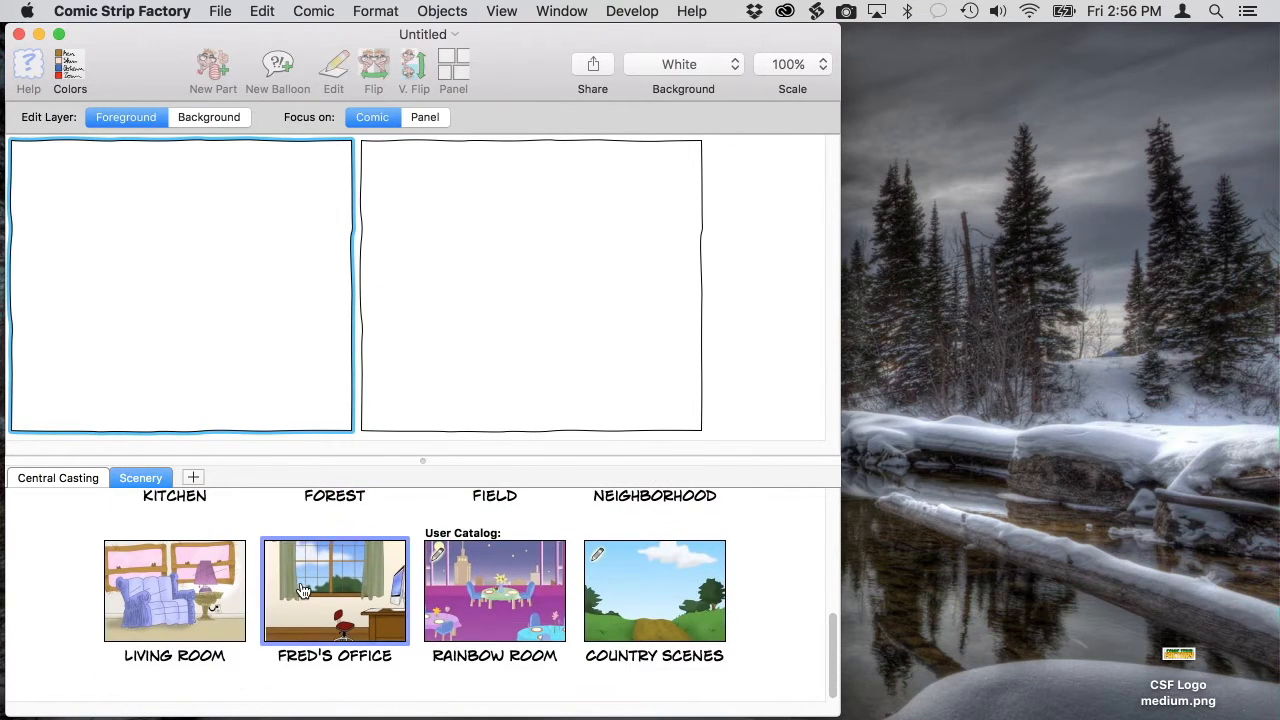
pyautogui.doubleClick(334, 590)
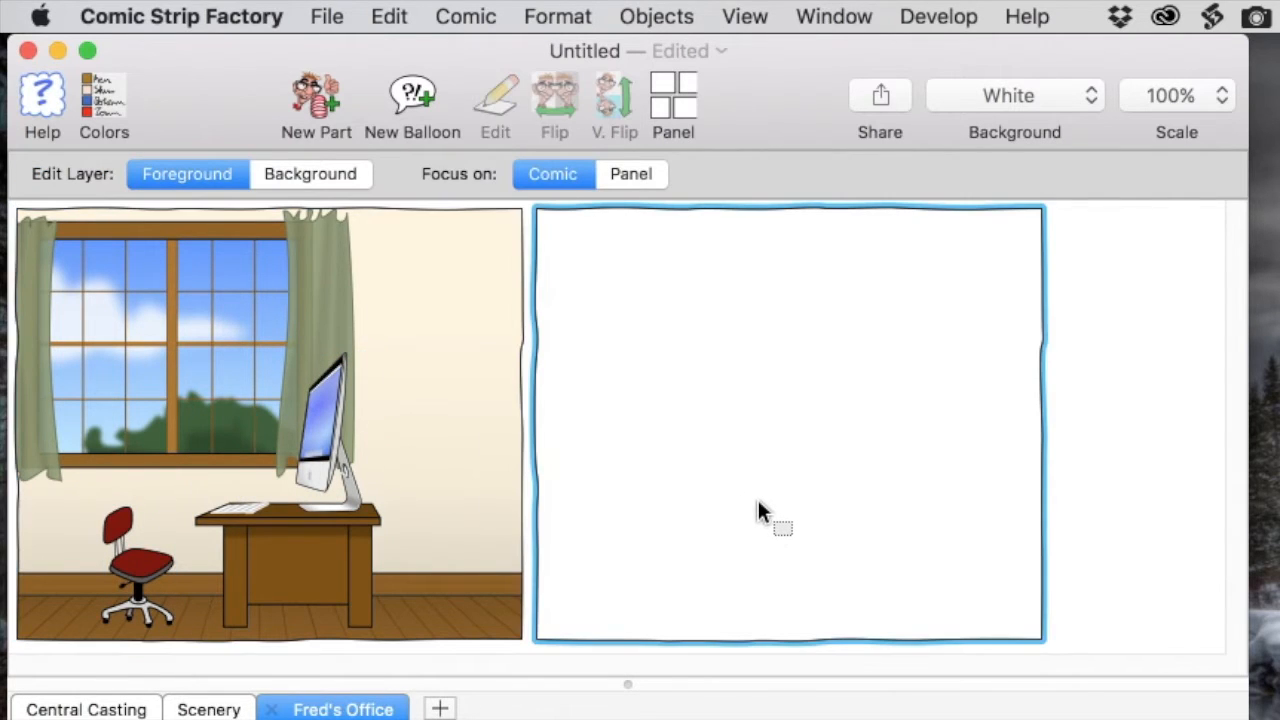
pyautogui.moveTo(487, 533)
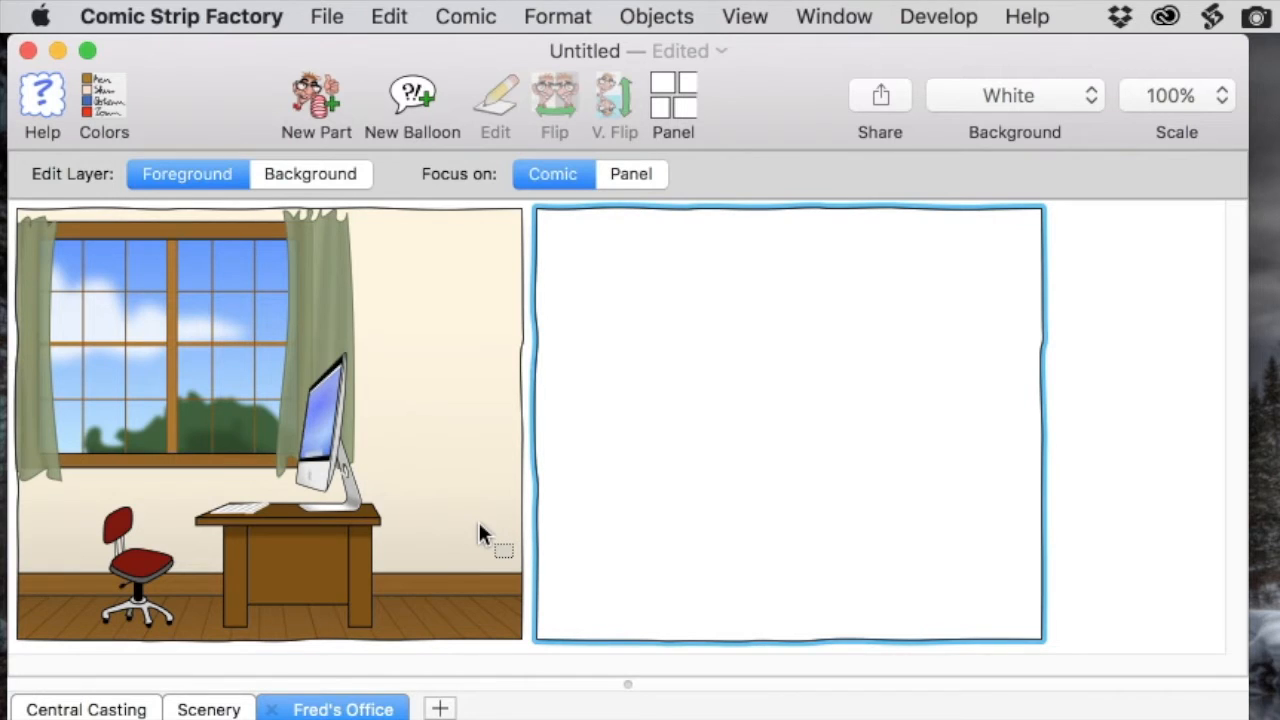
pyautogui.moveTo(420, 510)
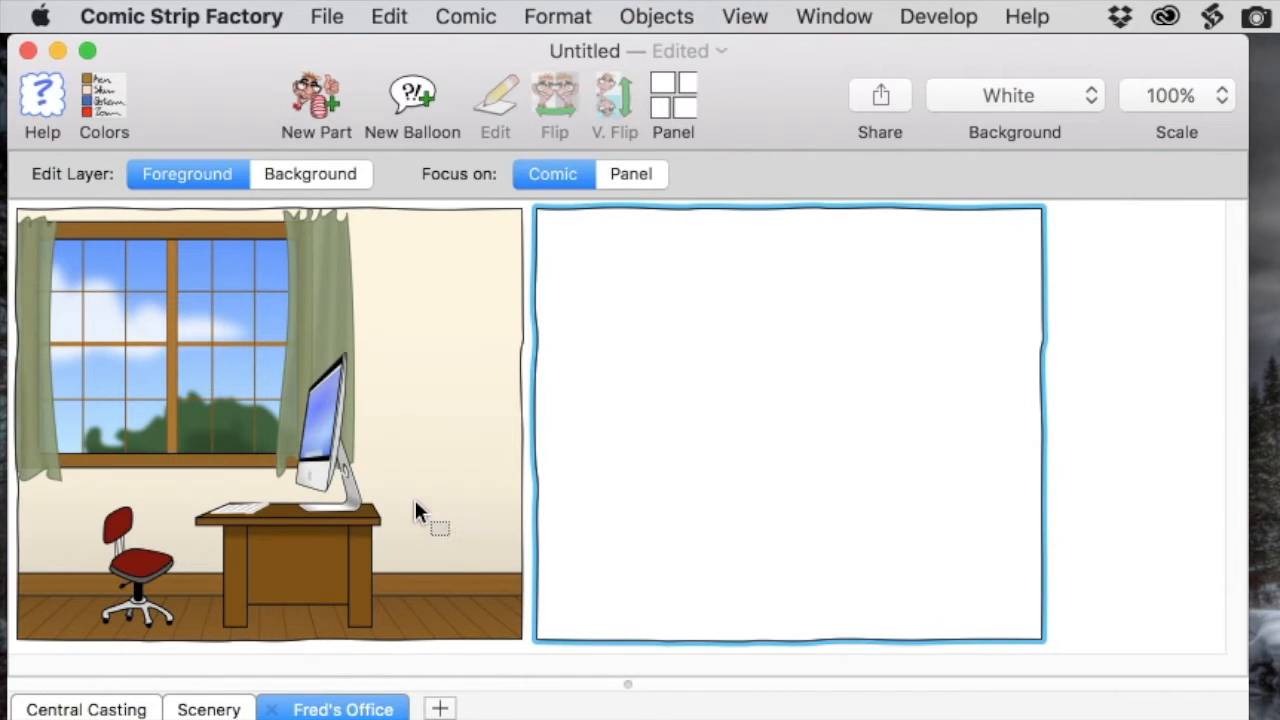
# Place the Fred's Office scene with window, desk, computer and red chair into panel one.
pyautogui.click(250, 418)
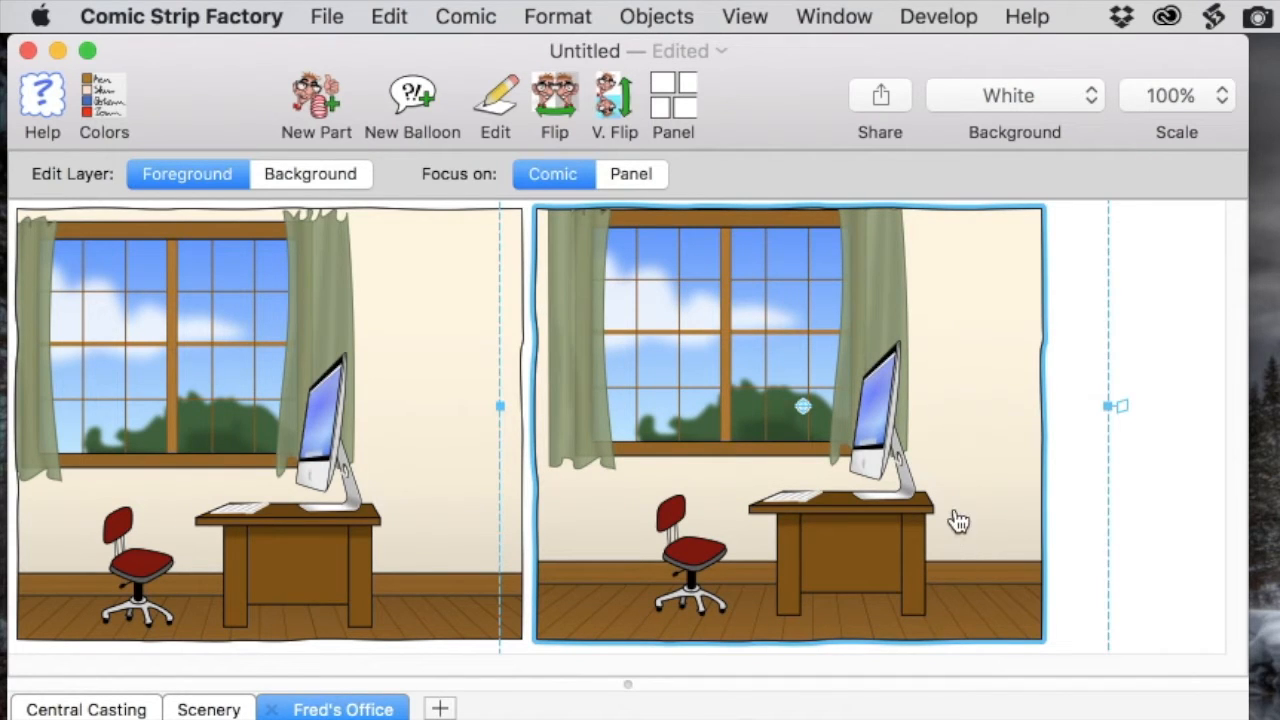
pyautogui.moveTo(972, 513)
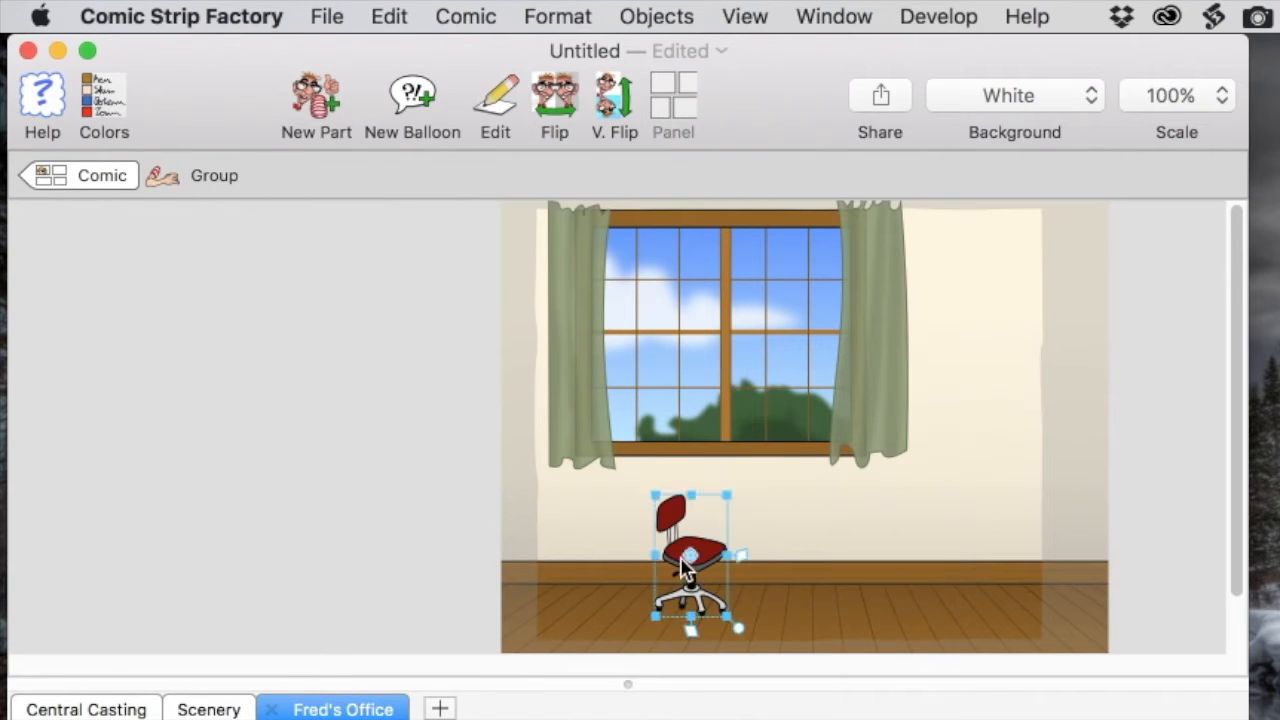
# Delete the desk, computer and chair from panel two's office and flip it horizontally.
pyautogui.press('Delete')
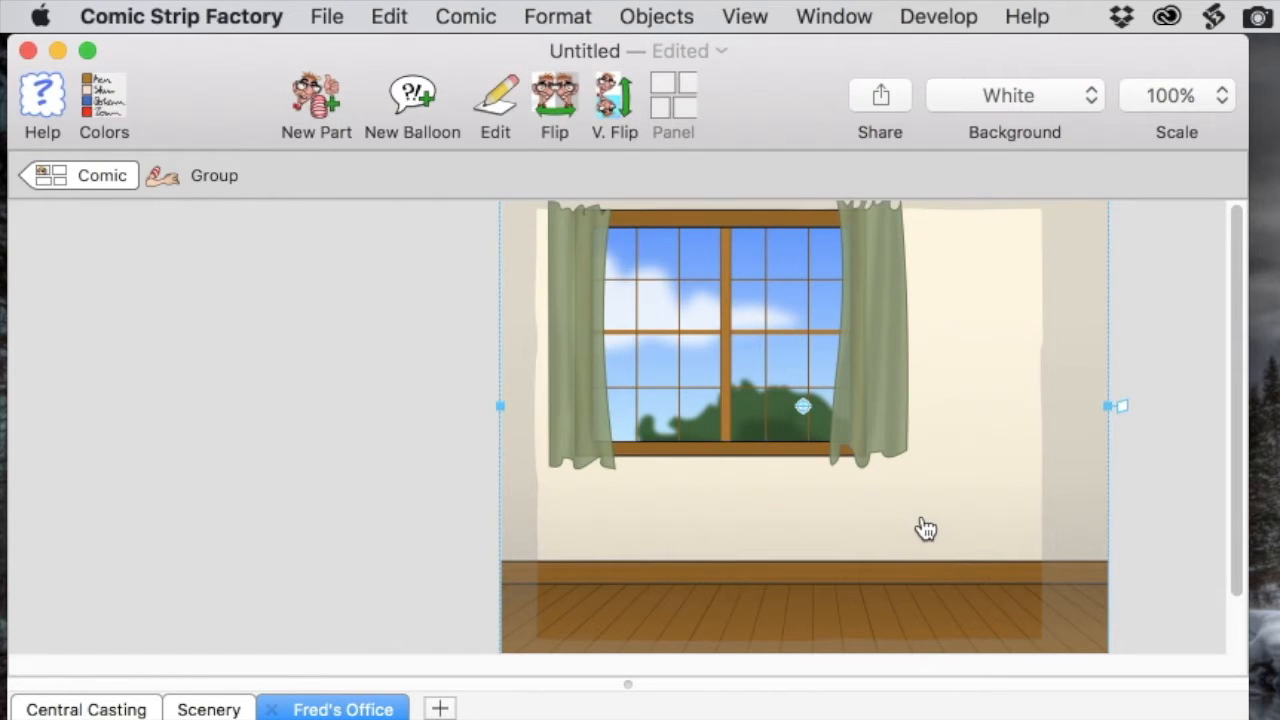
pyautogui.moveTo(575, 120)
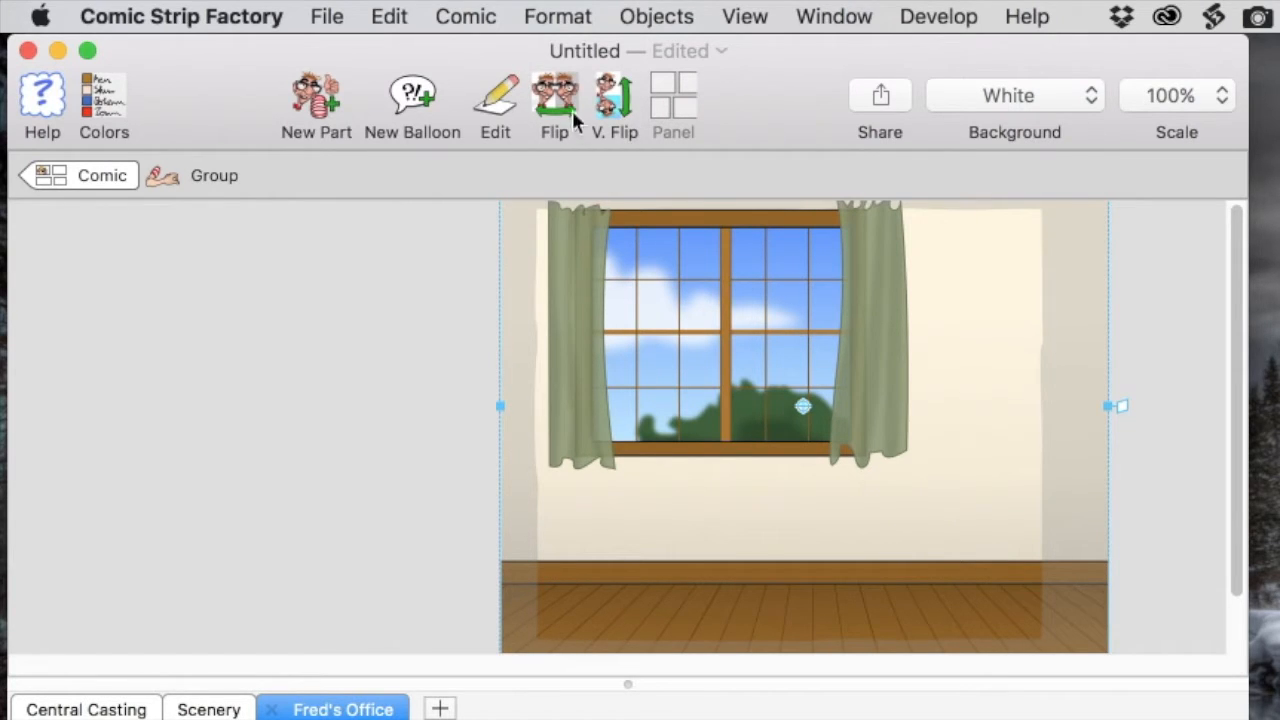
pyautogui.click(554, 100)
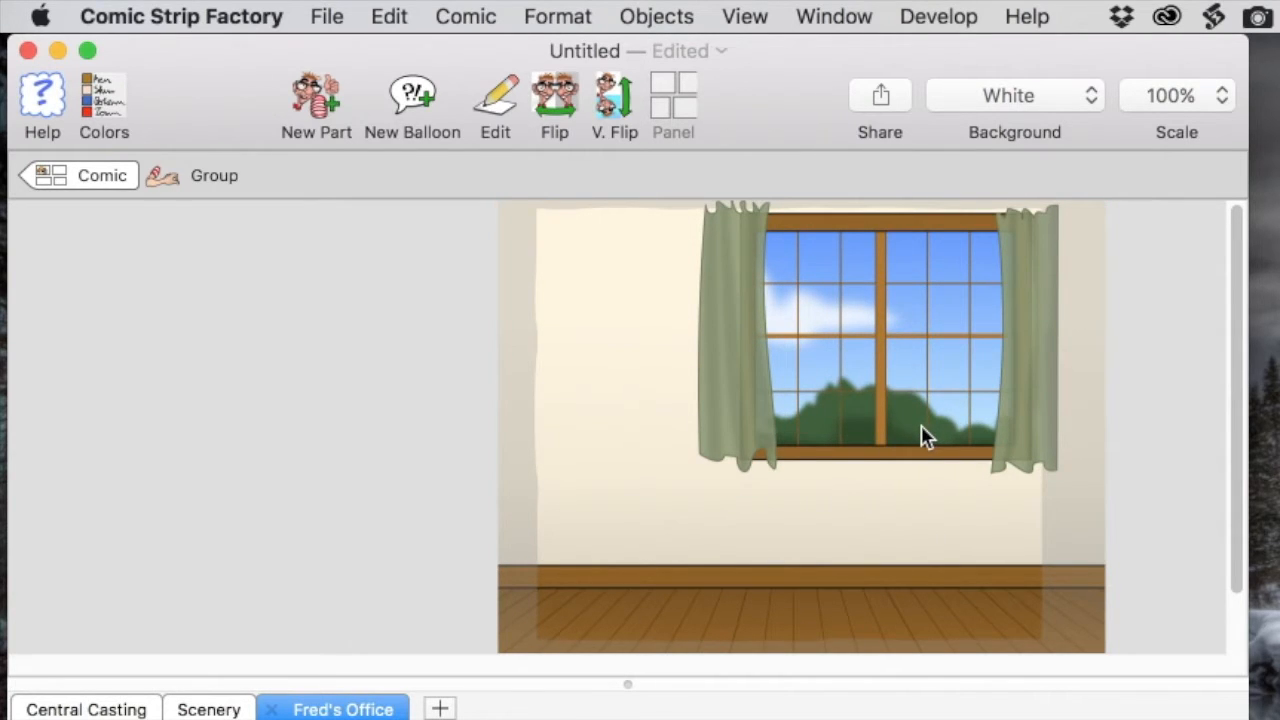
pyautogui.click(920, 435)
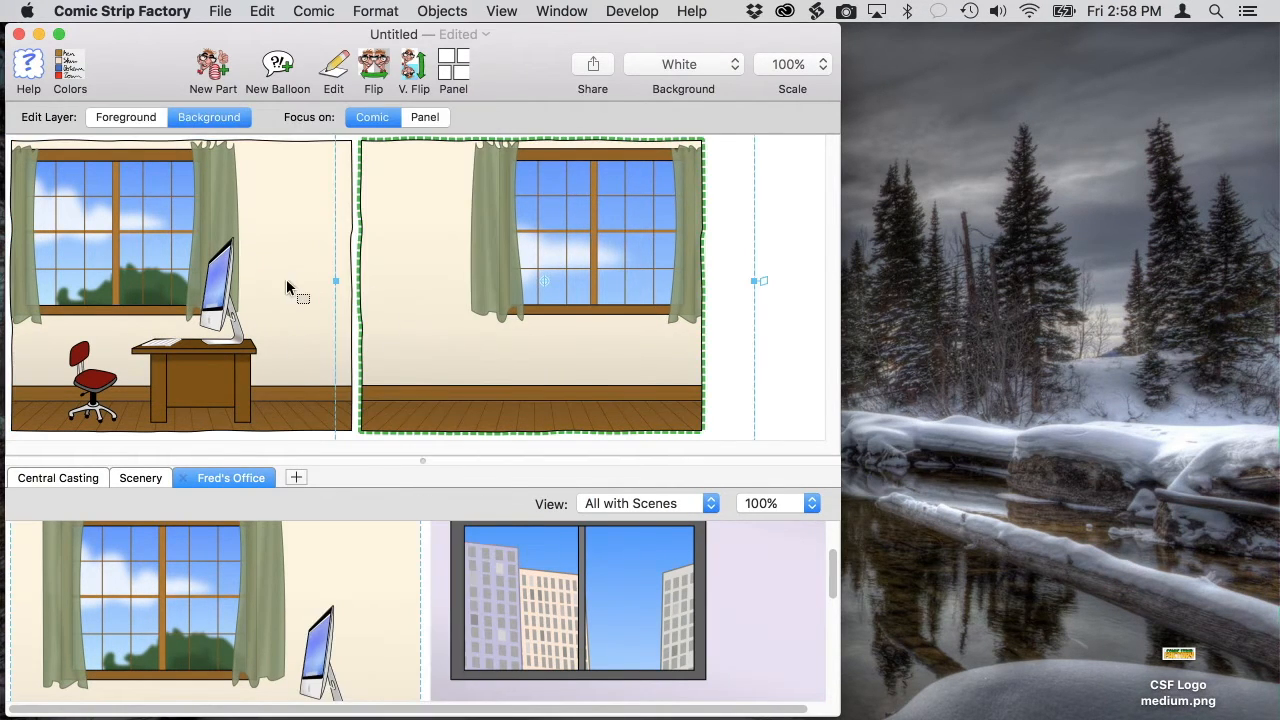
# Switch back to the Foreground edit layer and show the Central Casting character catalog.
pyautogui.click(180, 280)
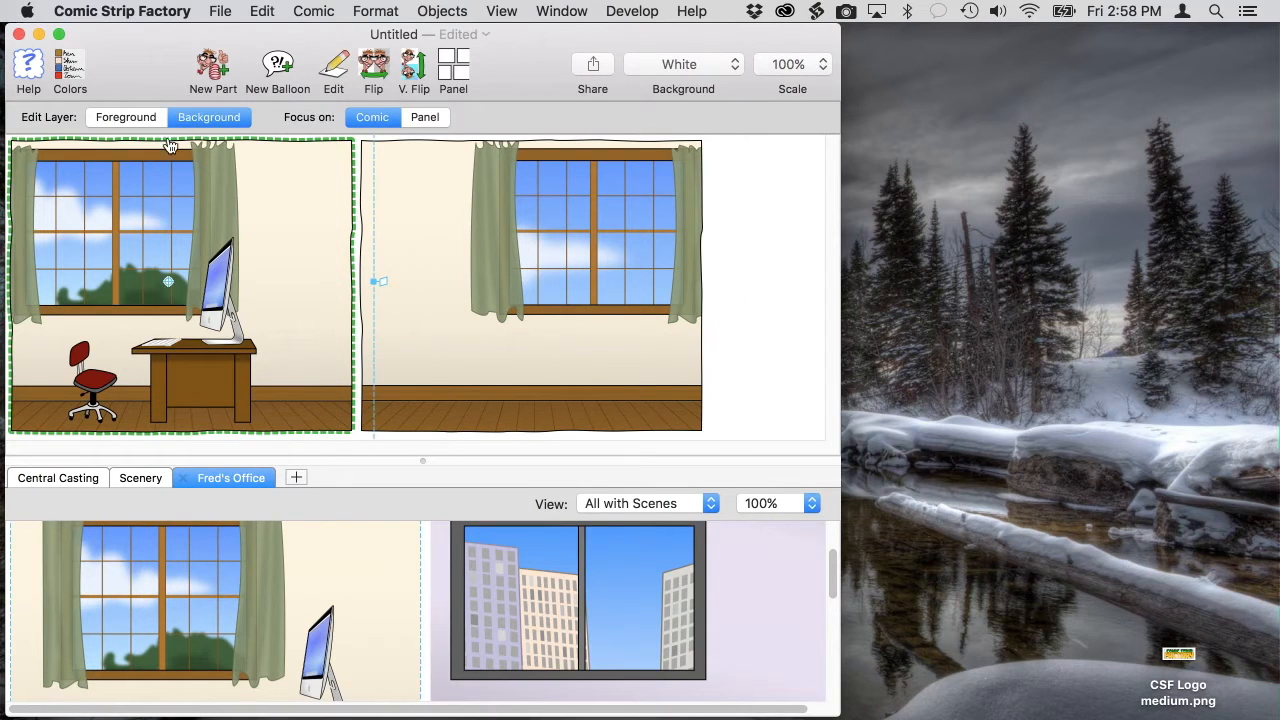
pyautogui.click(126, 117)
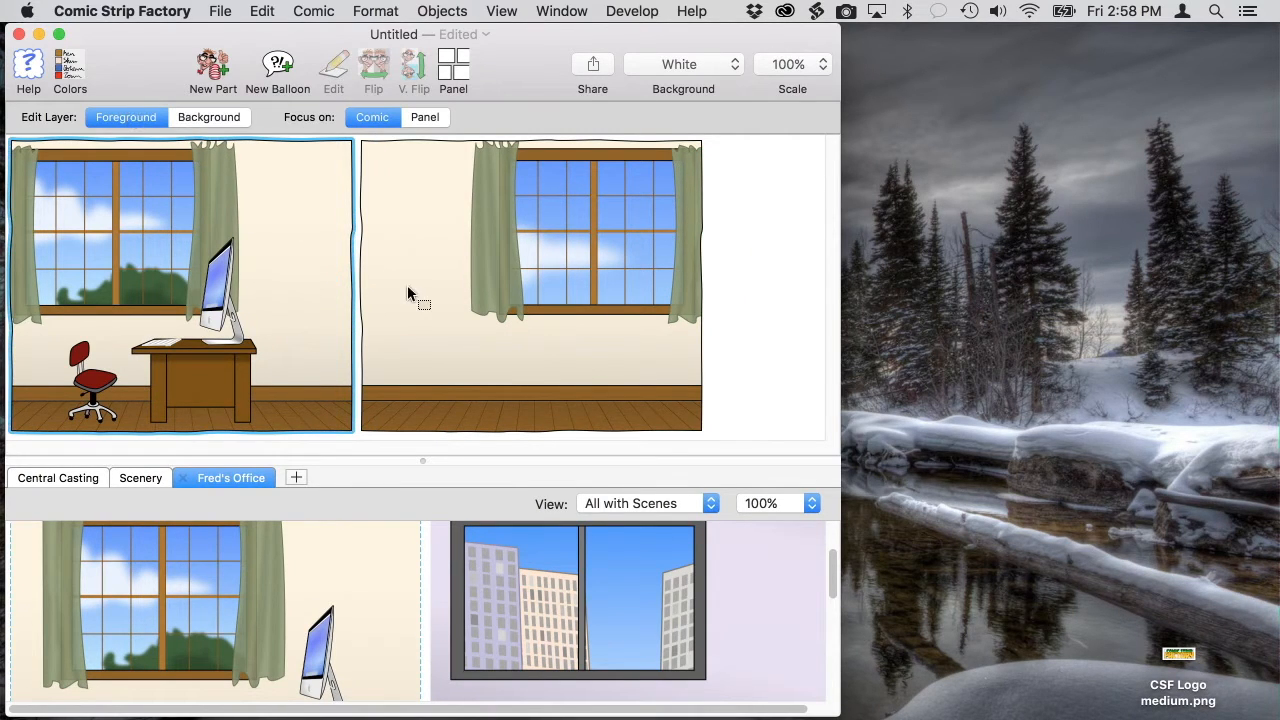
pyautogui.moveTo(270, 295)
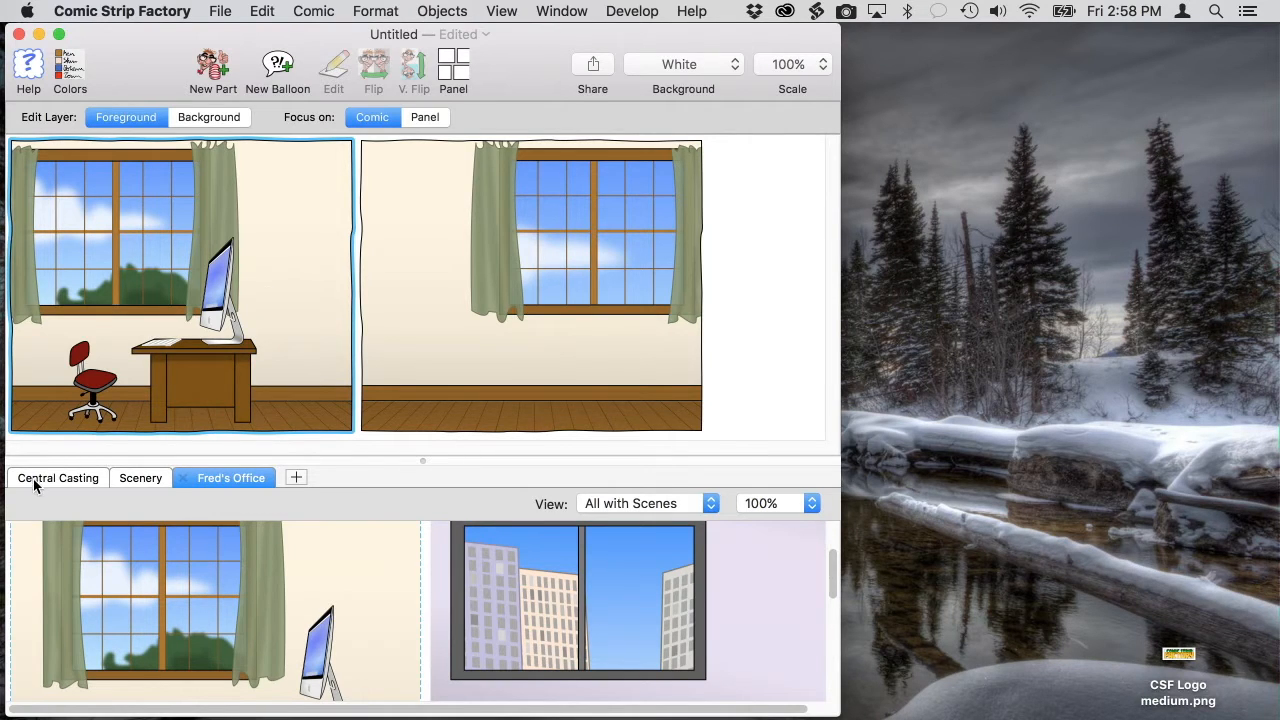
pyautogui.click(57, 477)
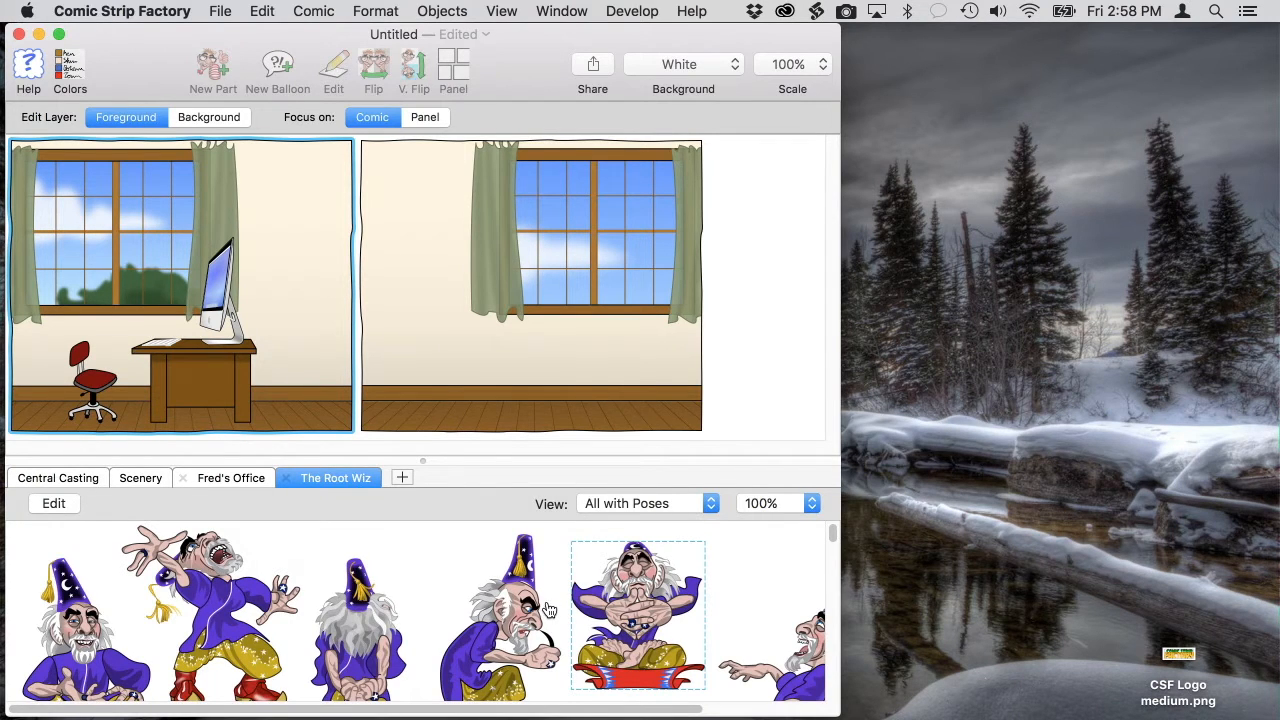
# Add the Root Wiz with arms outstretched beside Fred Nerd in panel one.
pyautogui.scroll(-3)
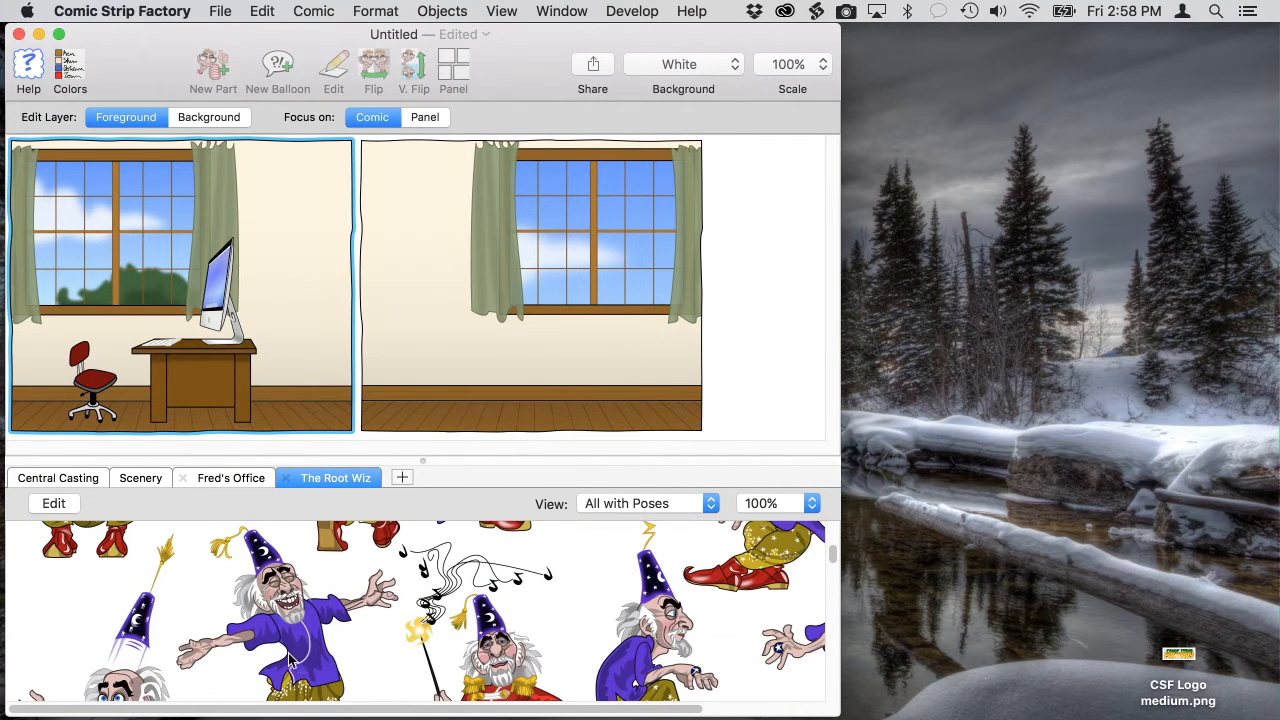
pyautogui.moveTo(285, 610); pyautogui.dragTo(250, 290)
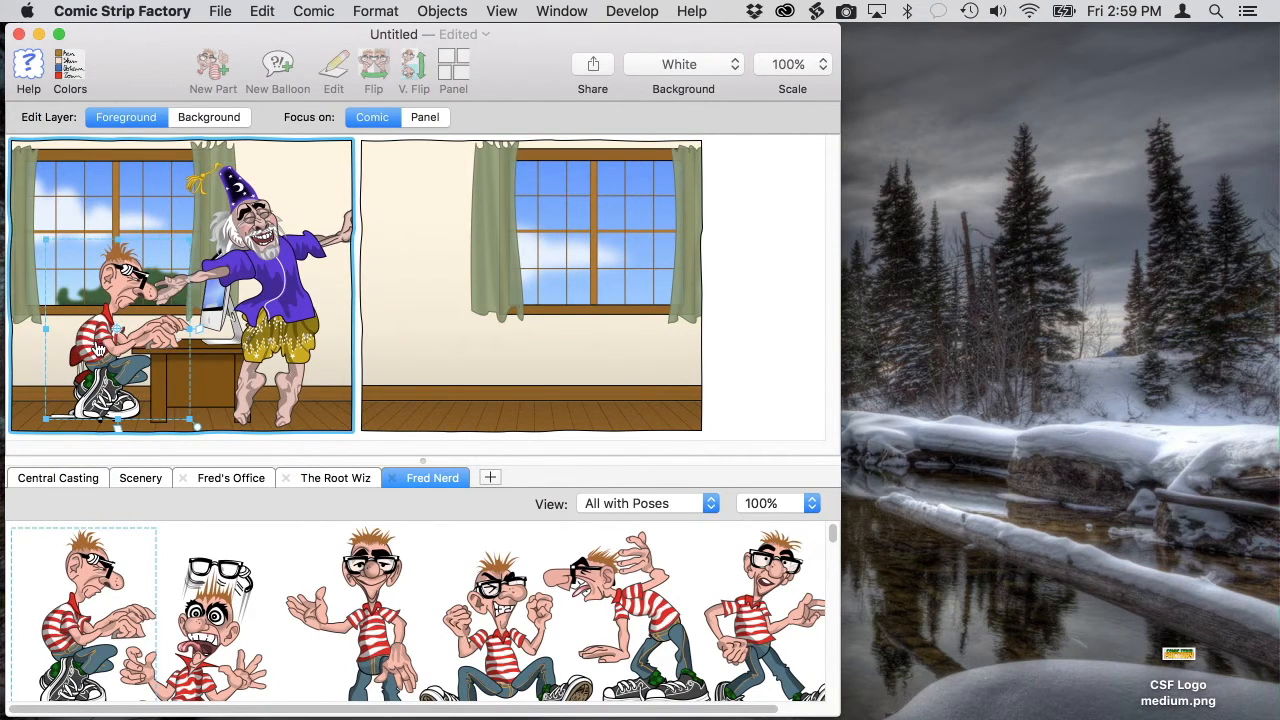
pyautogui.moveTo(400, 362)
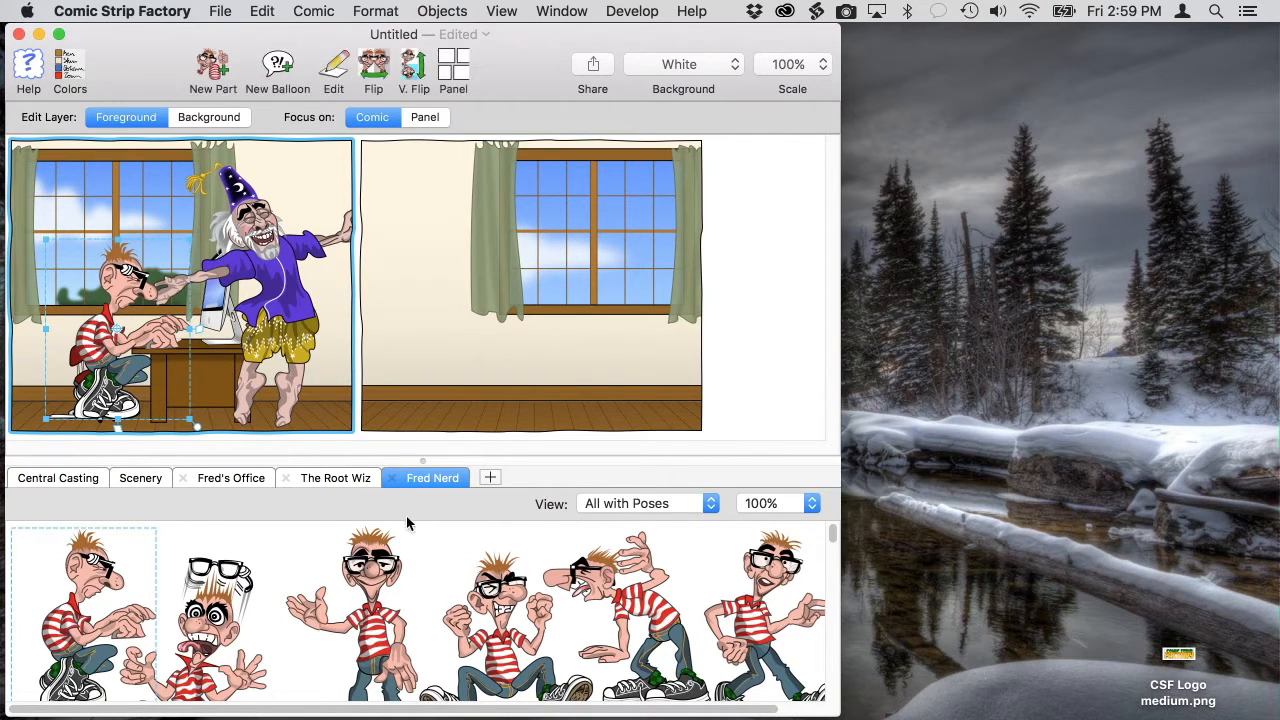
# Replace Fred Nerd's head with a wide toothy grin from the Heads view.
pyautogui.click(645, 503)
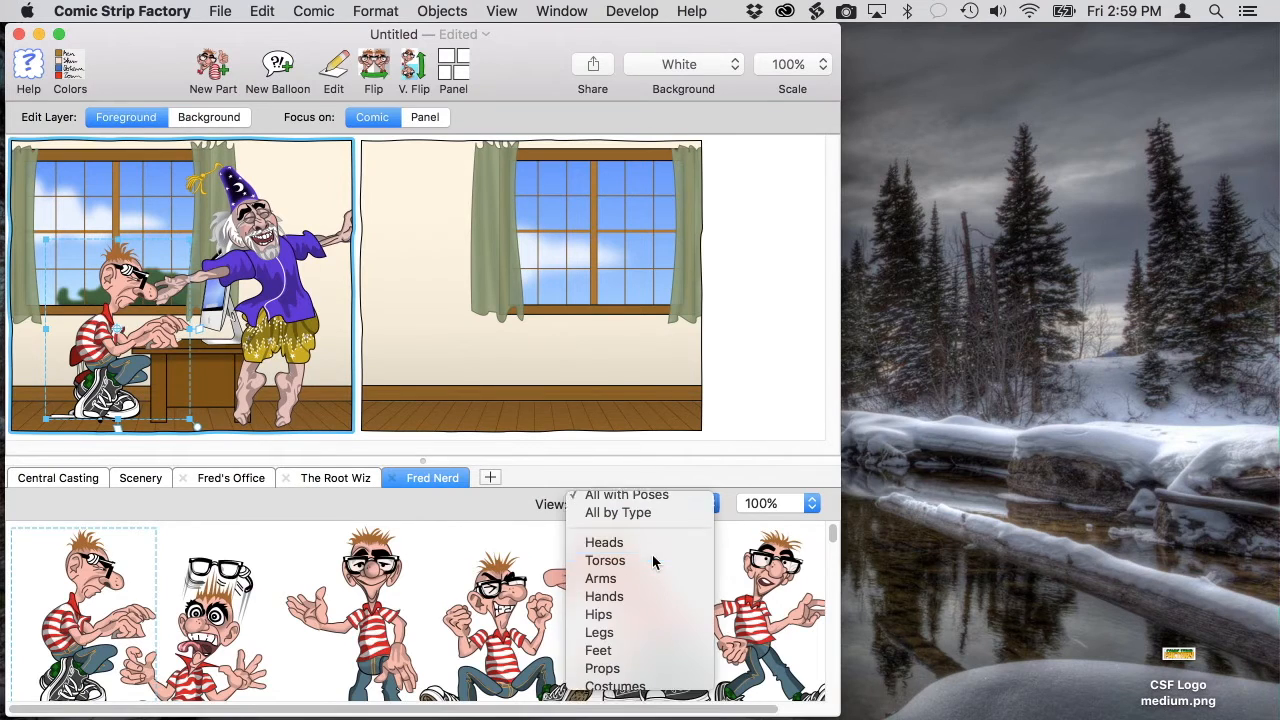
pyautogui.click(604, 542)
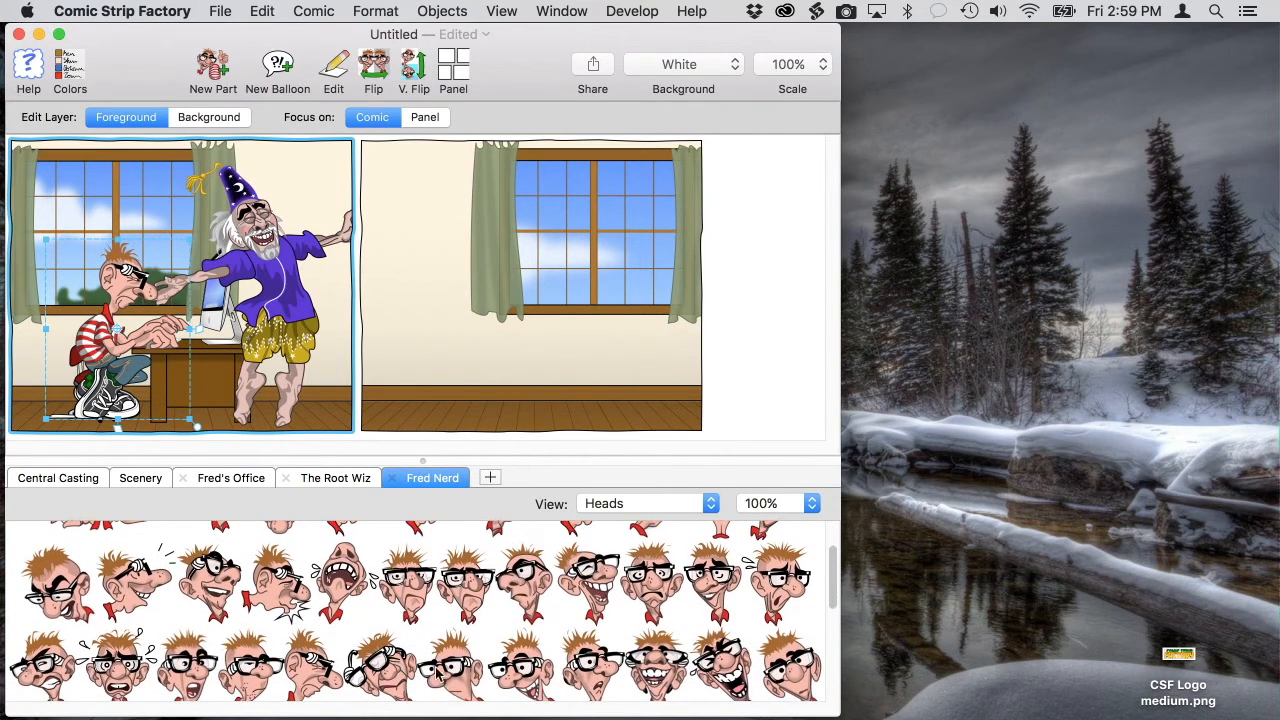
pyautogui.click(657, 665)
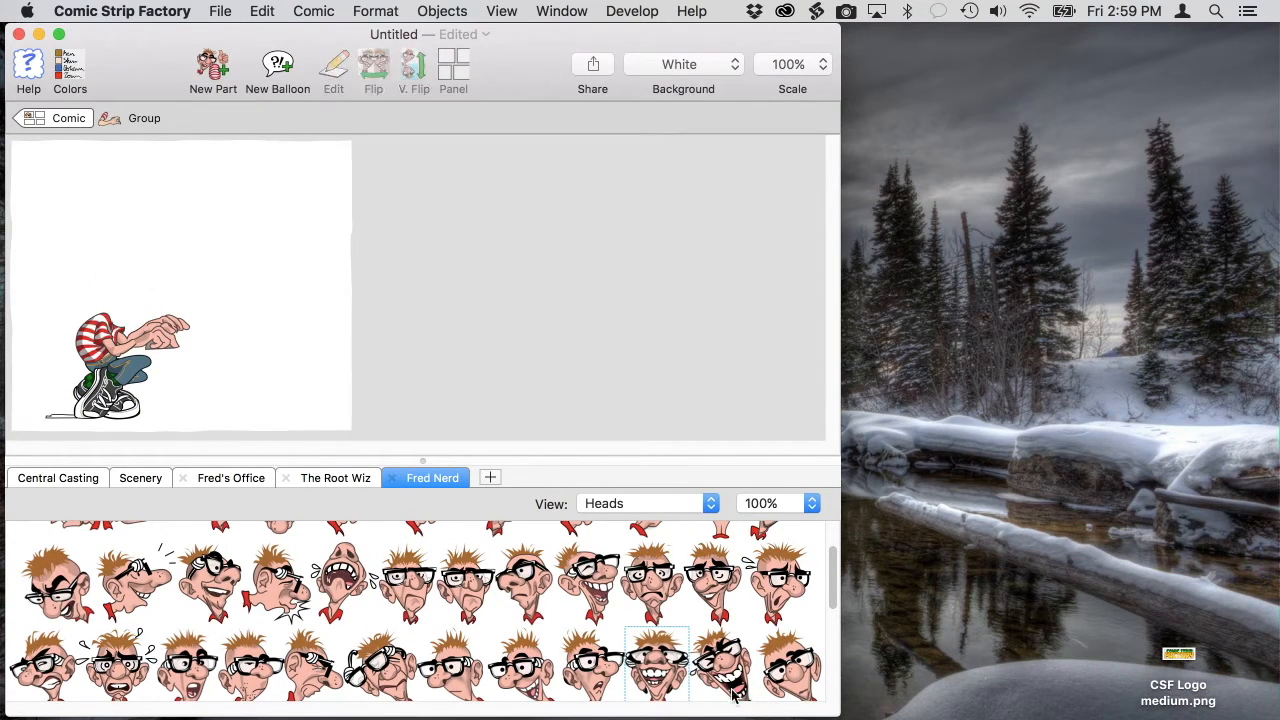
pyautogui.moveTo(657, 660); pyautogui.dragTo(107, 295)
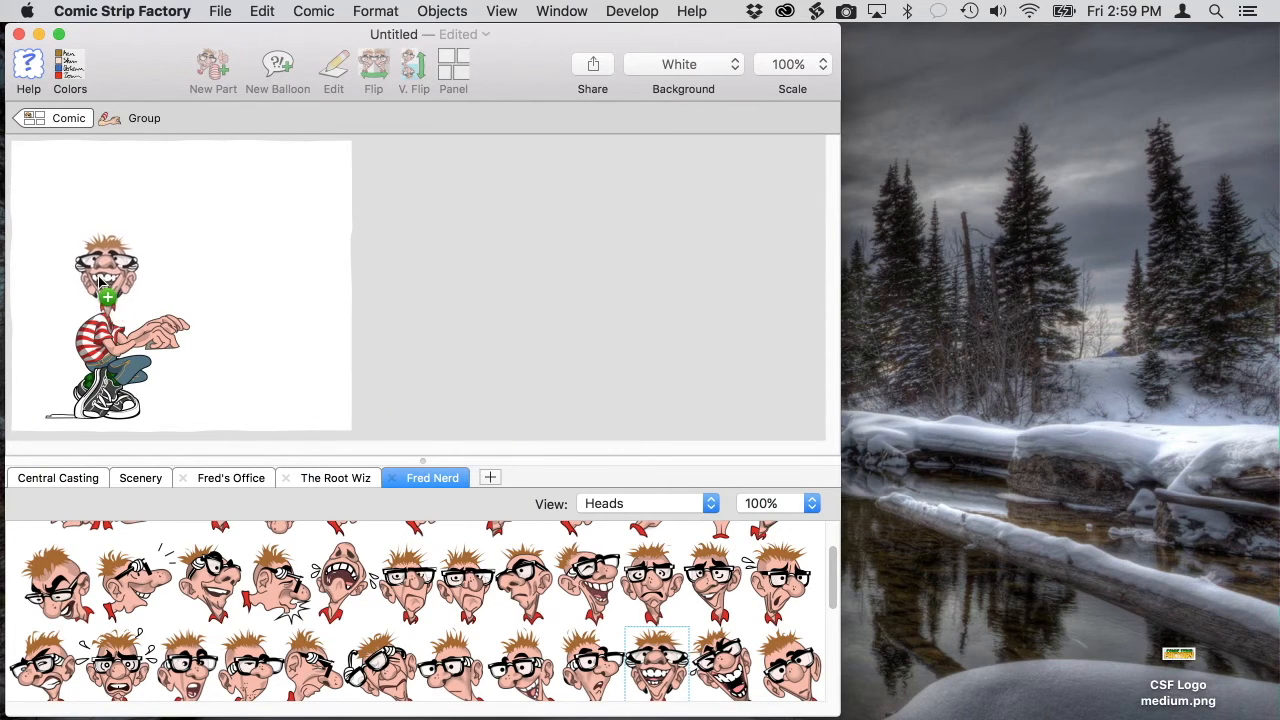
pyautogui.click(107, 280)
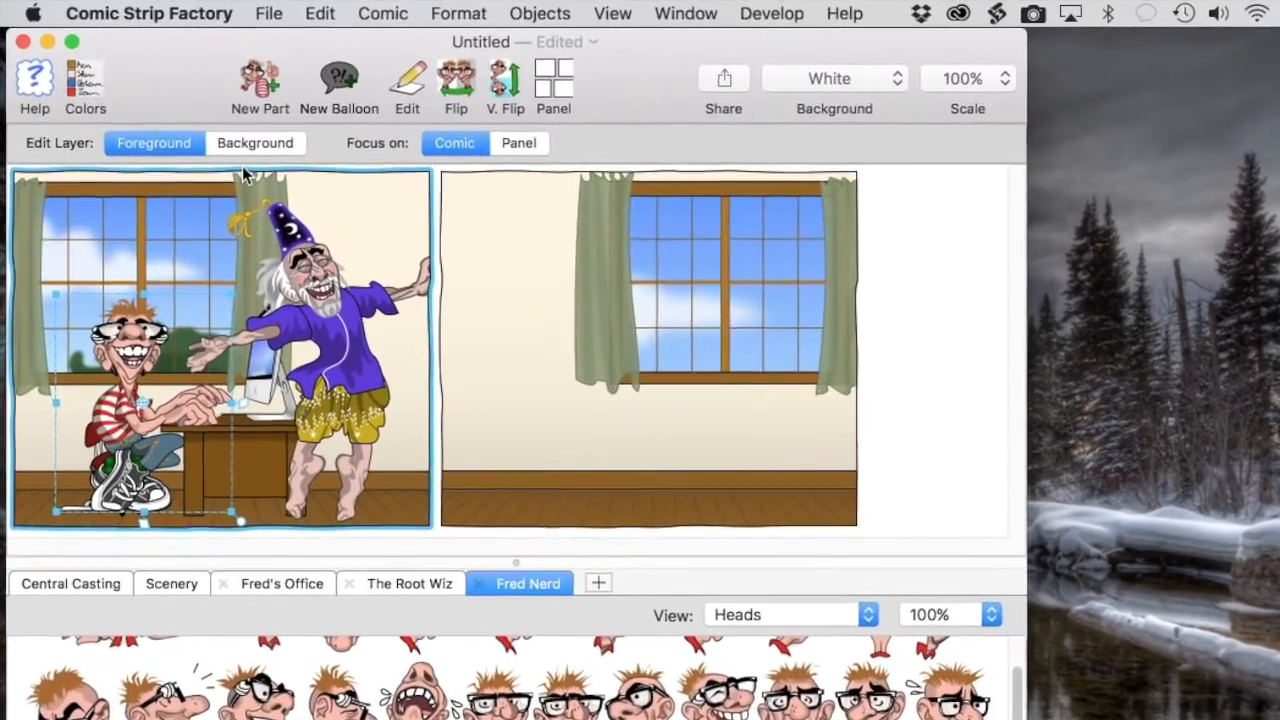
# Add Fred's speech balloon: 'Well Wiz, we did it! Comic Strip Factory is in the App Store!'.
pyautogui.click(339, 85)
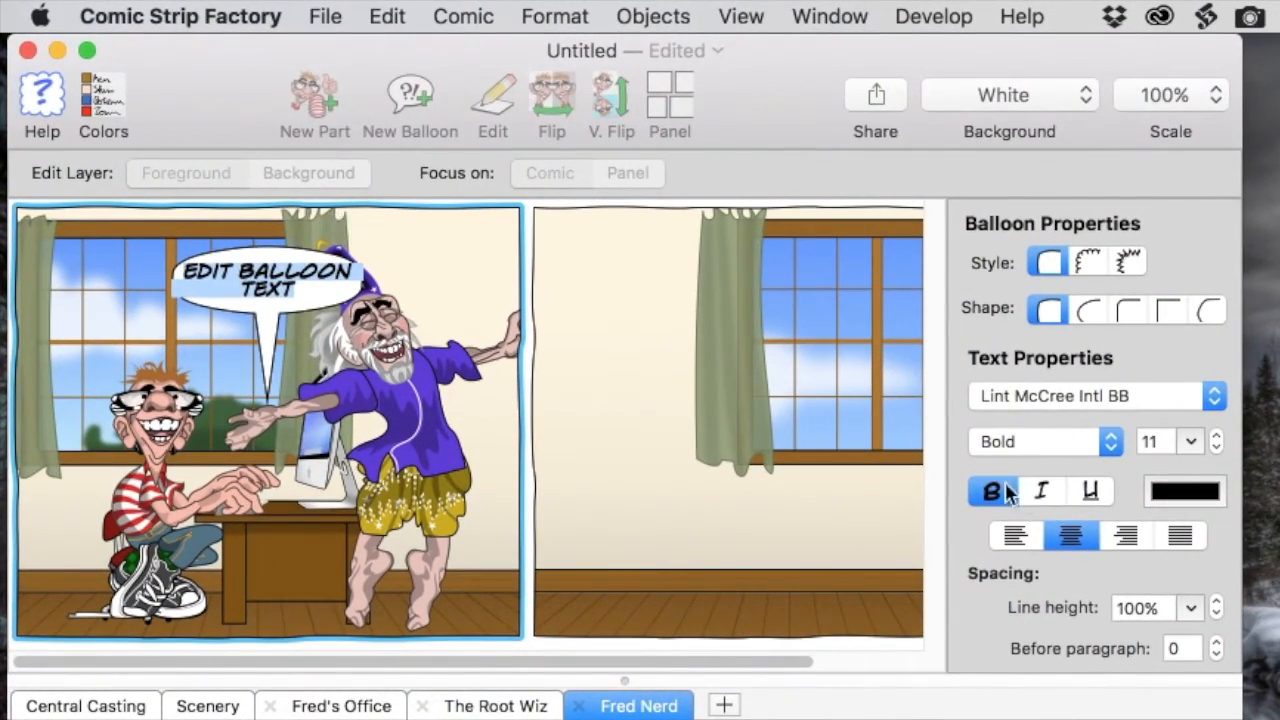
pyautogui.click(989, 491)
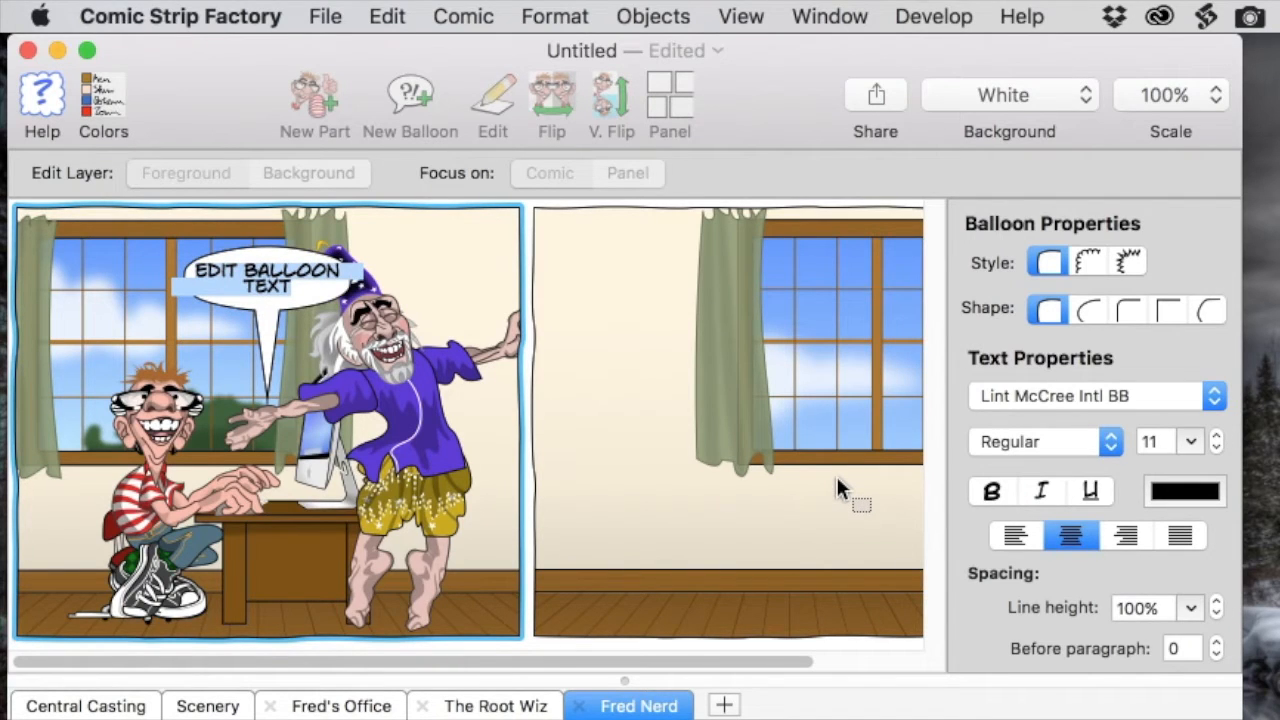
pyautogui.write('WELL WIZ, WE DID IT! COMIC STRIP FACTORY IS')
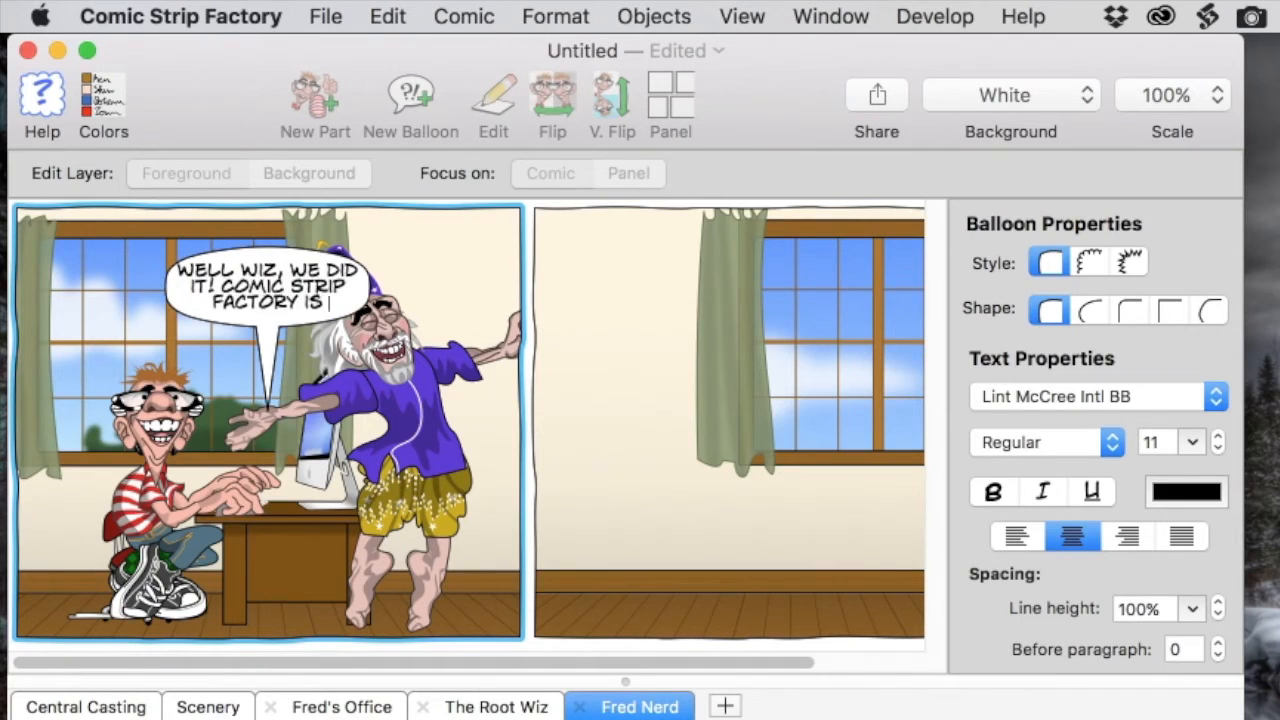
pyautogui.write('N THE APP STORE!')
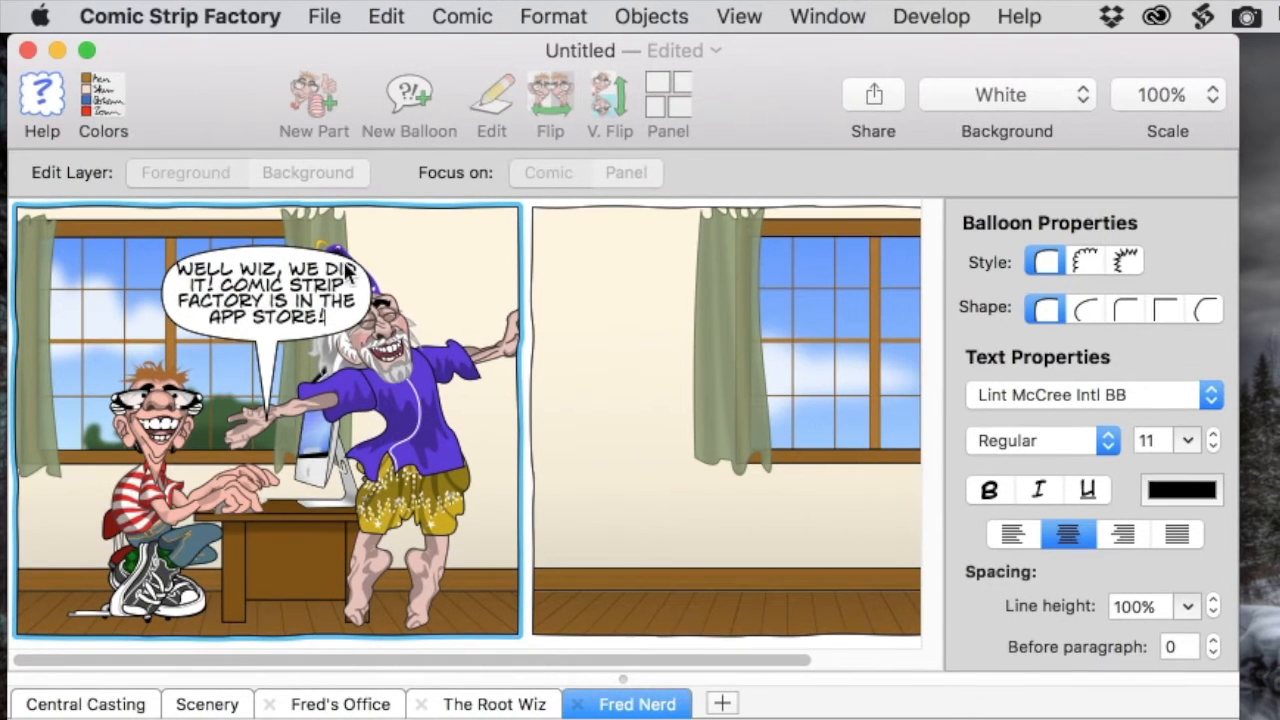
# Make the words DID and APP STORE bold in Fred's balloon.
pyautogui.click(988, 489)
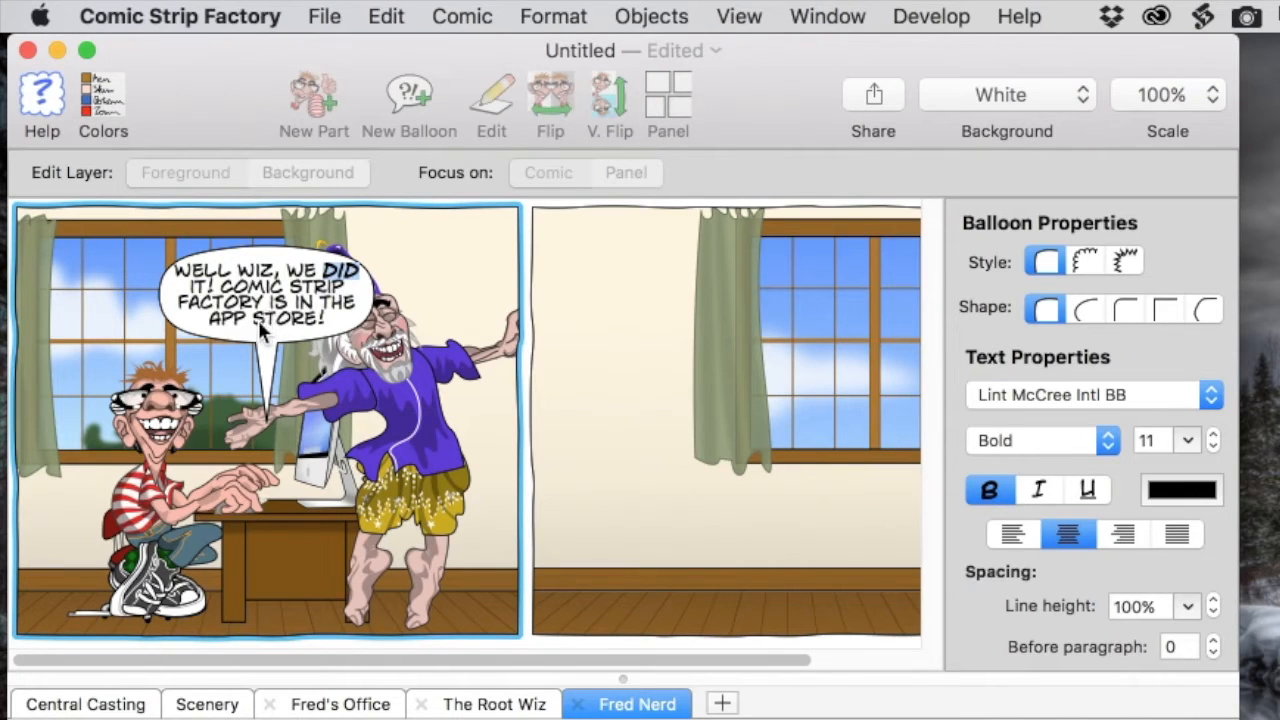
pyautogui.click(988, 489)
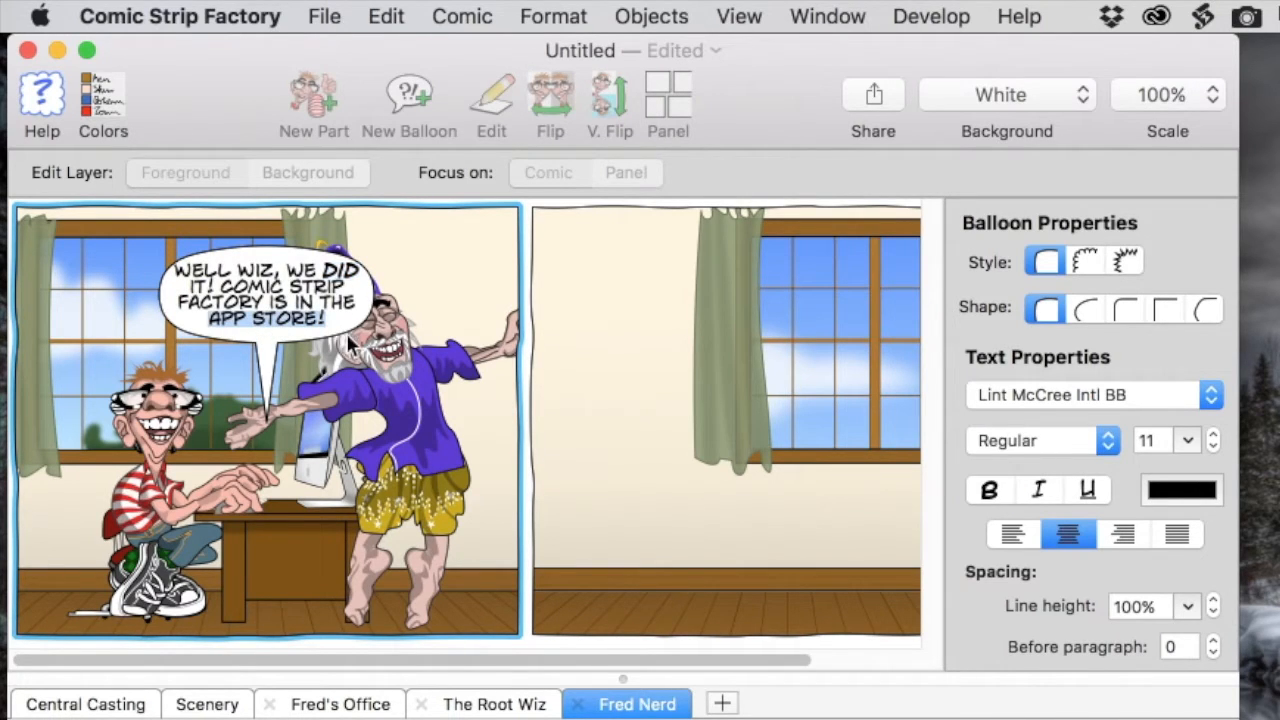
pyautogui.click(988, 489)
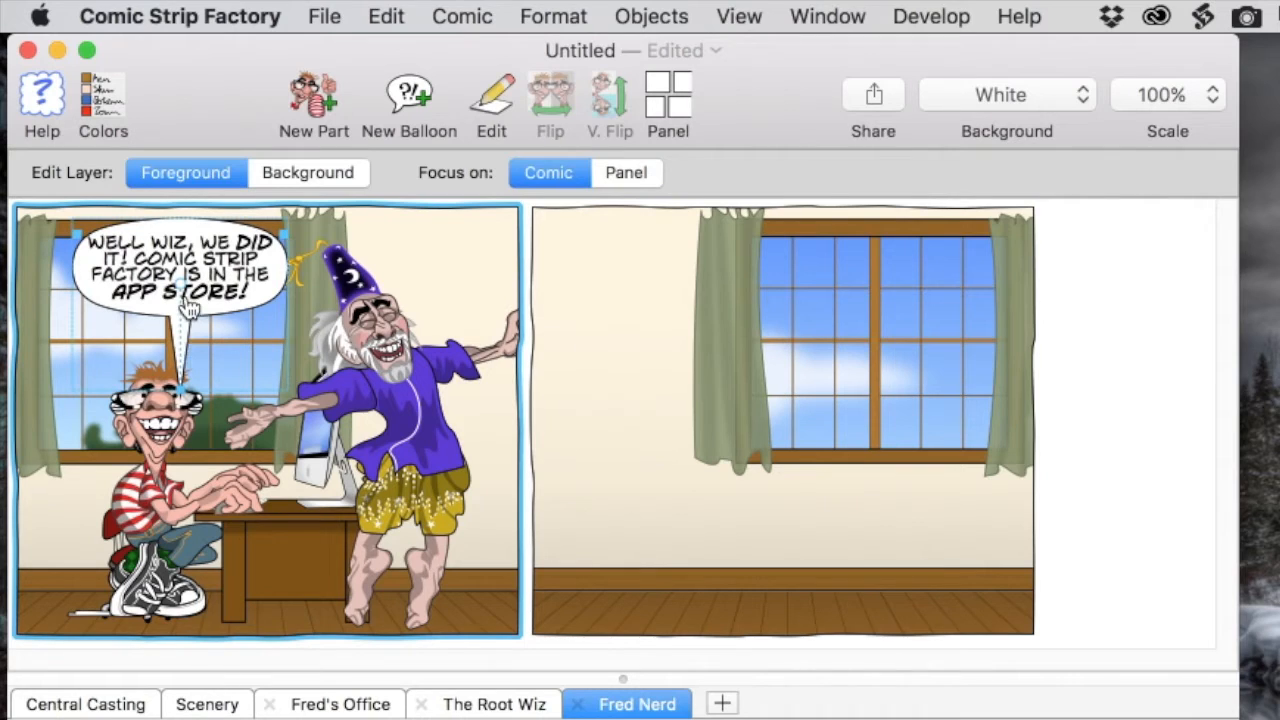
pyautogui.moveTo(227, 345)
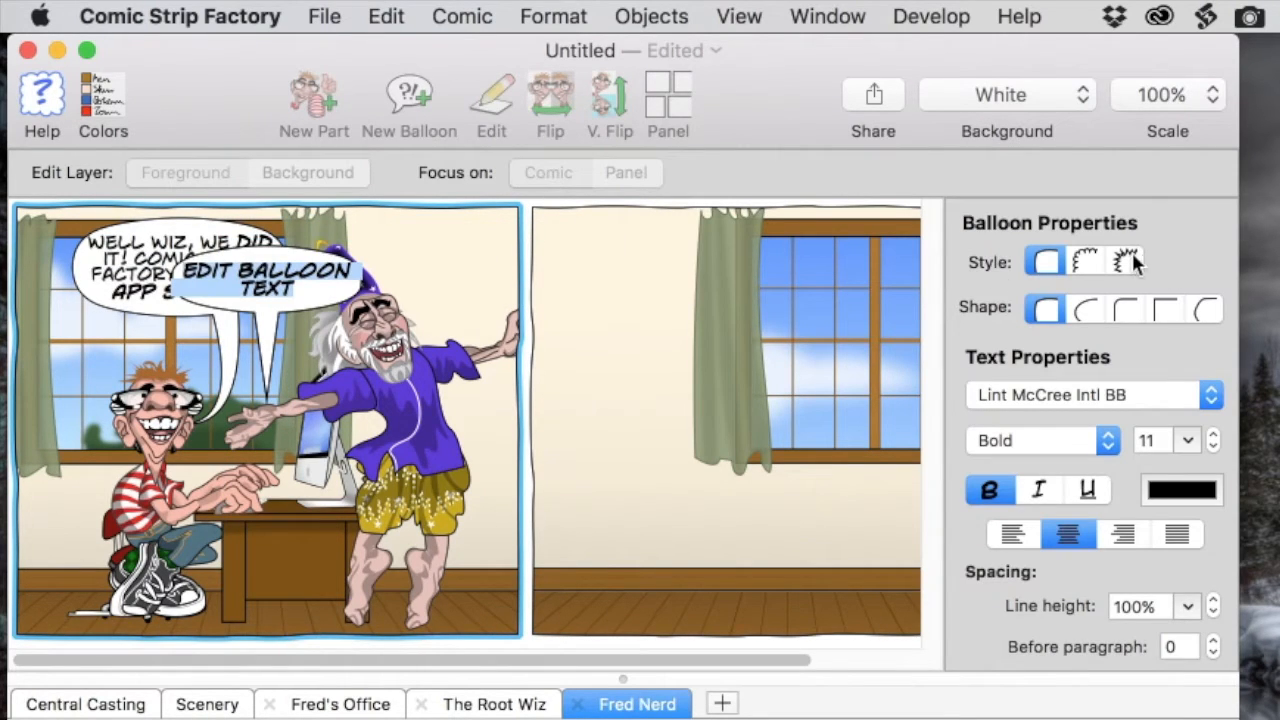
# Make the new WOOT!! balloon a spiky burst with font size 13.
pyautogui.click(1125, 261)
pyautogui.write('WOOT!!')
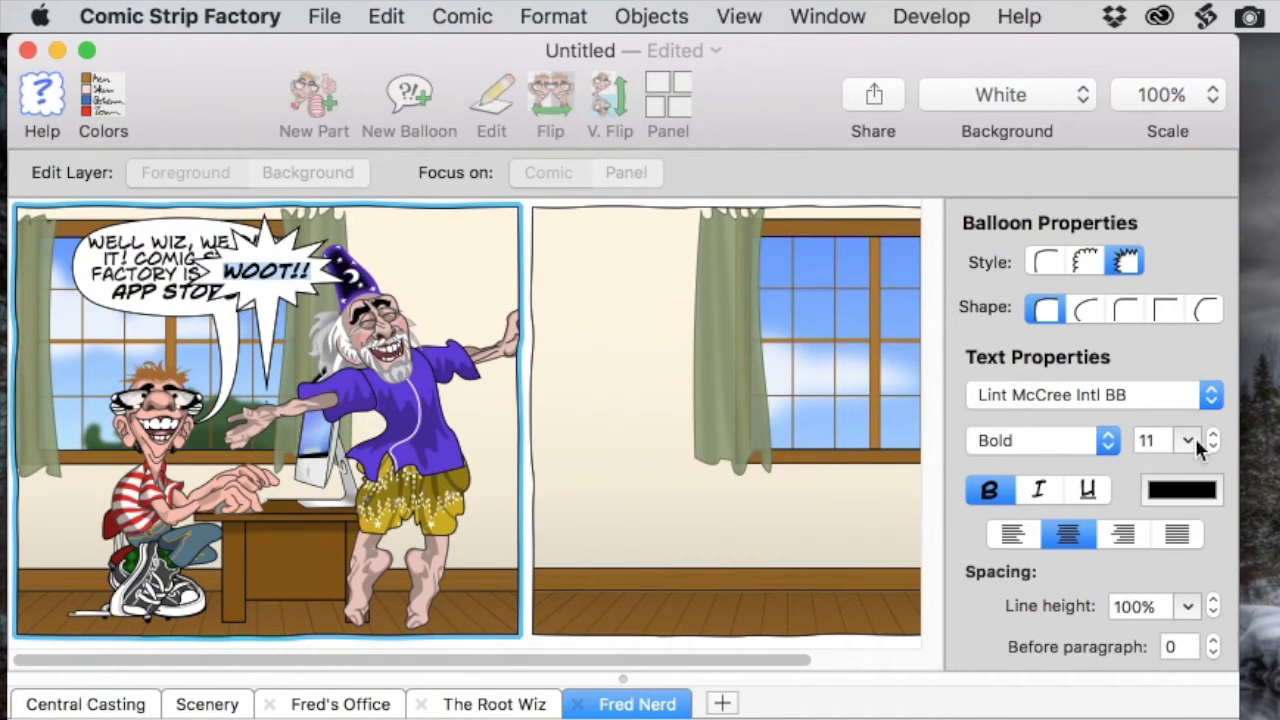
pyautogui.click(1188, 440)
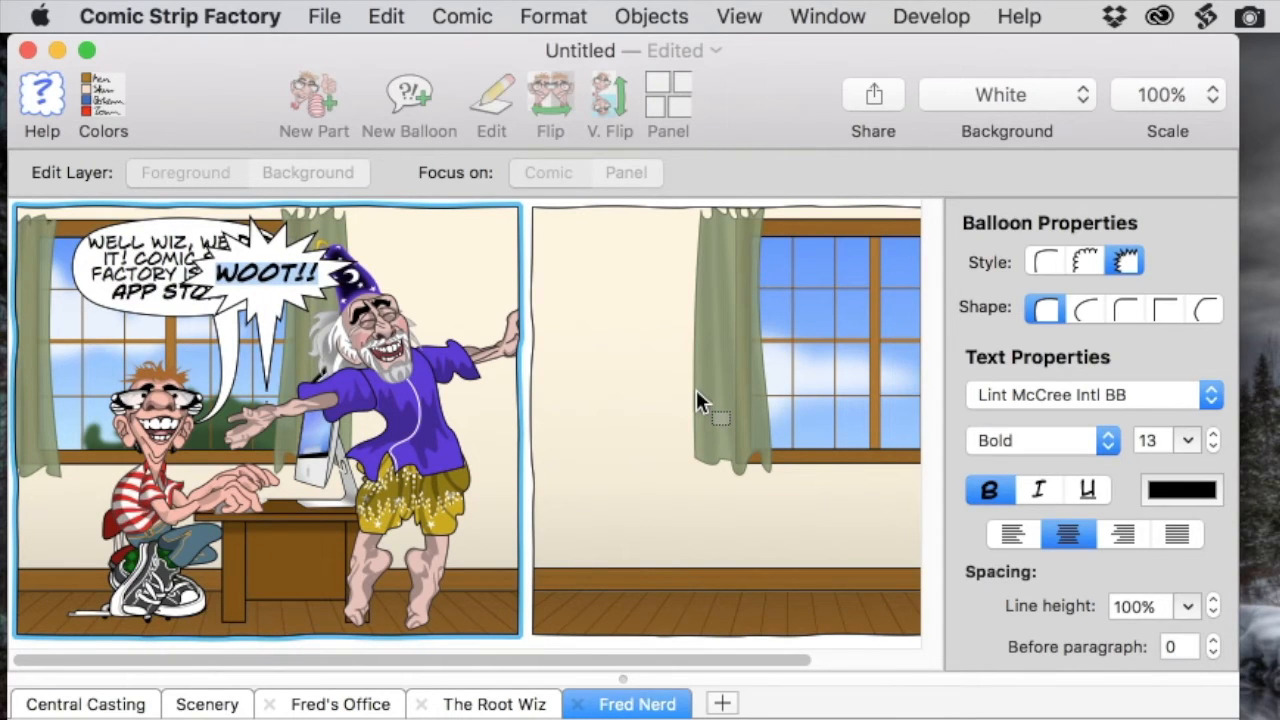
pyautogui.moveTo(305, 350)
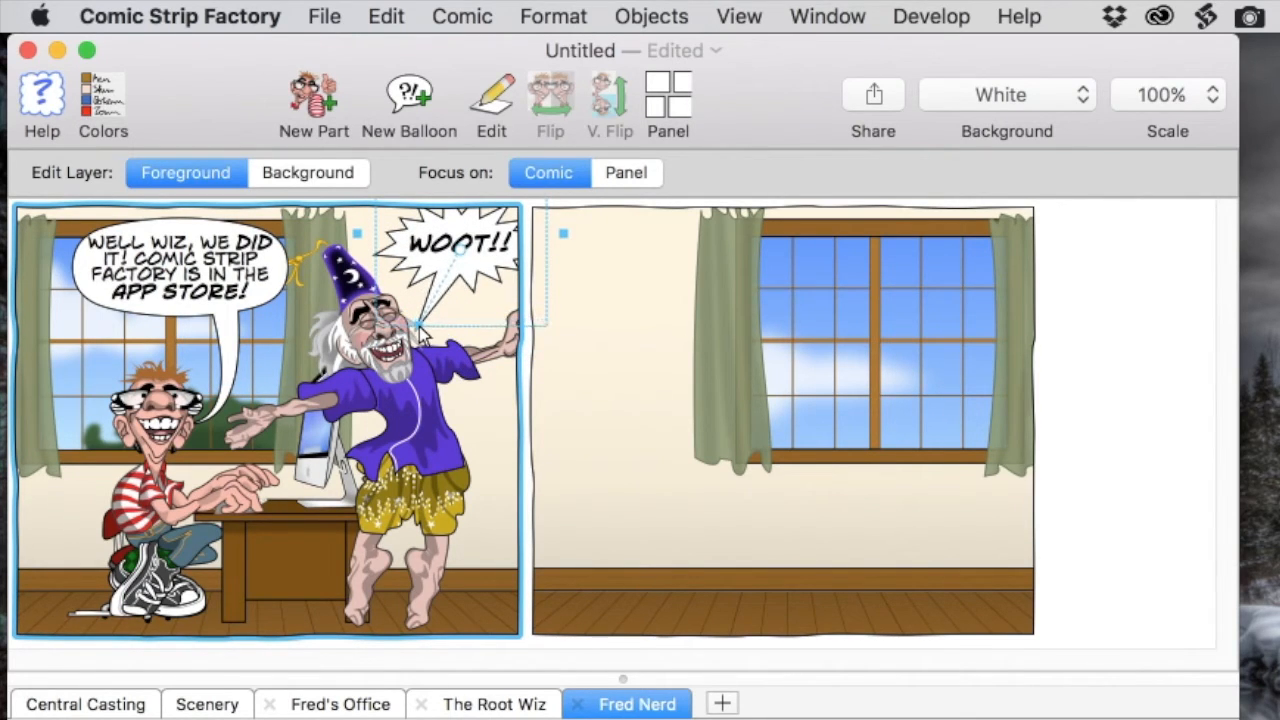
pyautogui.moveTo(495, 285)
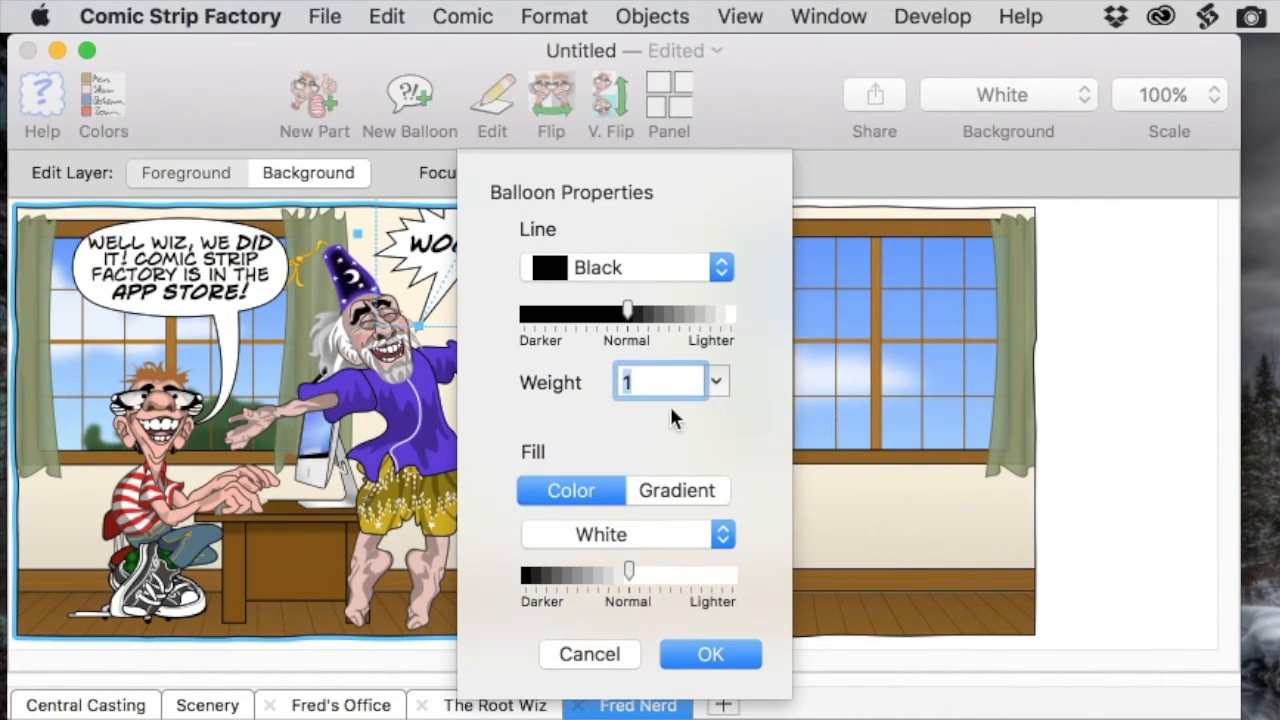
# Confirm the Balloon Properties line and fill settings with OK.
pyautogui.click(715, 381)
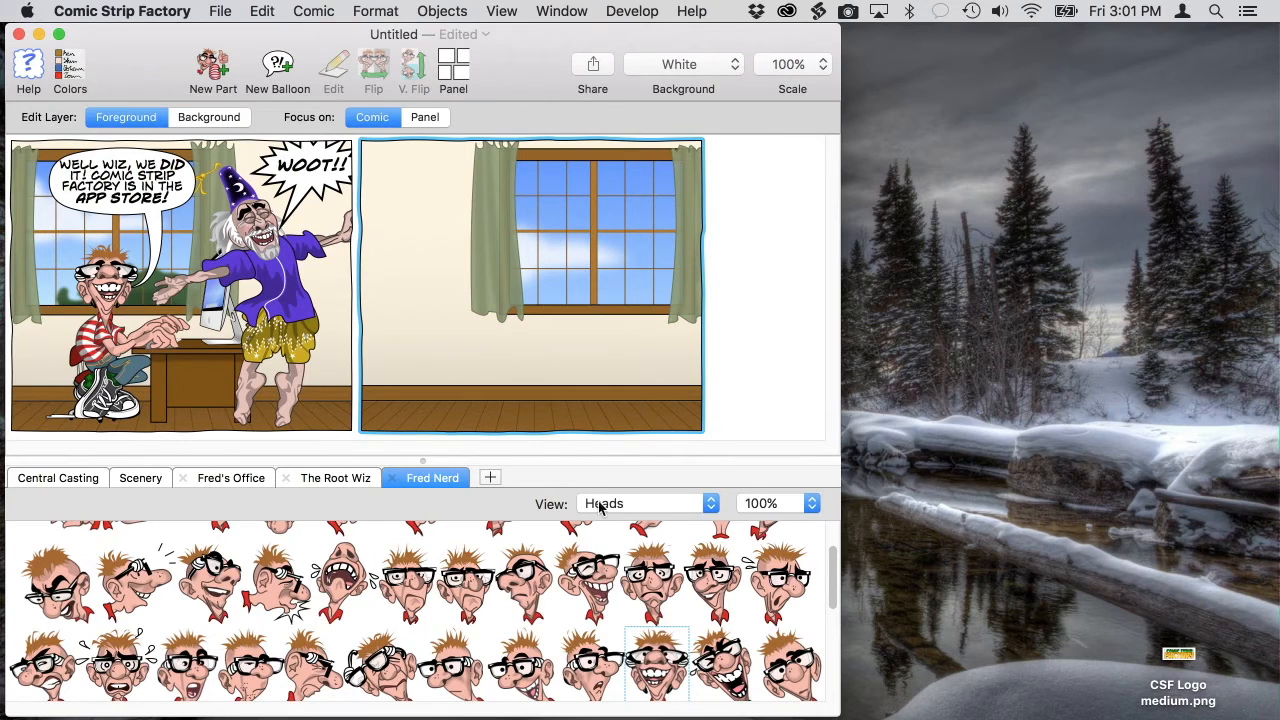
# Put a walking Fred Nerd pose in panel 2, then browse Fred's heads to replace his.
pyautogui.click(645, 503)
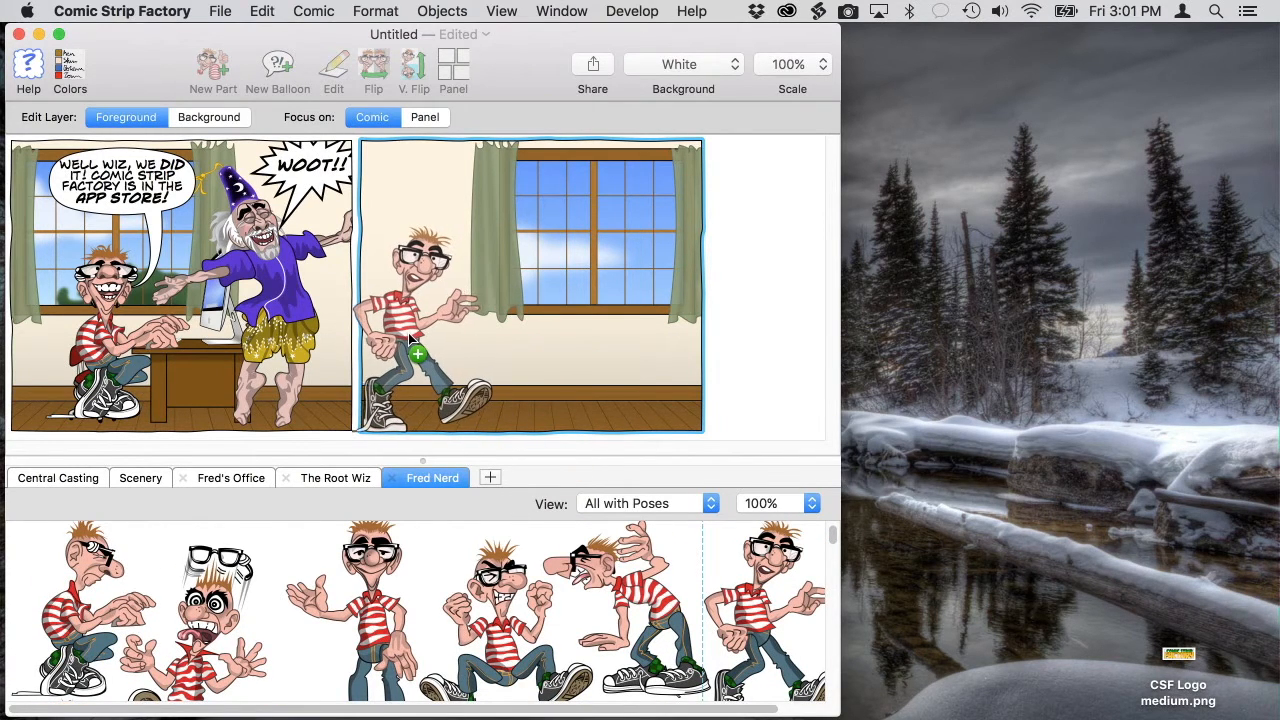
pyautogui.click(420, 320)
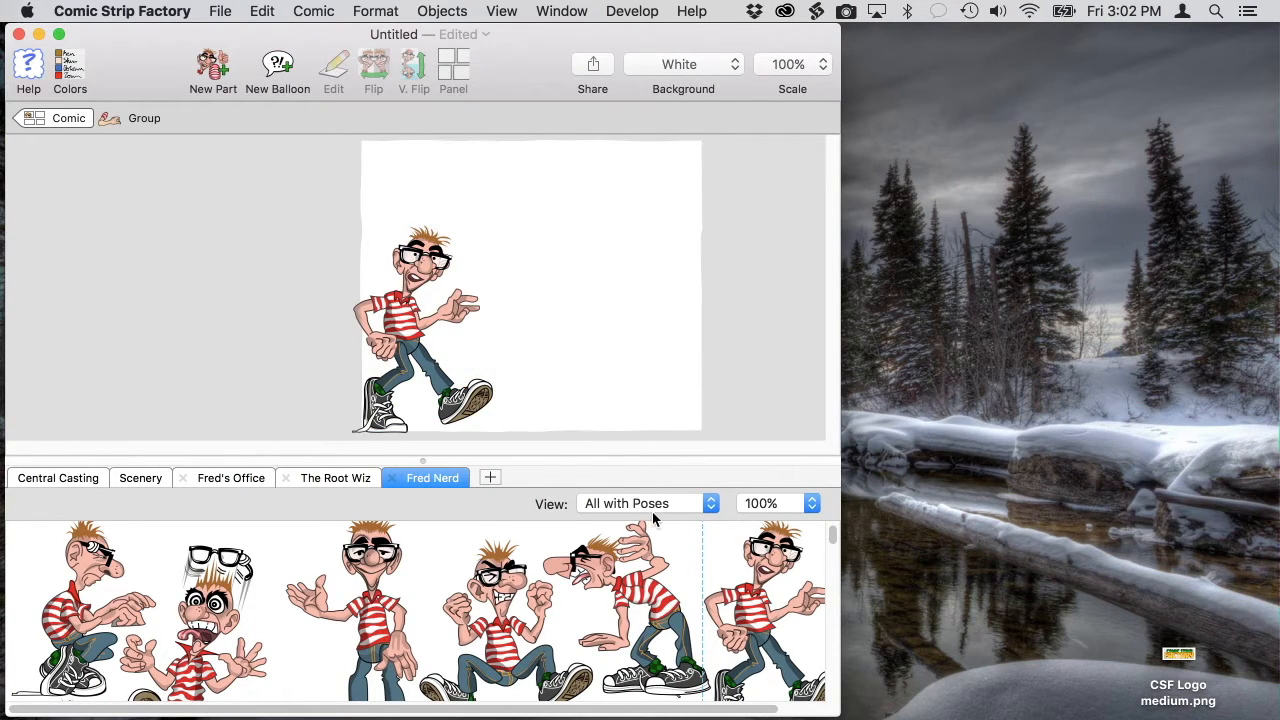
pyautogui.click(645, 503)
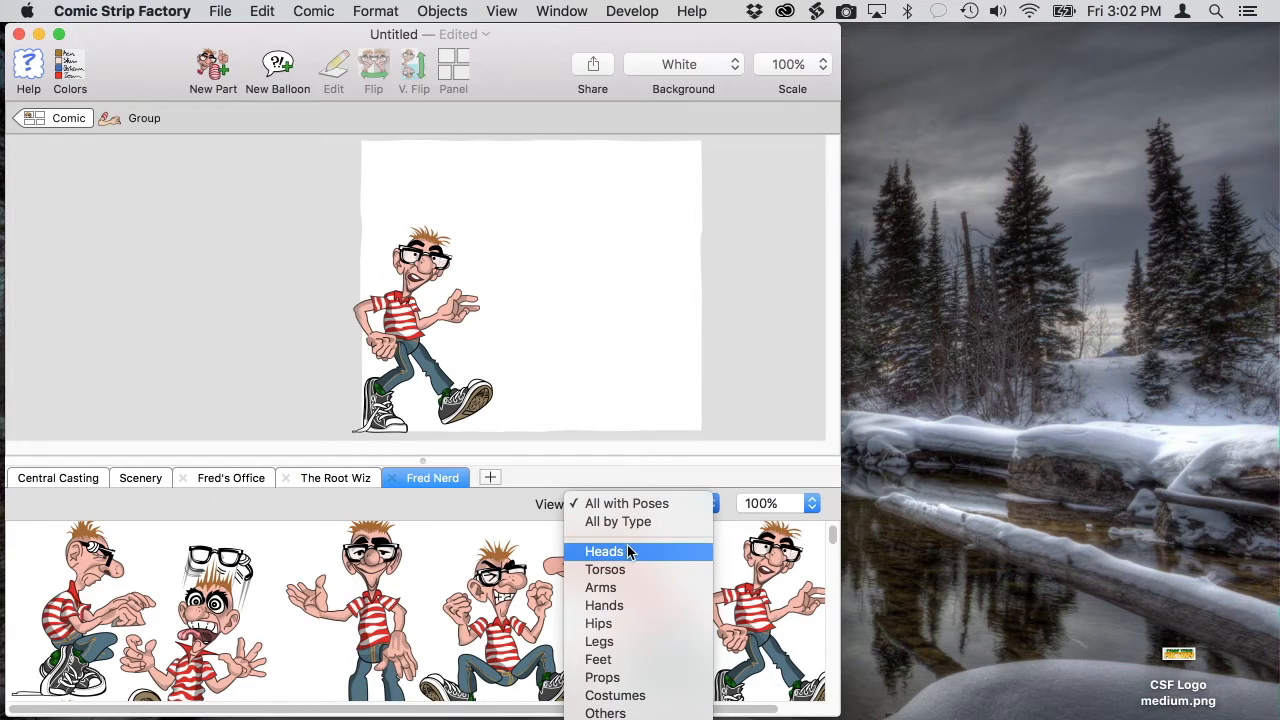
pyautogui.click(604, 551)
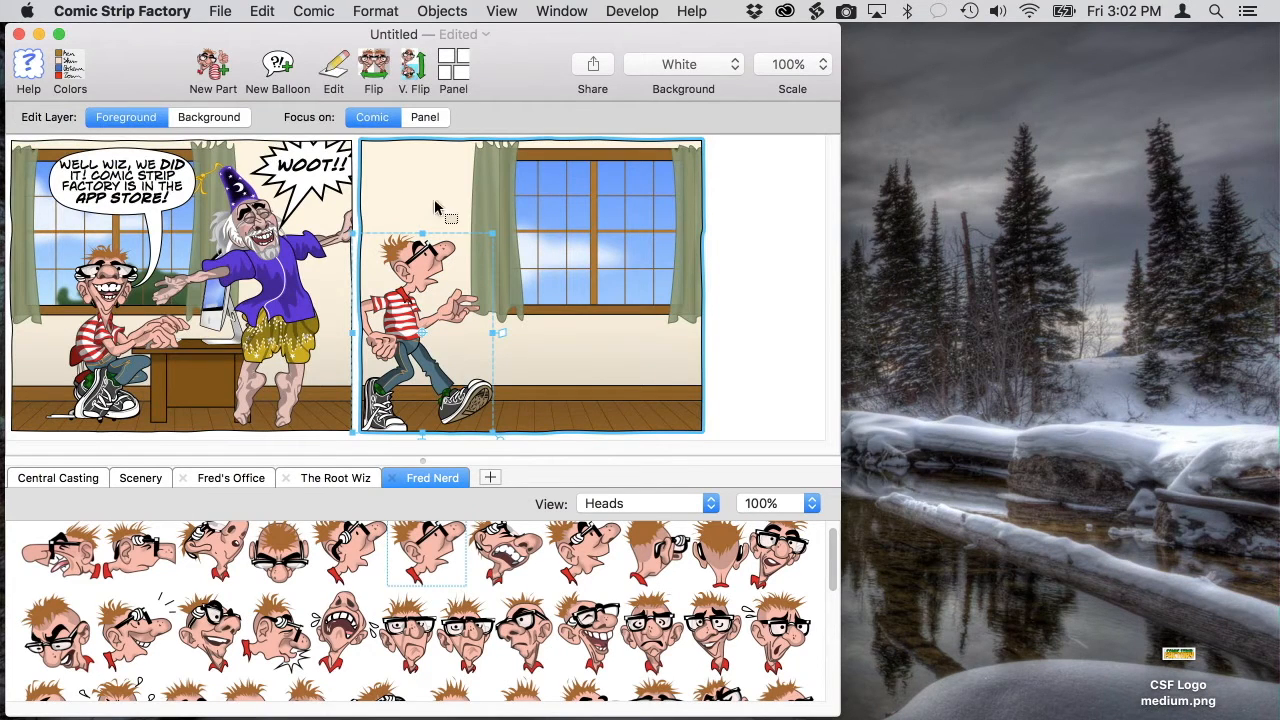
pyautogui.moveTo(510, 247)
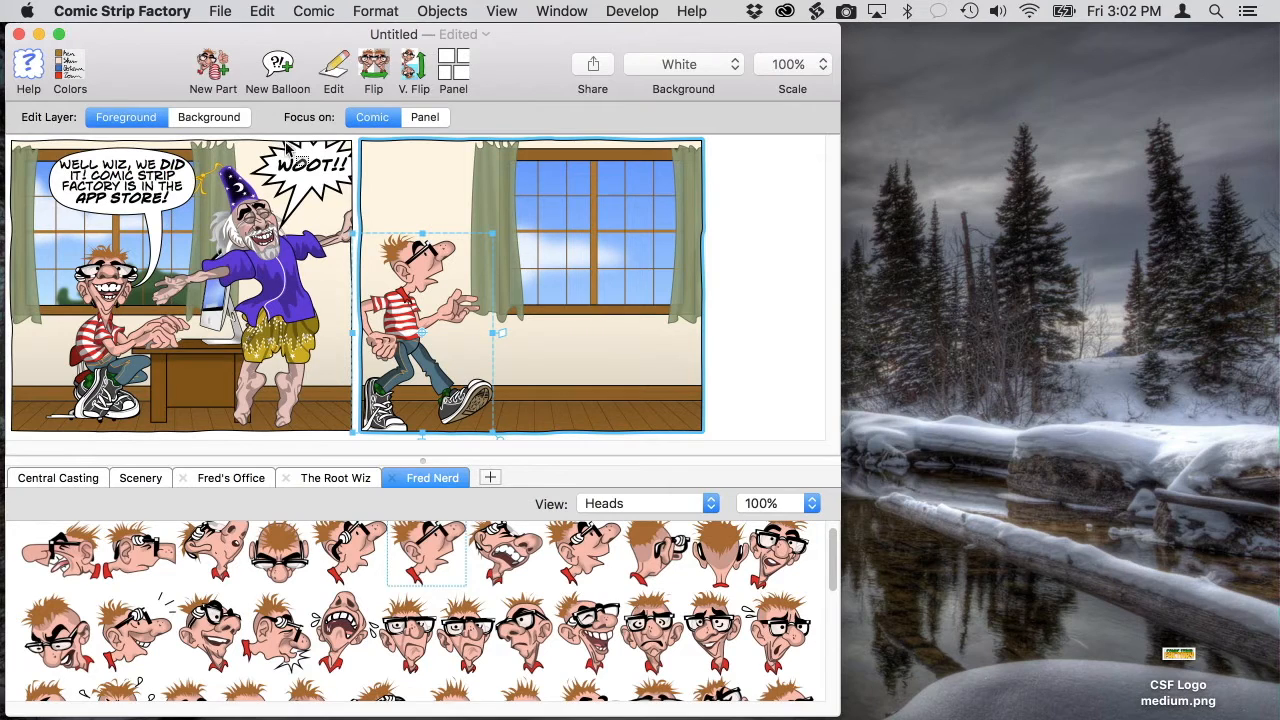
pyautogui.moveTo(278, 65)
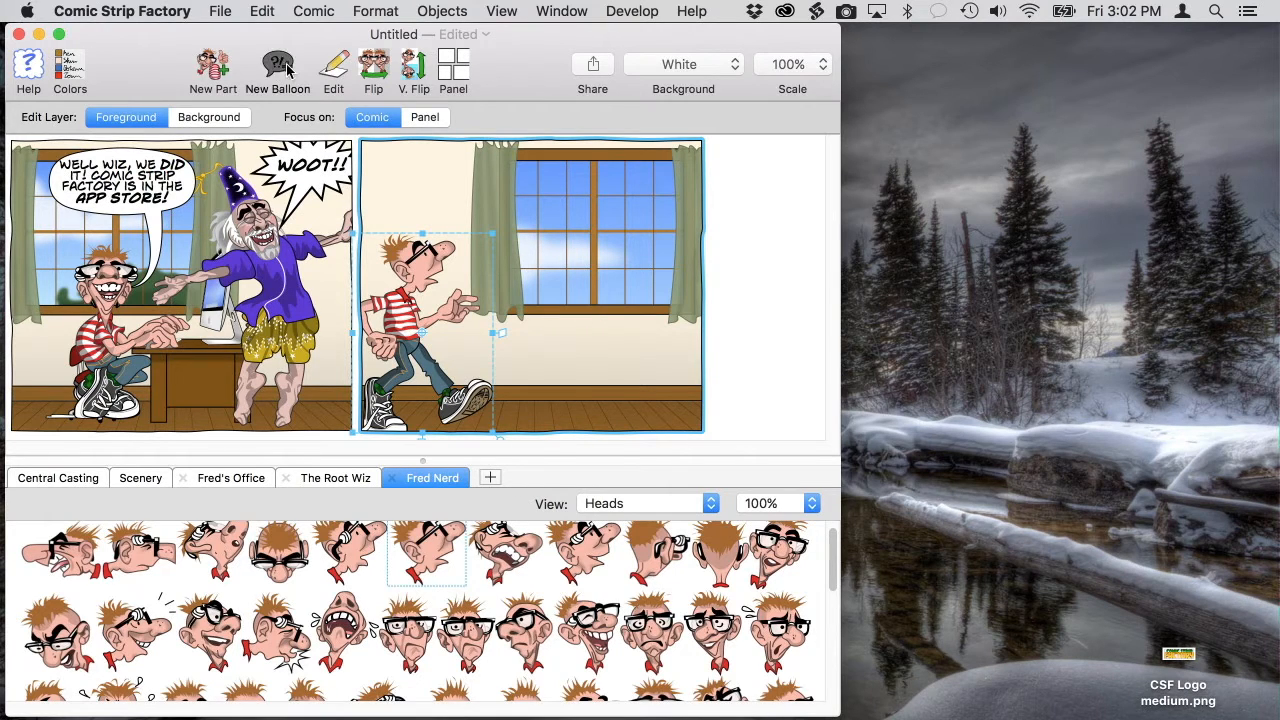
# Add Fred's balloon 'Any idea how to market it?' with MARKET in bold, above his head.
pyautogui.click(277, 65)
pyautogui.write('ANY IDEA HOW TO MARKET IT?')
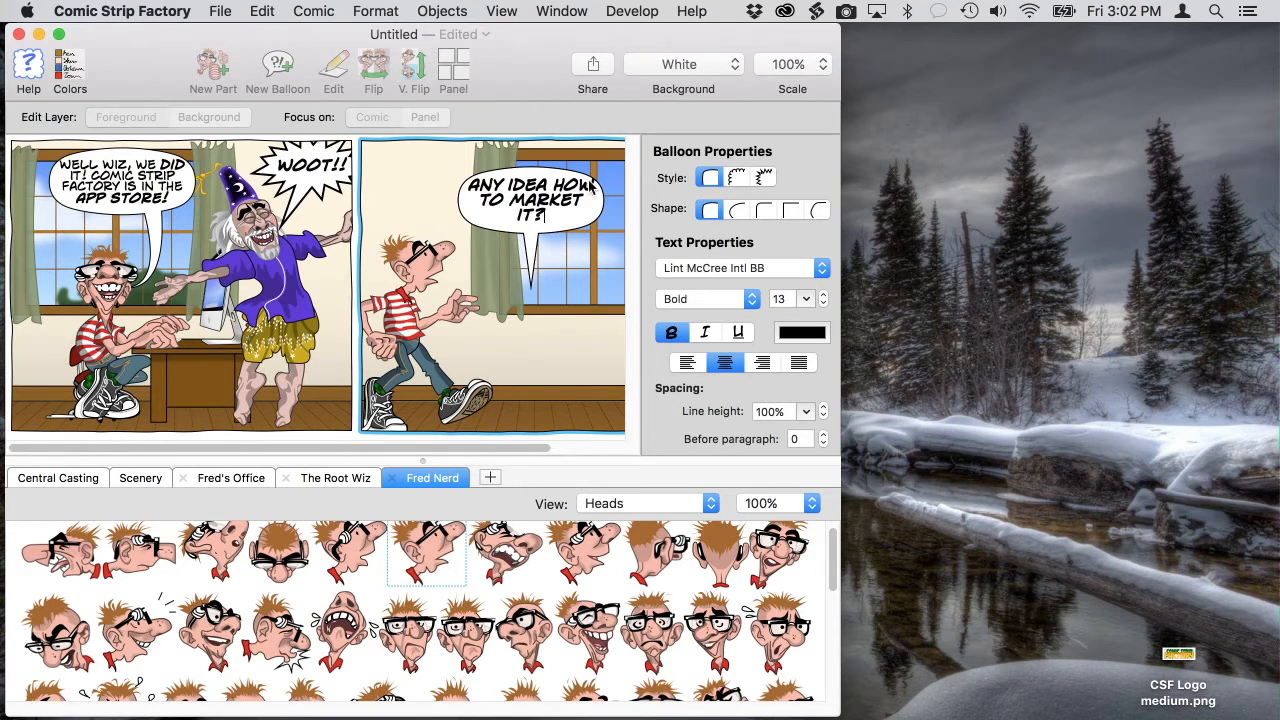
pyautogui.click(671, 332)
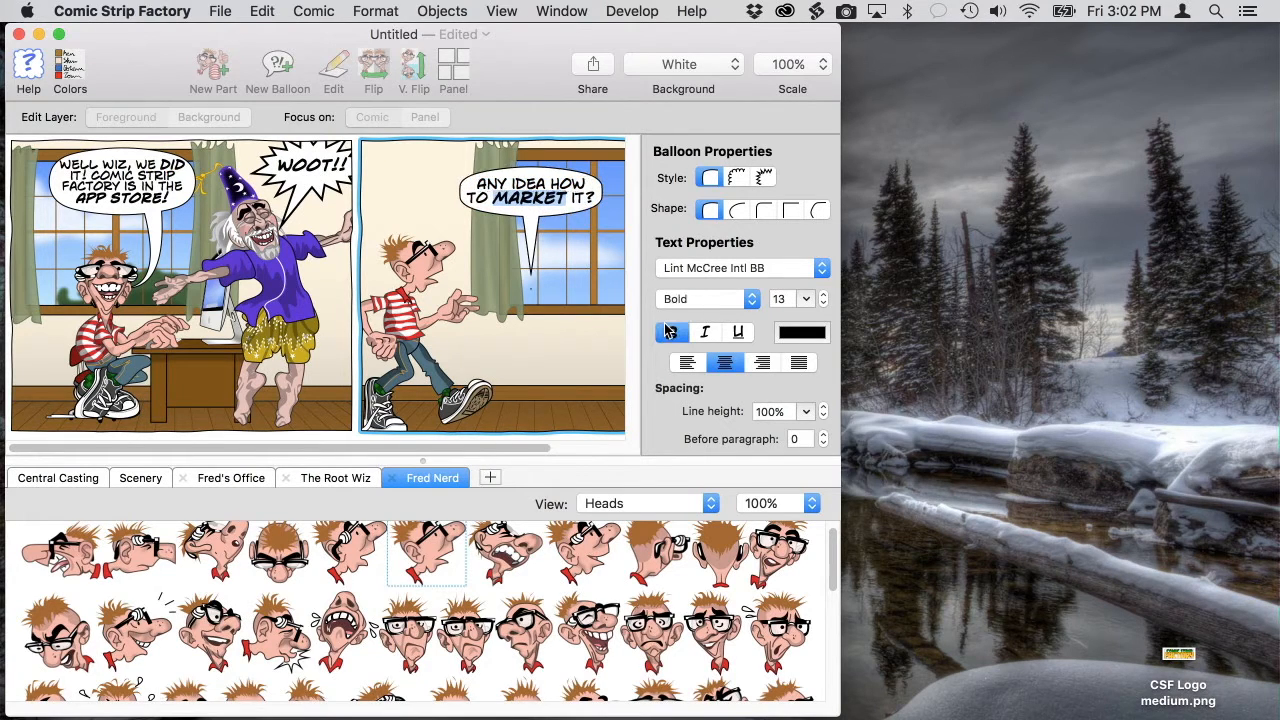
pyautogui.click(671, 332)
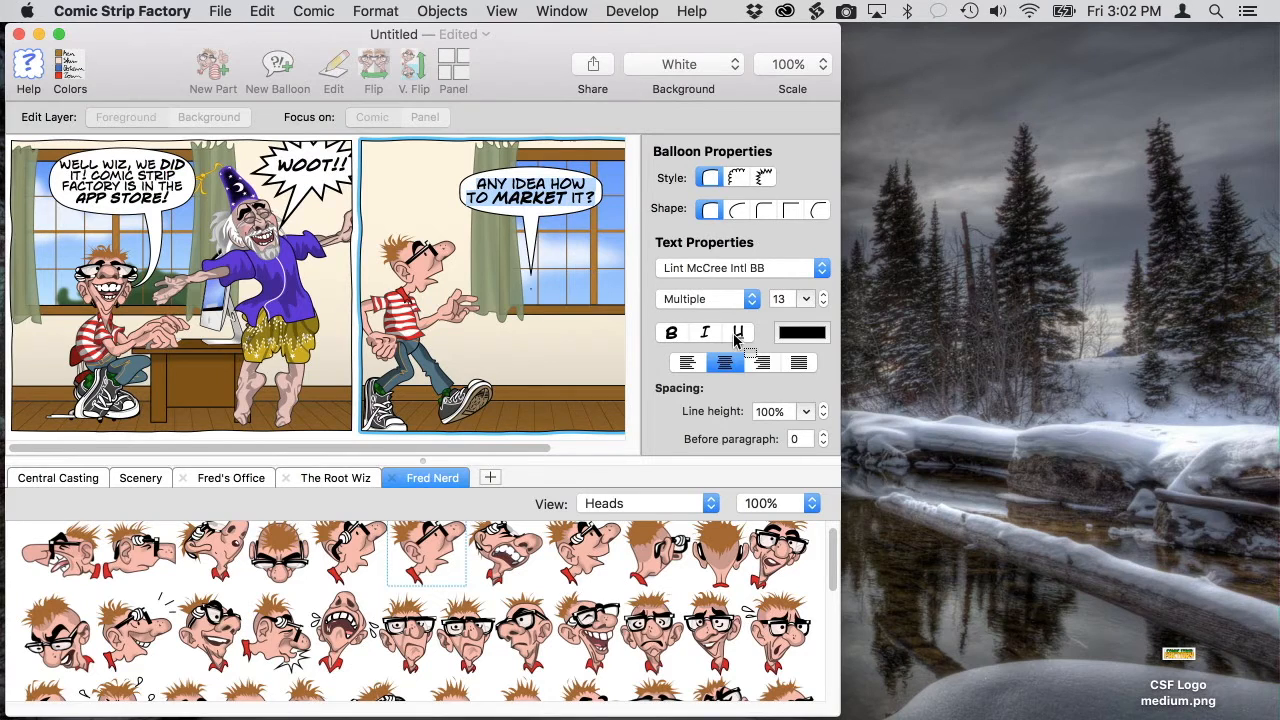
pyautogui.click(823, 293)
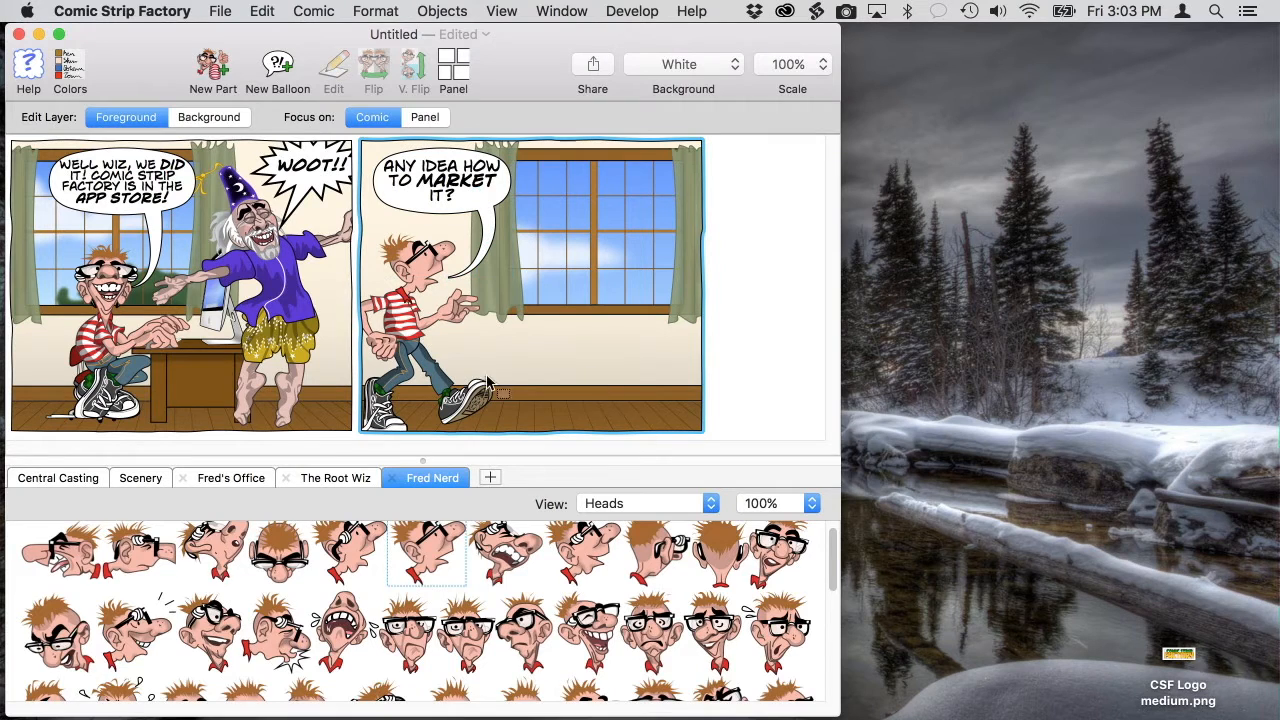
# Place the crouching Root Wiz in panel 2 with his reply, bolding NO PROBLEM! and SPINNY SIGN!
pyautogui.click(336, 477)
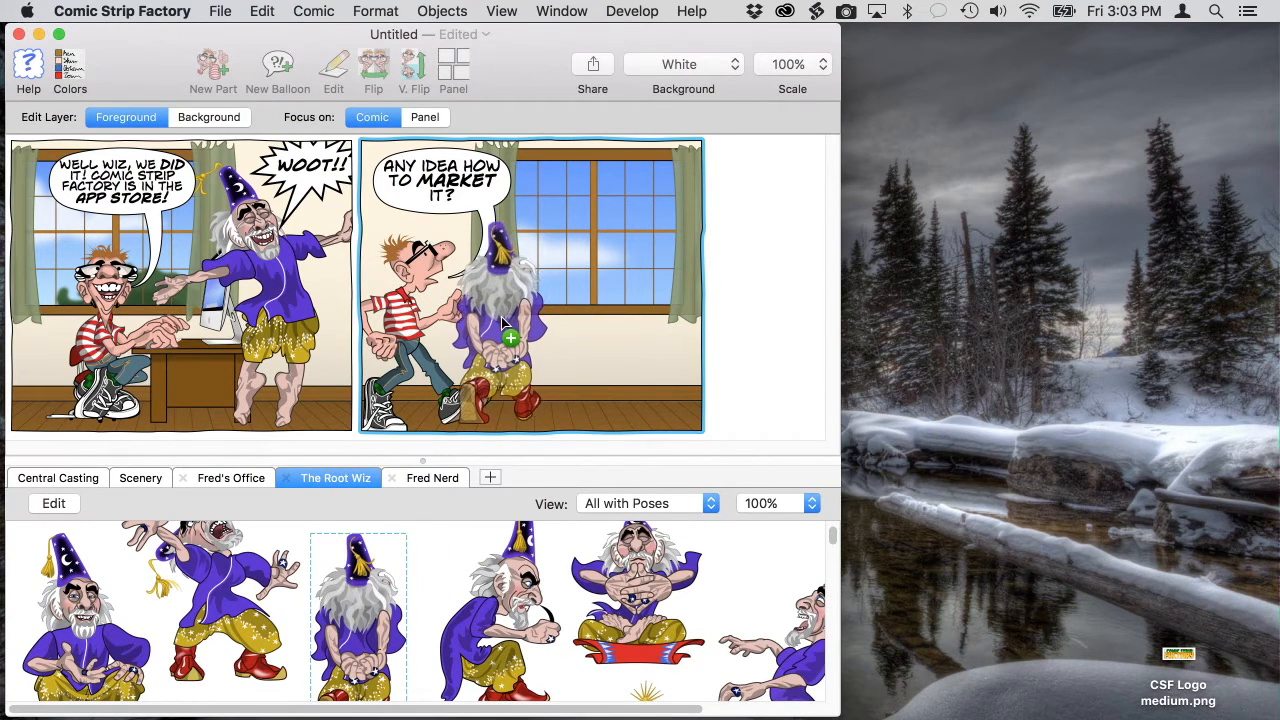
pyautogui.click(505, 320)
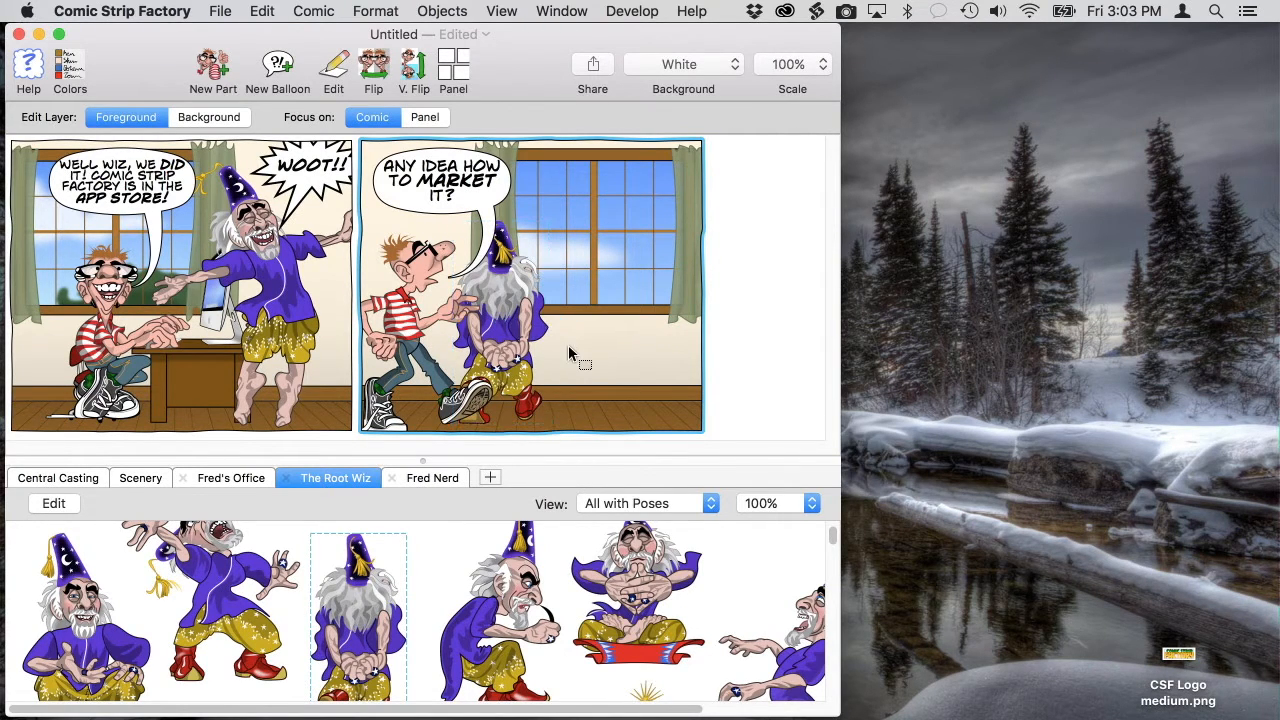
pyautogui.click(277, 65)
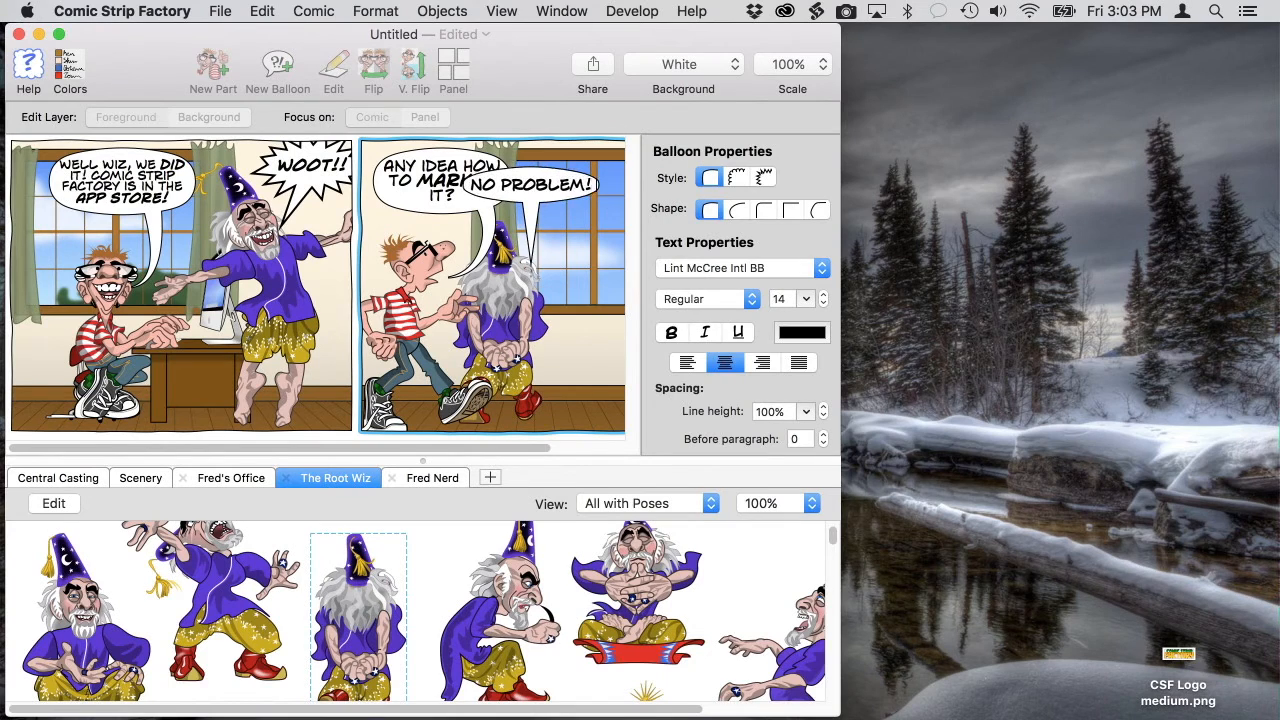
pyautogui.write('I HIRED A GUY TO DANCE ON THE CORNER WITH A SPINNY SIGN!')
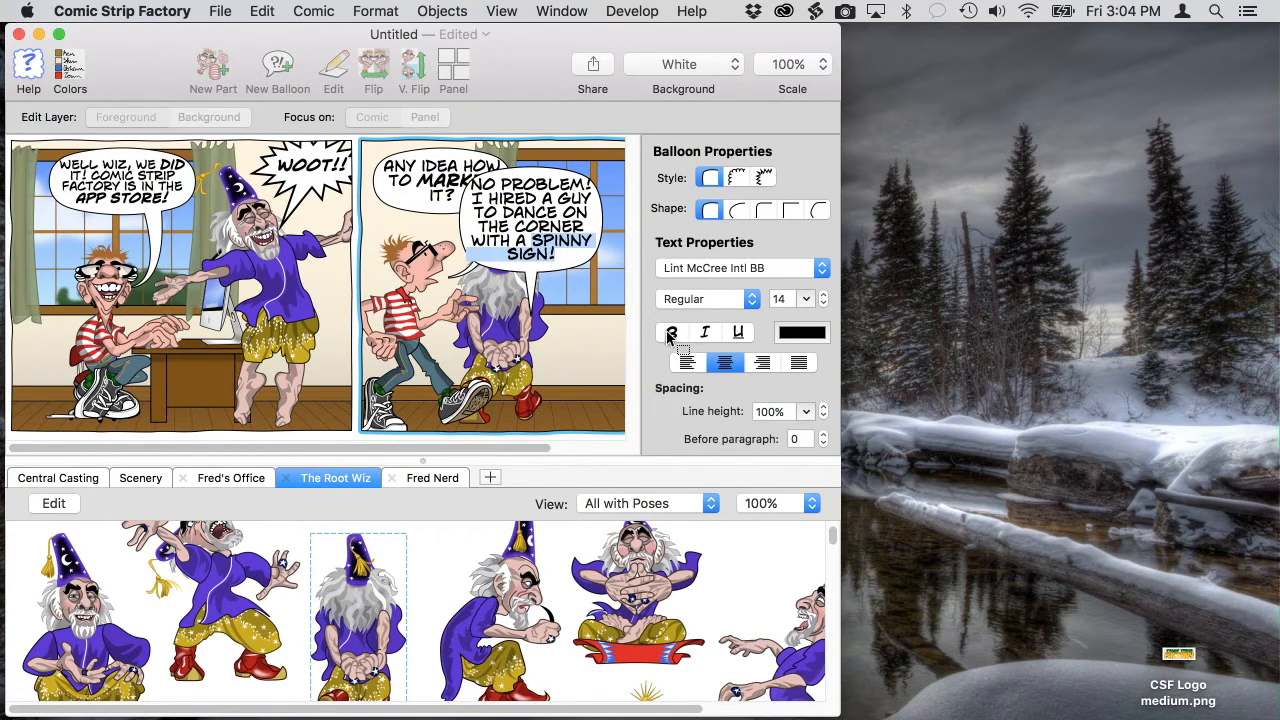
pyautogui.click(671, 332)
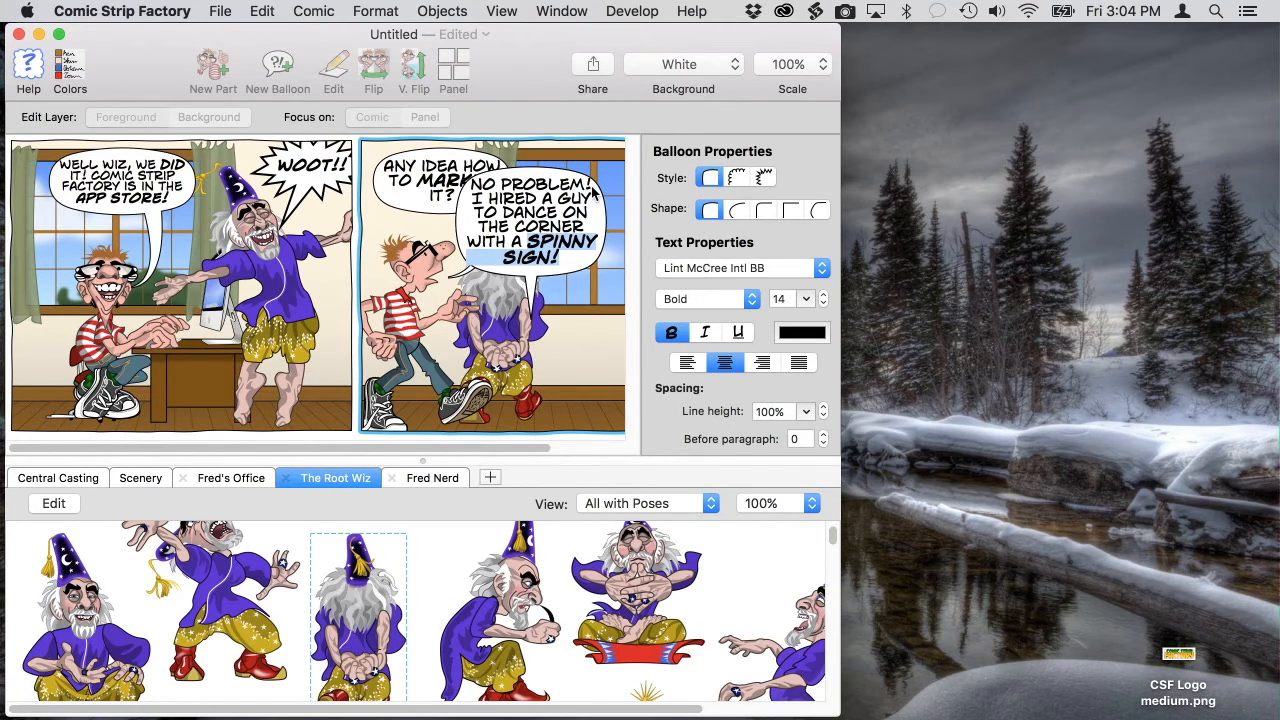
pyautogui.click(671, 332)
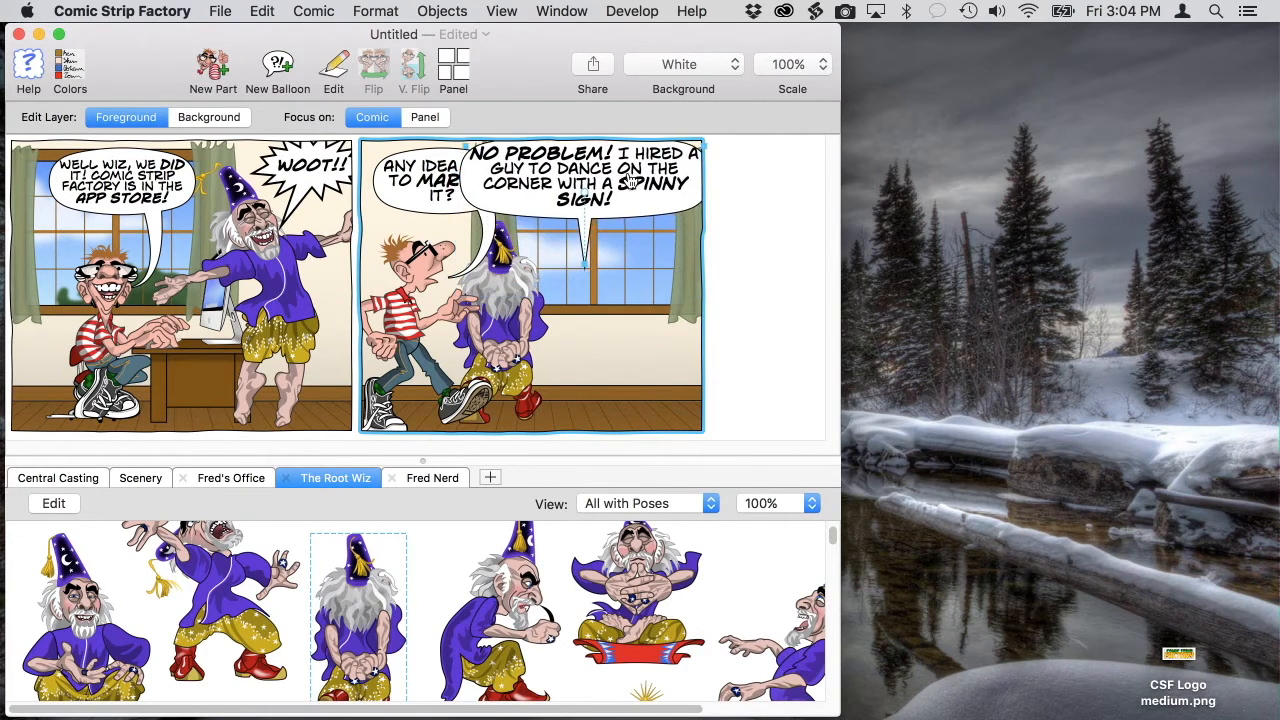
pyautogui.click(582, 180)
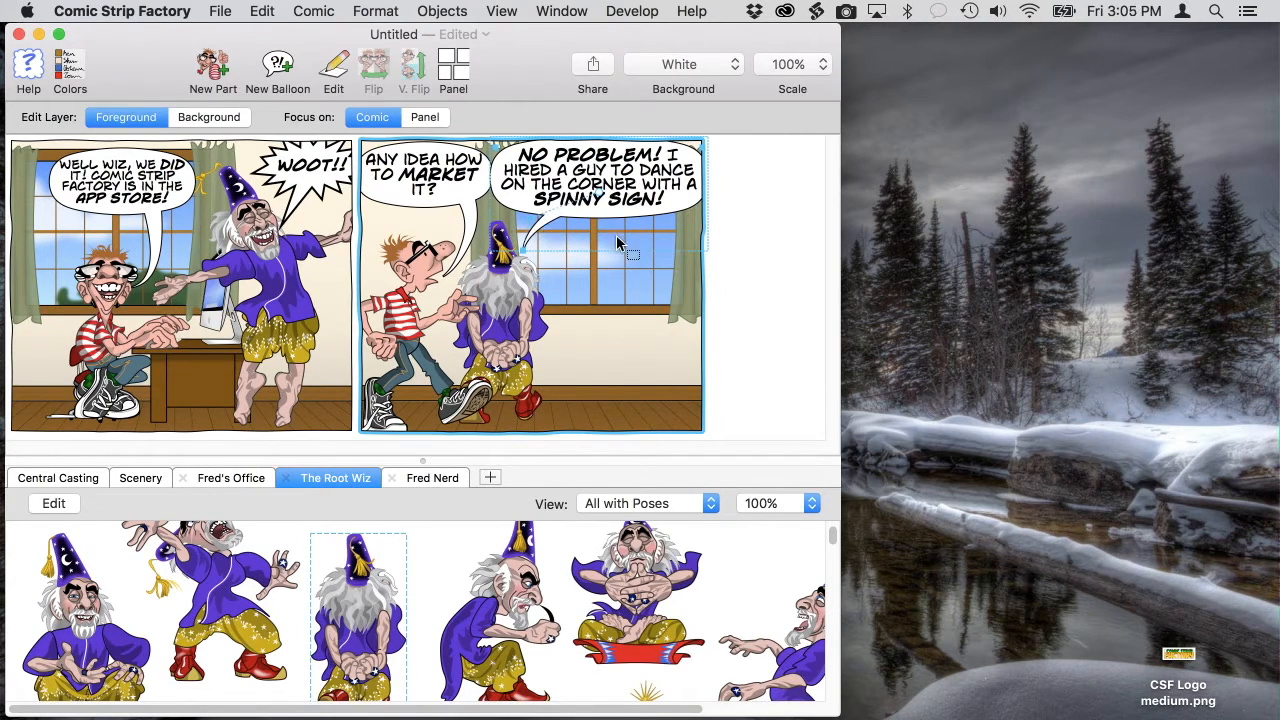
pyautogui.click(208, 117)
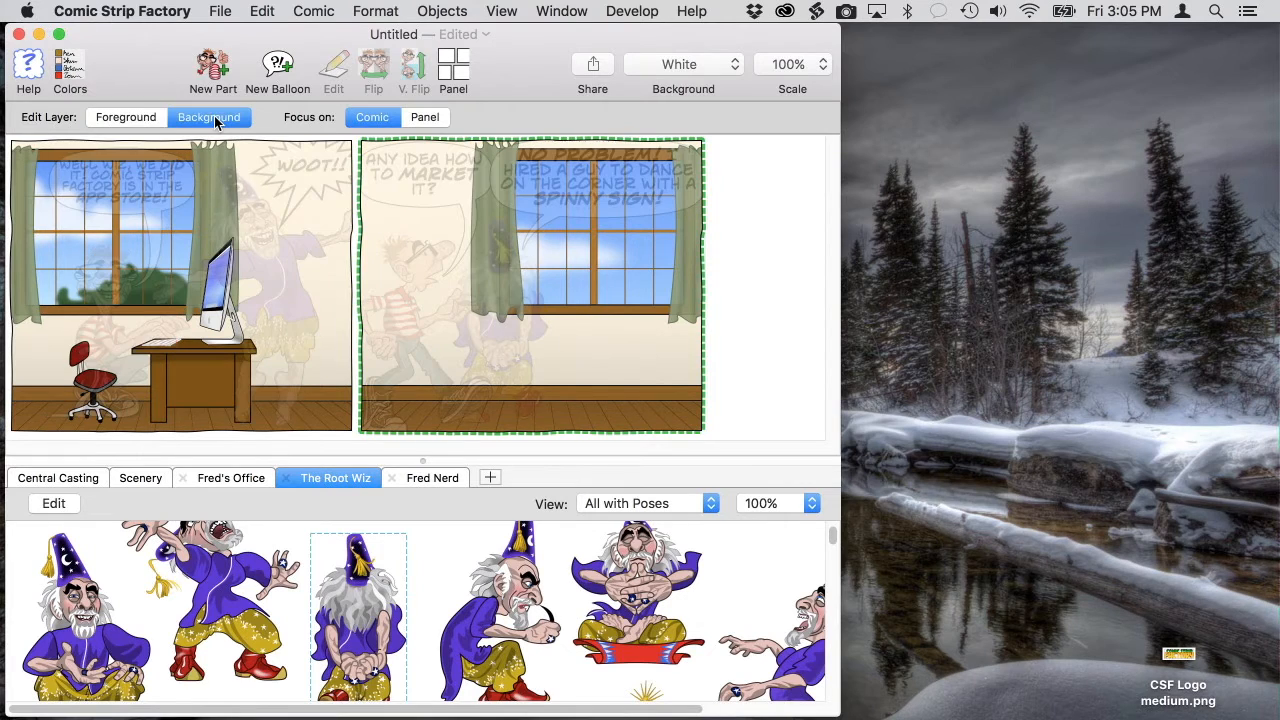
# Replace Sam Ho's original head with a laughing one and begin raising his arm.
pyautogui.click(57, 477)
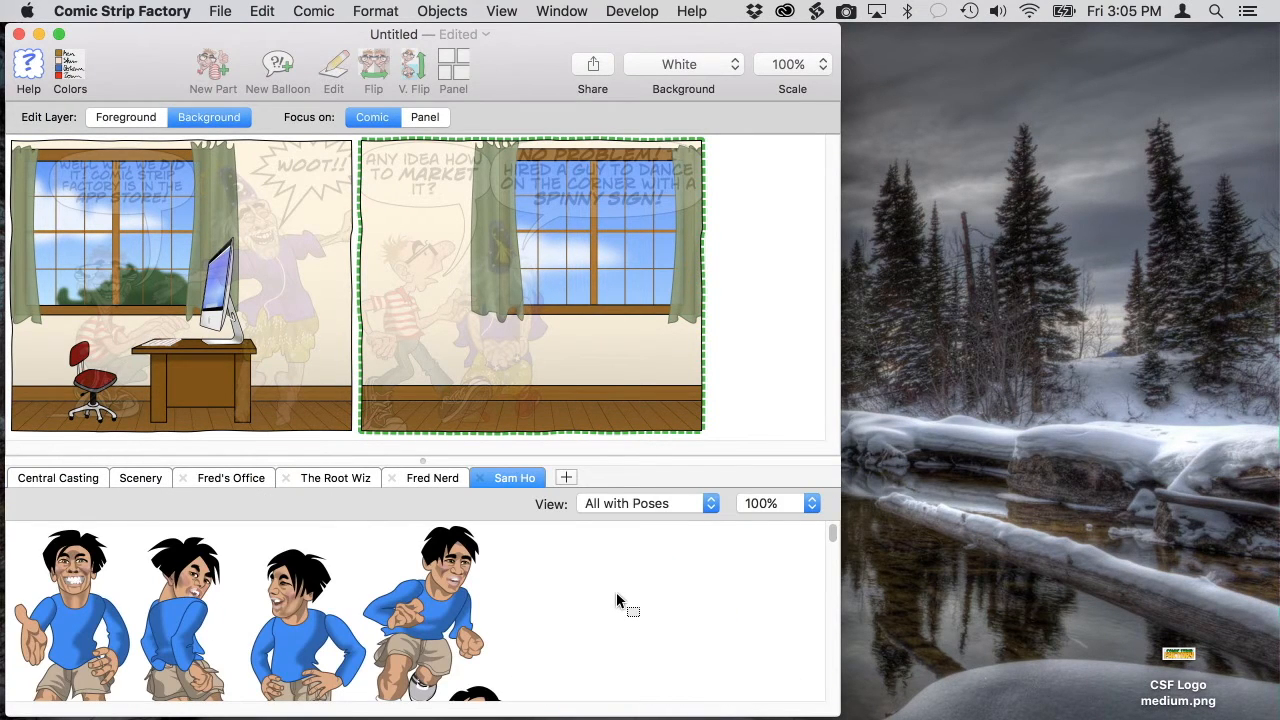
pyautogui.scroll(-3)
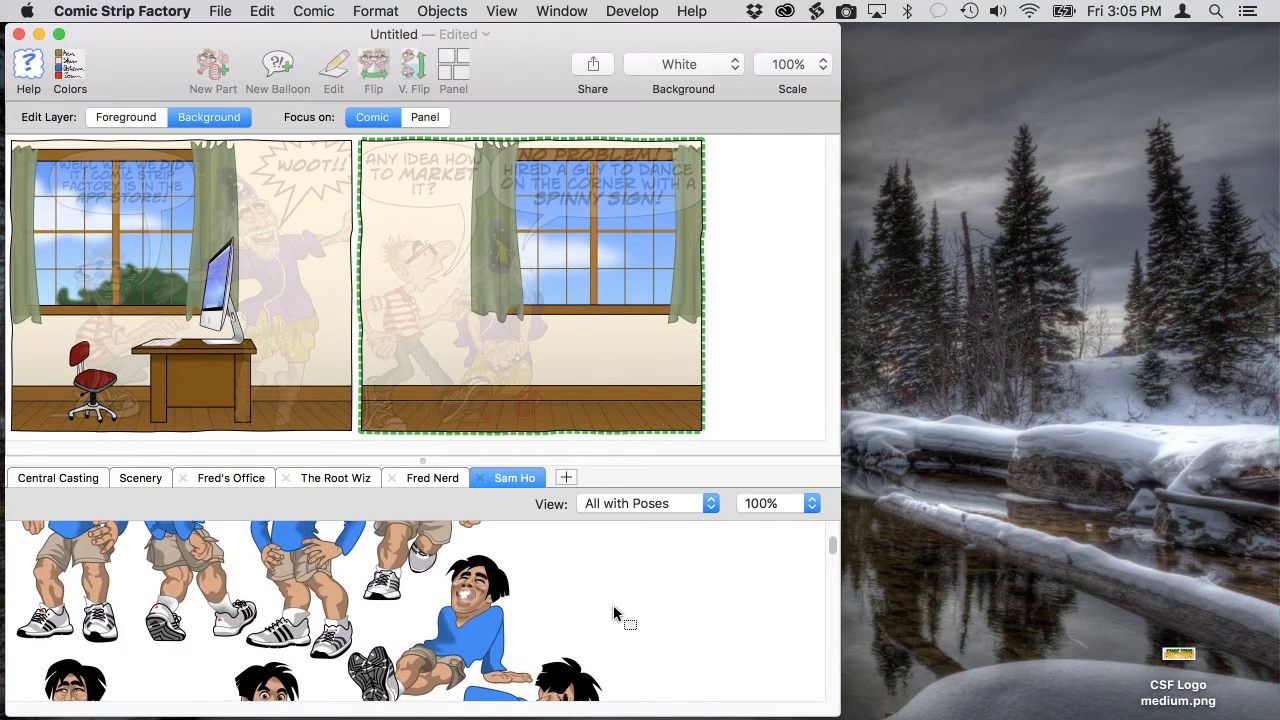
pyautogui.scroll(-3)
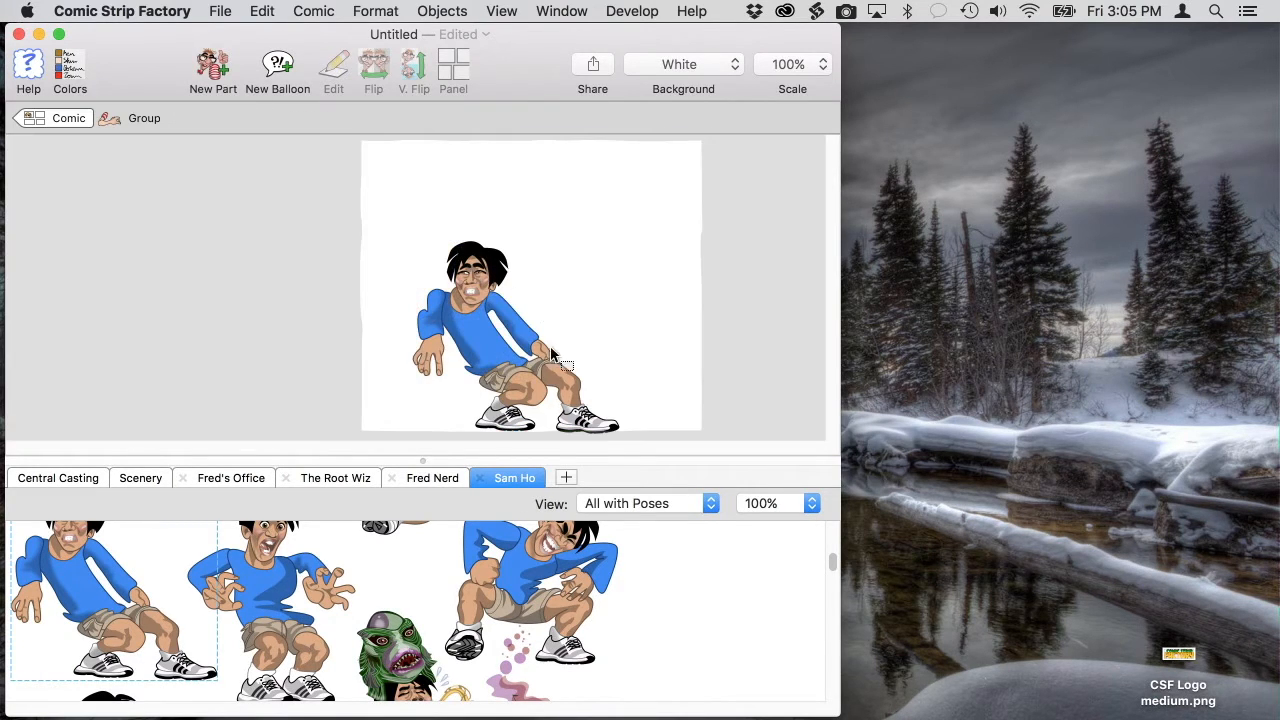
pyautogui.click(645, 503)
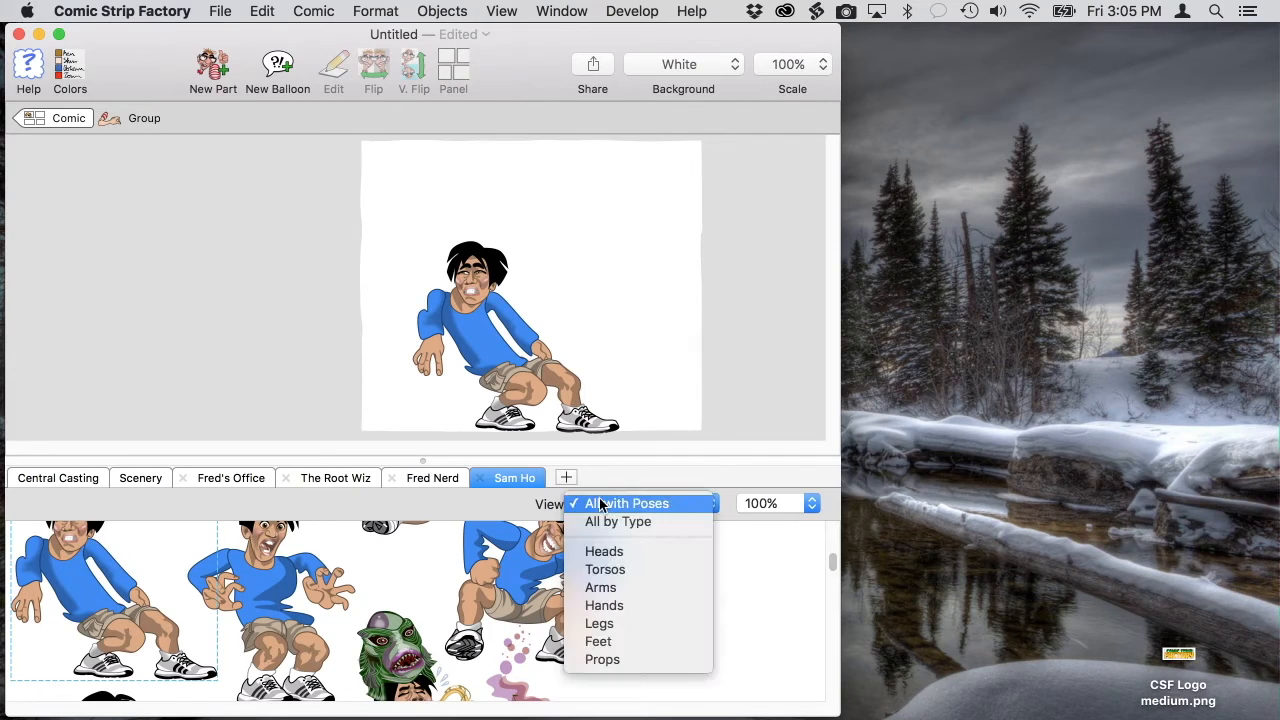
pyautogui.moveTo(605, 560)
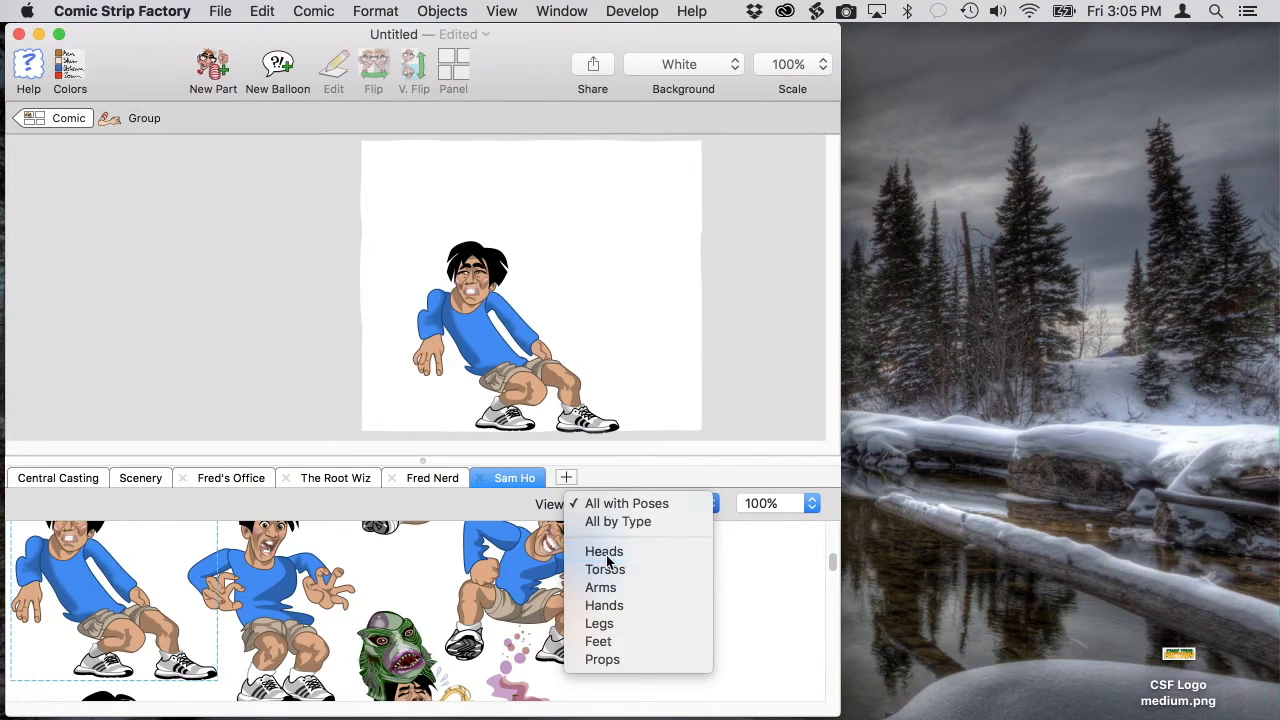
pyautogui.click(604, 551)
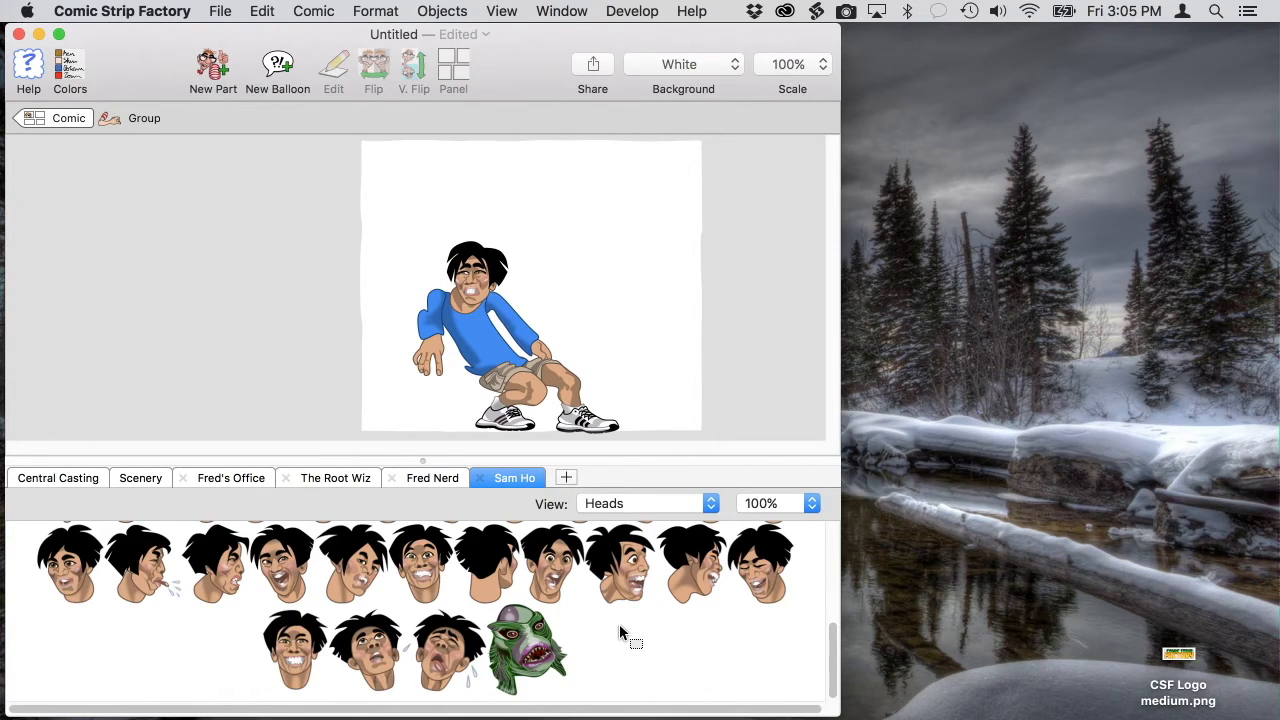
pyautogui.moveTo(530, 624)
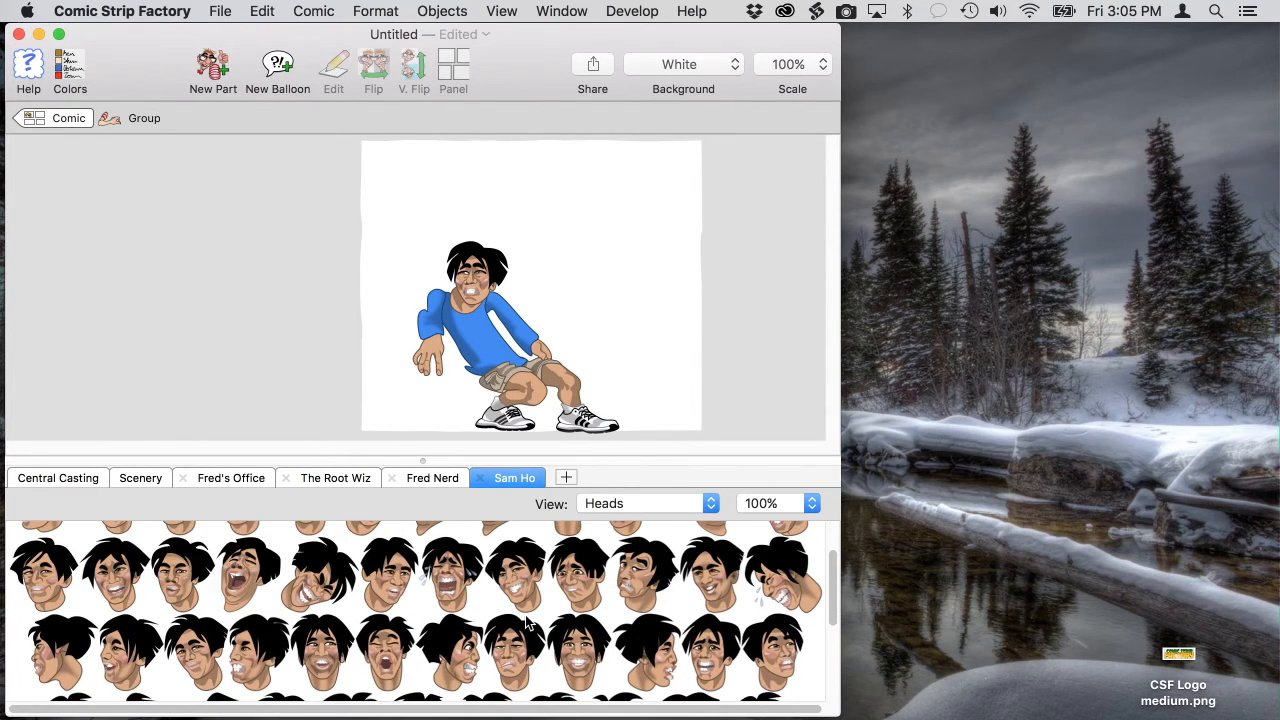
pyautogui.moveTo(330, 585)
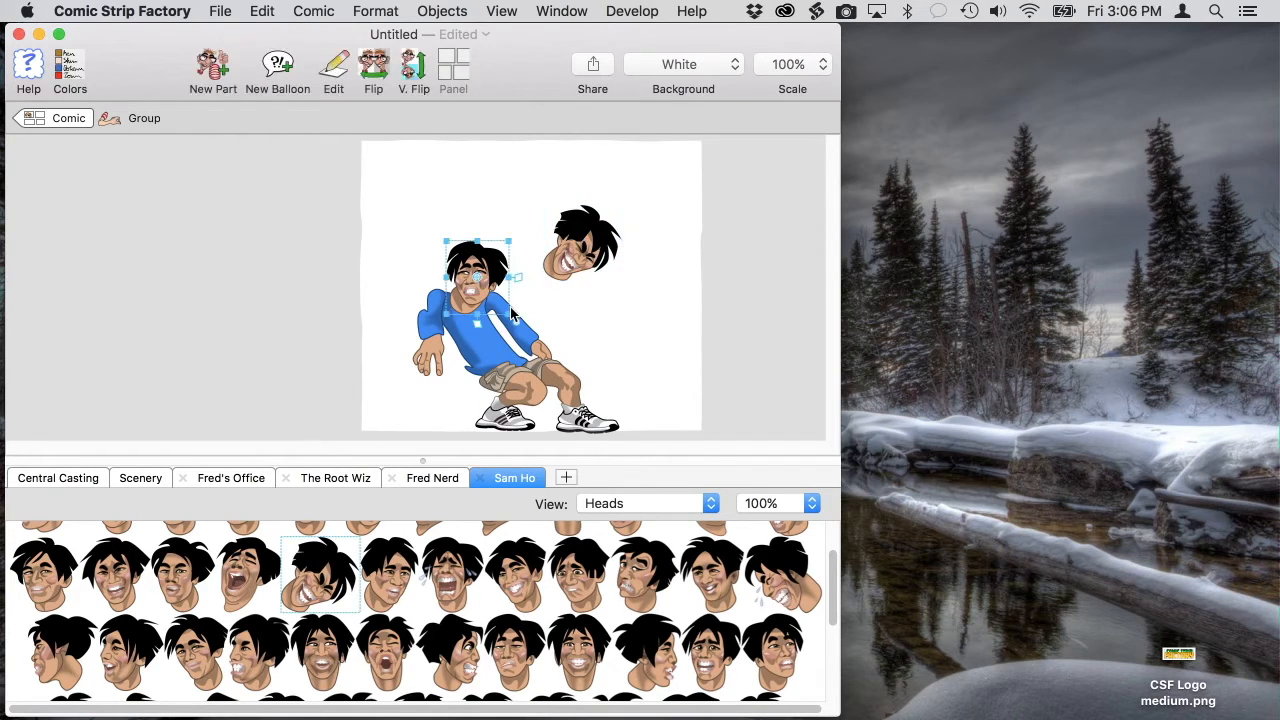
pyautogui.moveTo(480, 275); pyautogui.dragTo(585, 243)
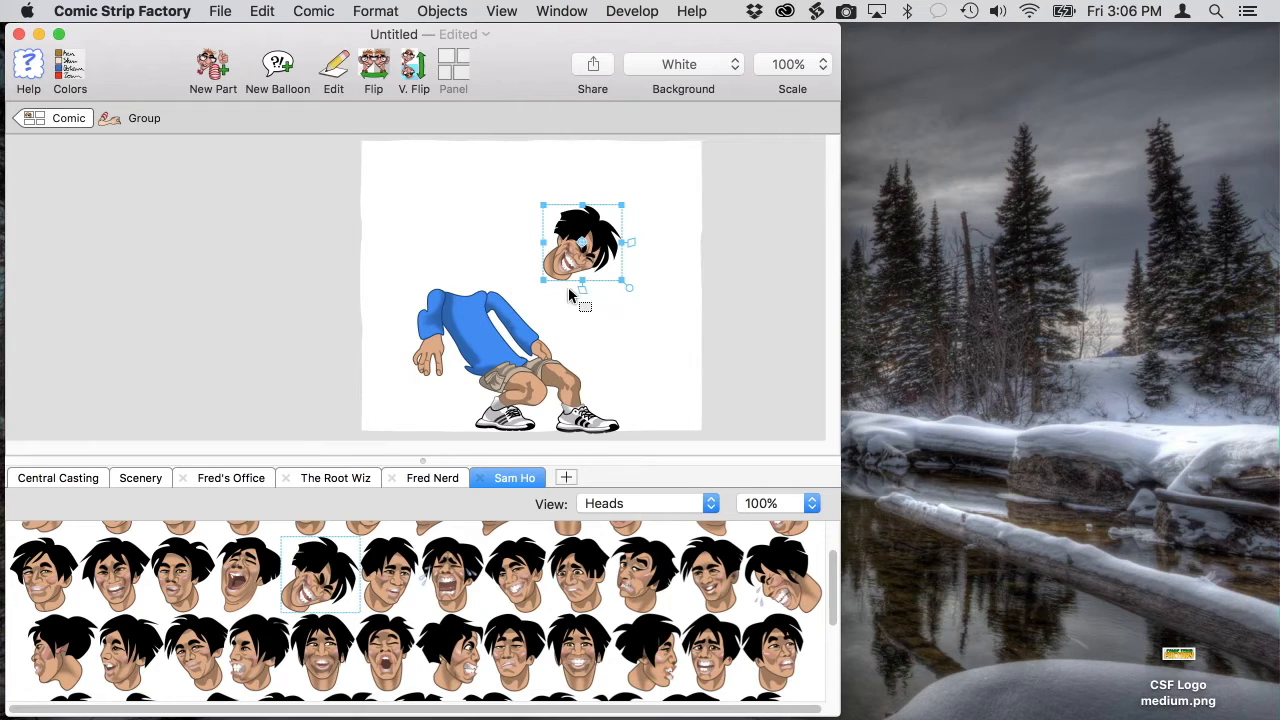
pyautogui.click(650, 275)
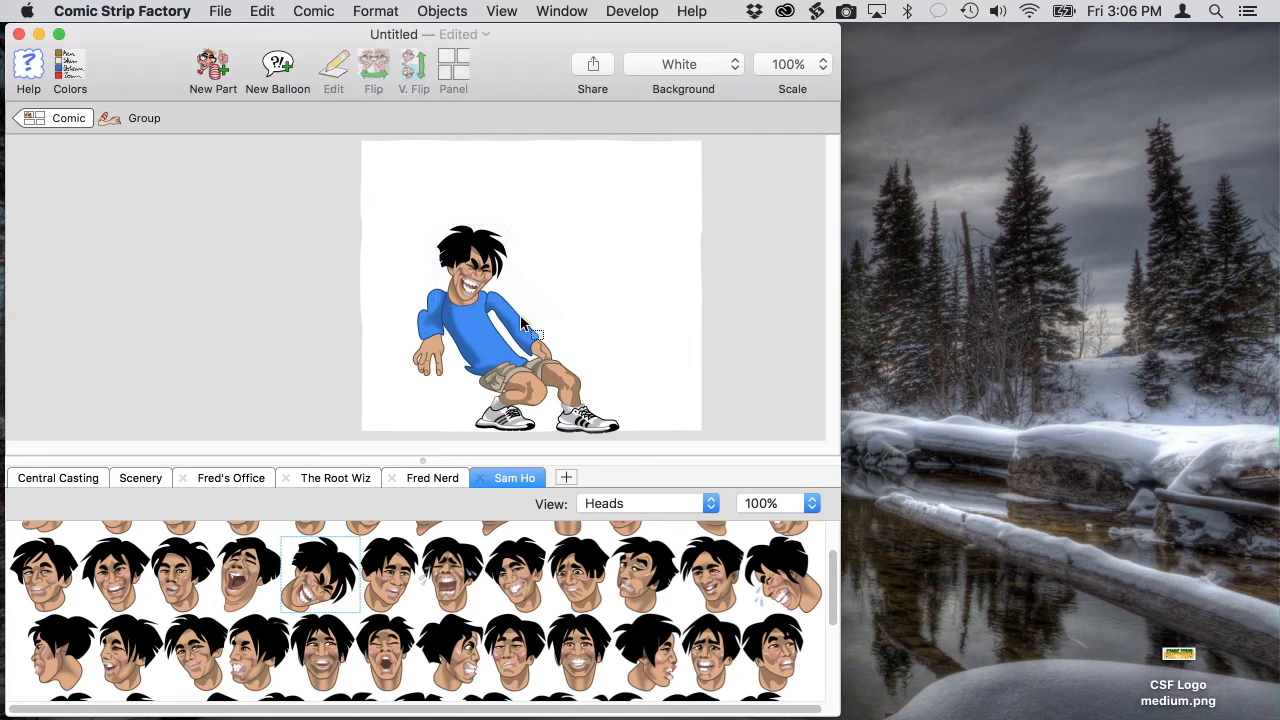
pyautogui.click(510, 330)
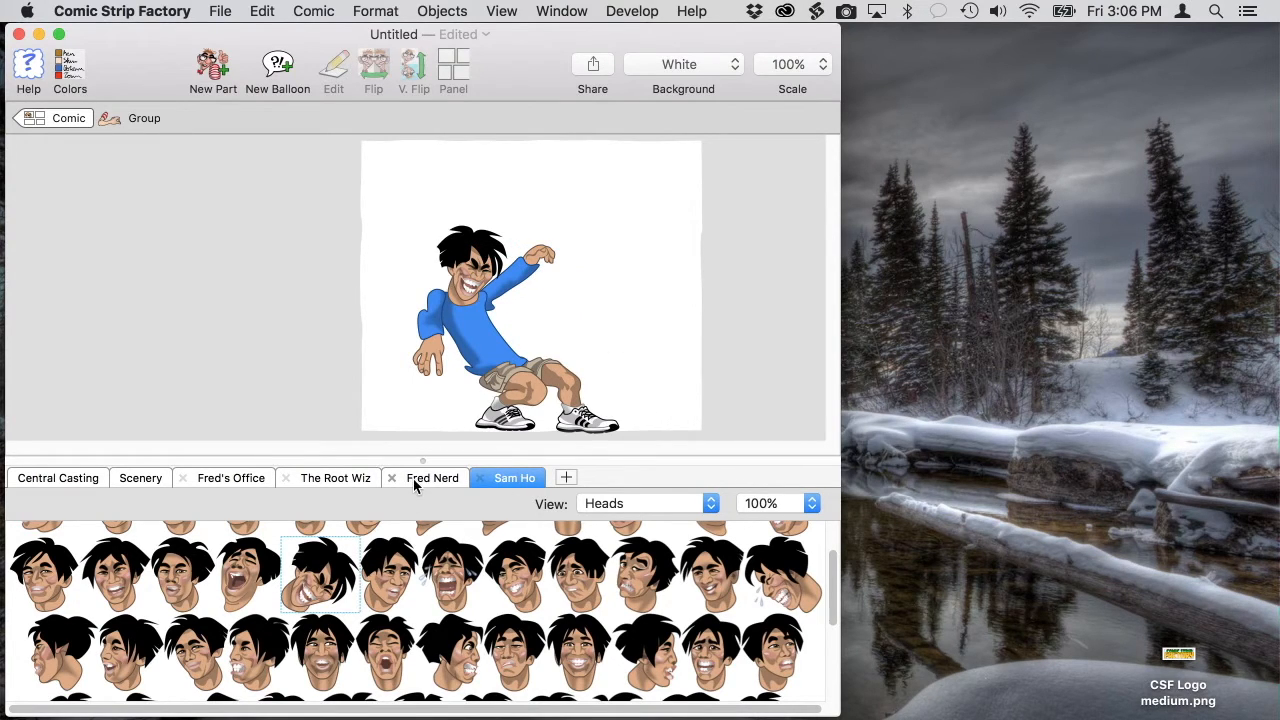
# Attach a mirrored open hand to Sam's raised arm and return to the two-panel comic.
pyautogui.click(645, 503)
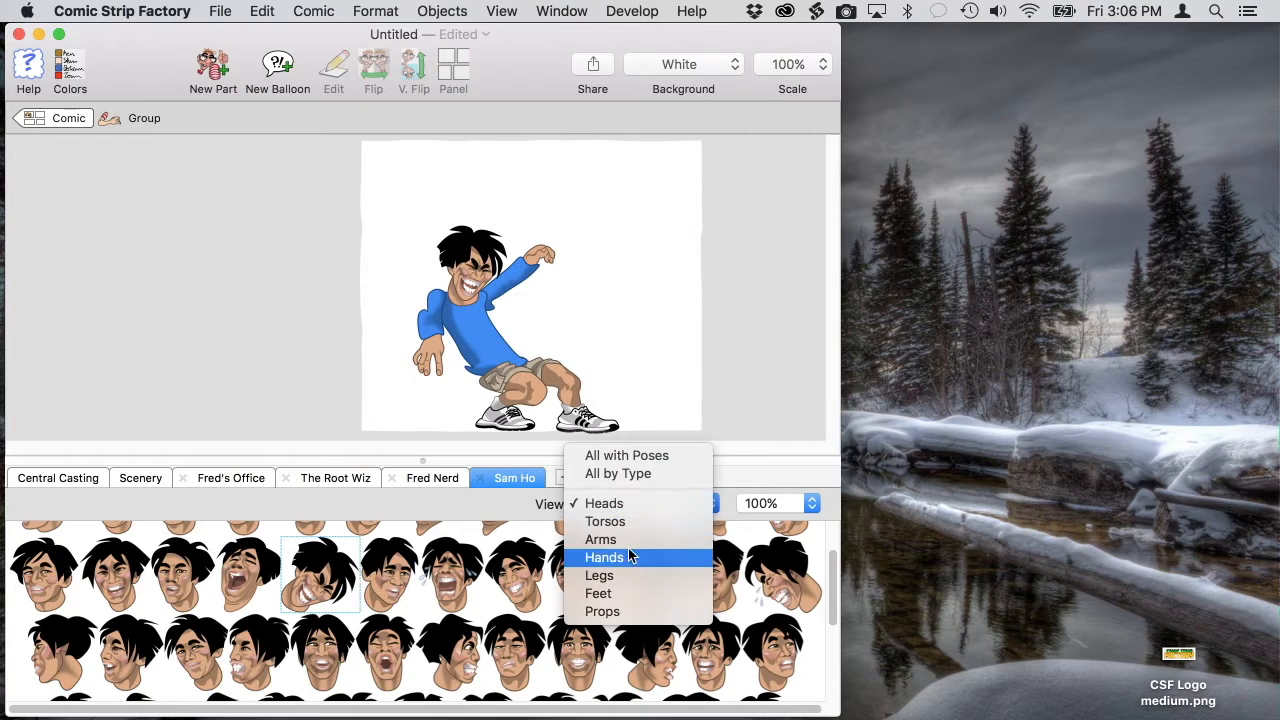
pyautogui.click(603, 557)
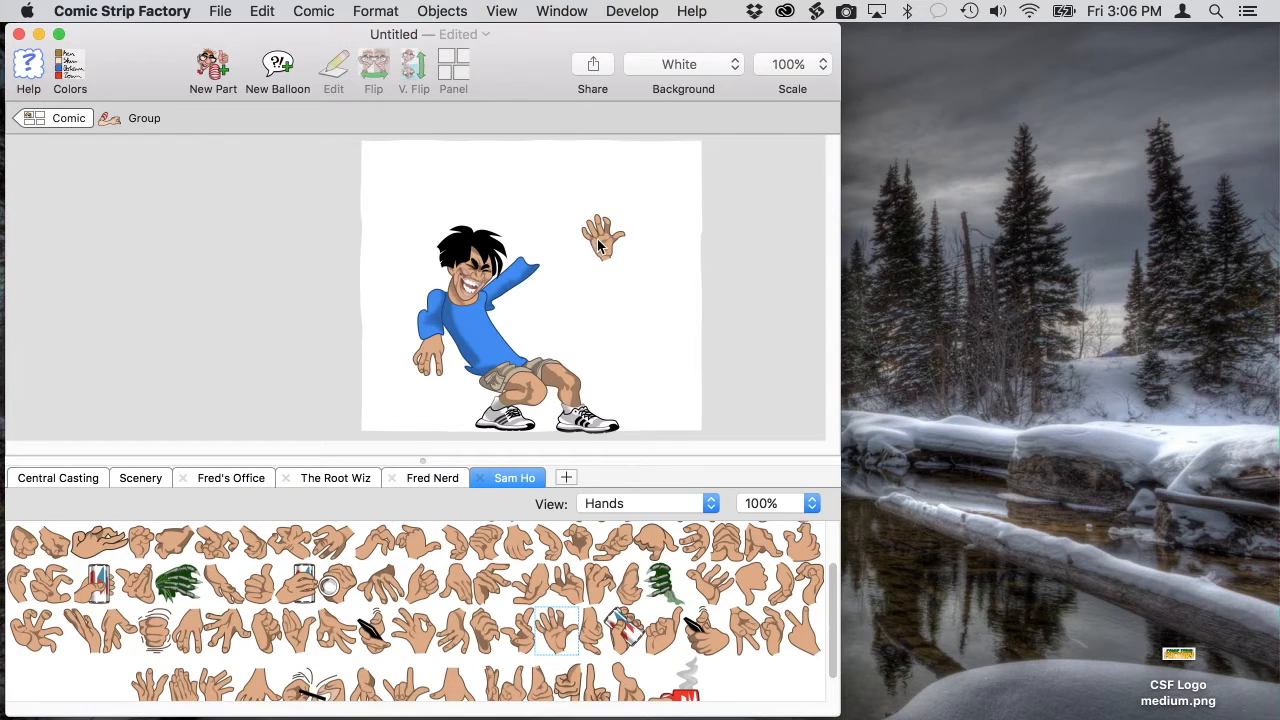
pyautogui.click(600, 238)
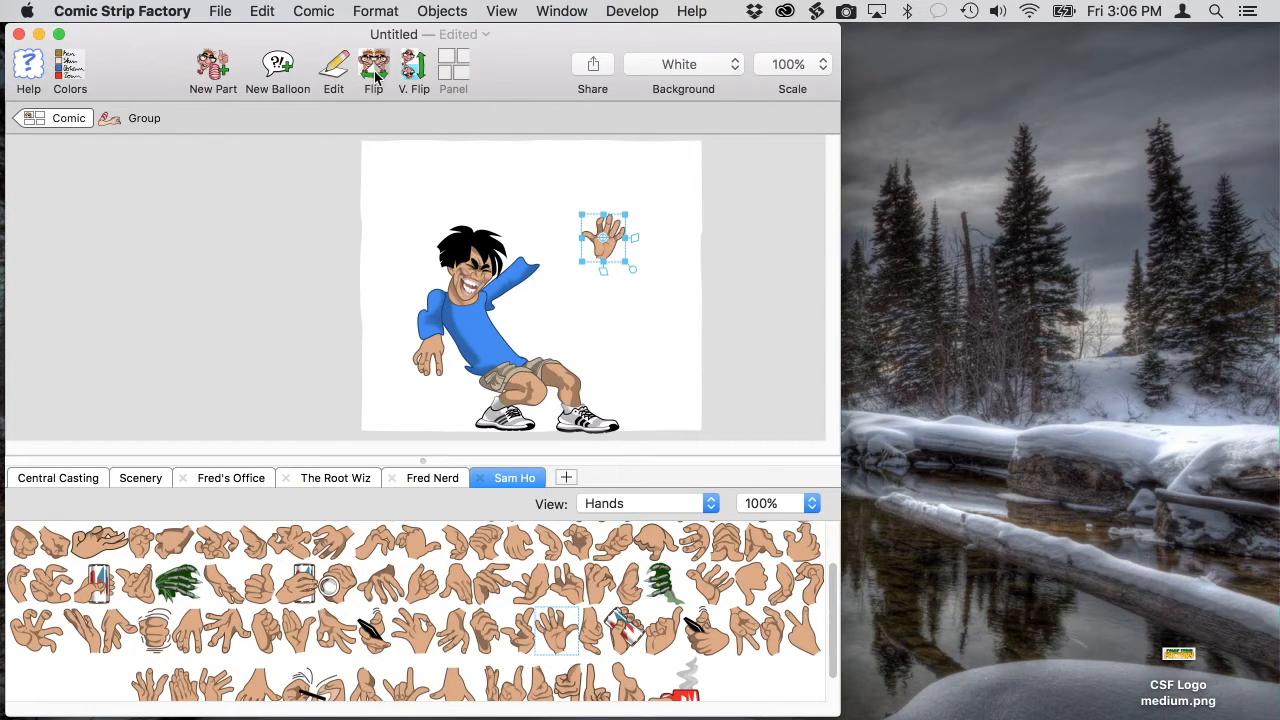
pyautogui.click(615, 287)
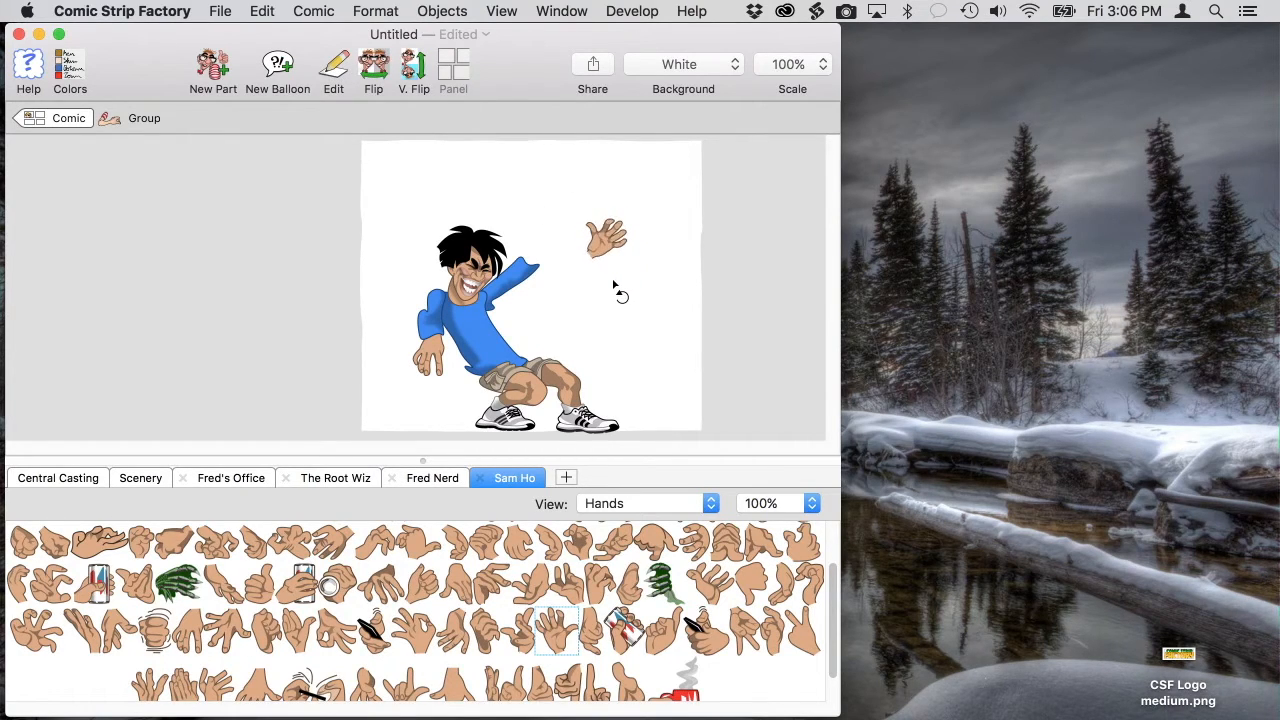
pyautogui.moveTo(605, 238); pyautogui.dragTo(535, 263)
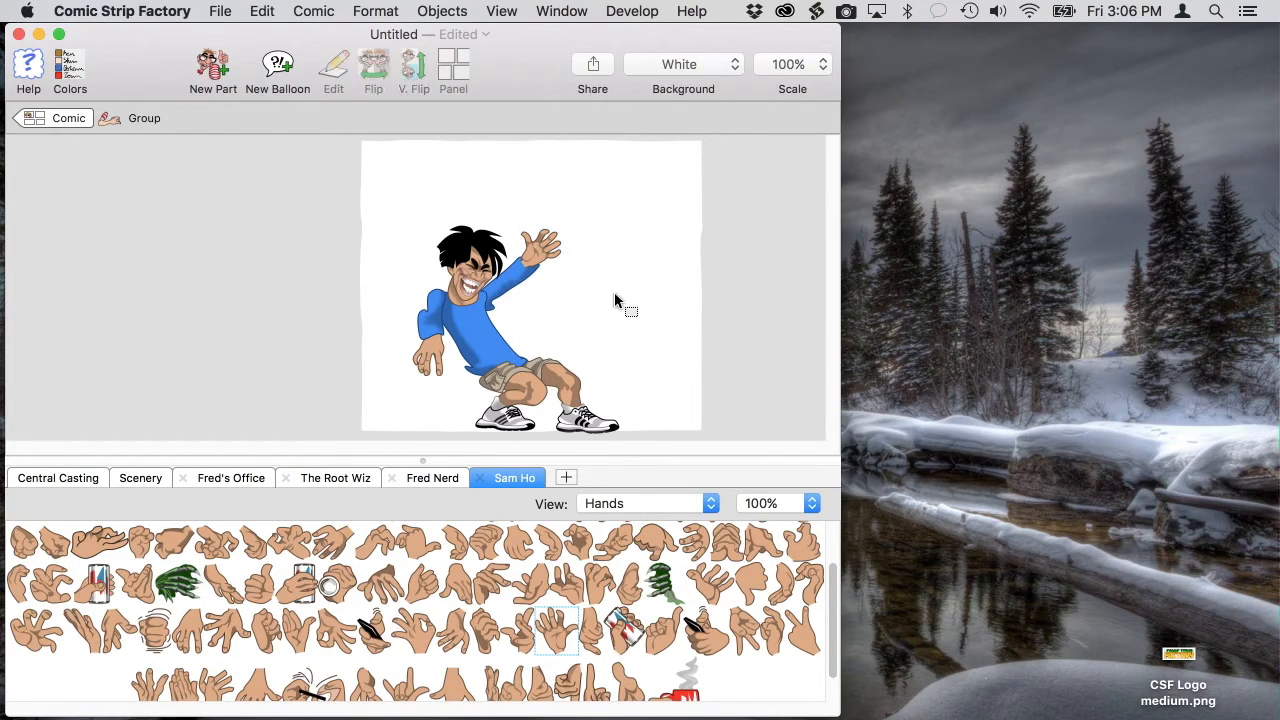
pyautogui.moveTo(1149, 485)
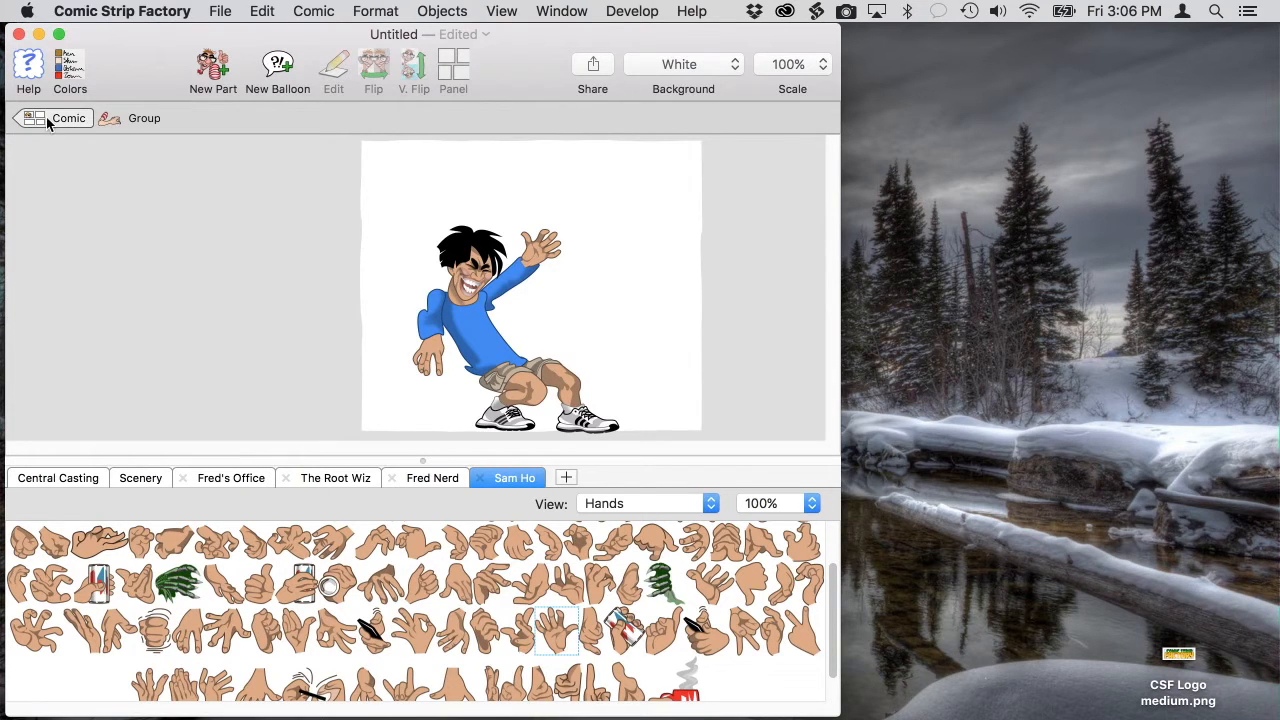
pyautogui.click(69, 118)
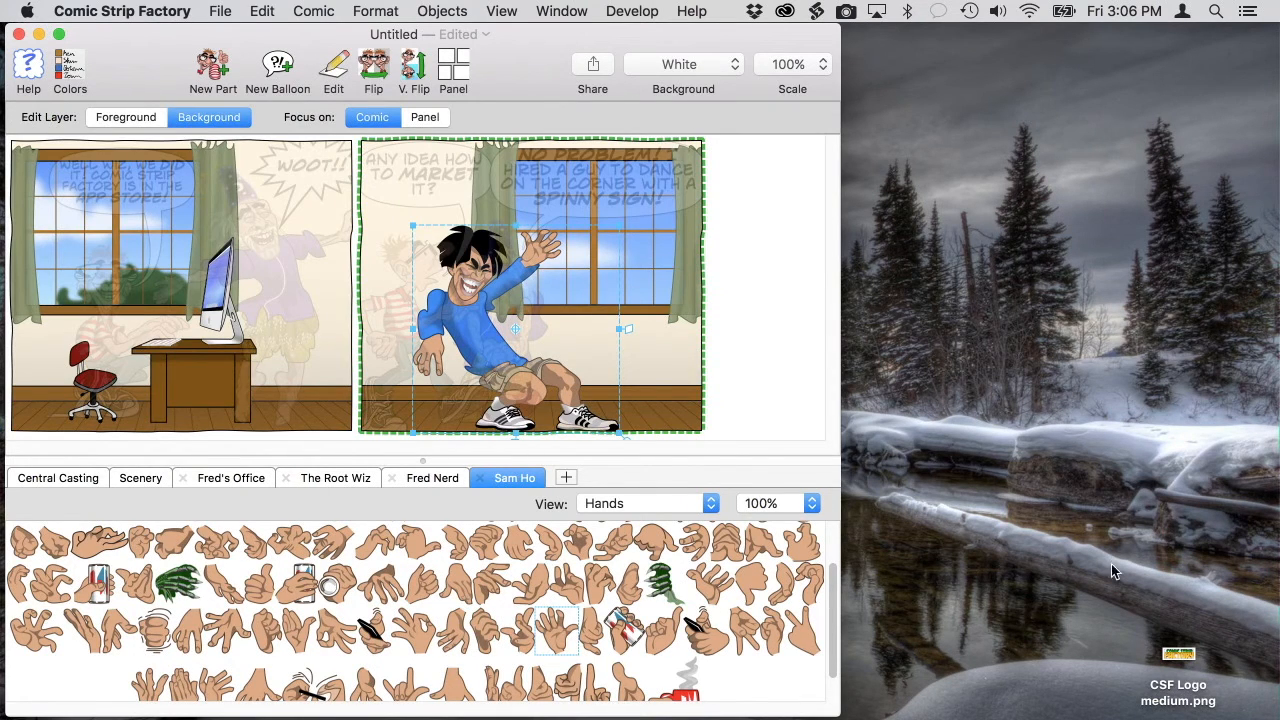
# Place the Comic Strip Factory logo over Sam and start a new part showing the comic behind.
pyautogui.moveTo(1178, 655); pyautogui.dragTo(690, 285)
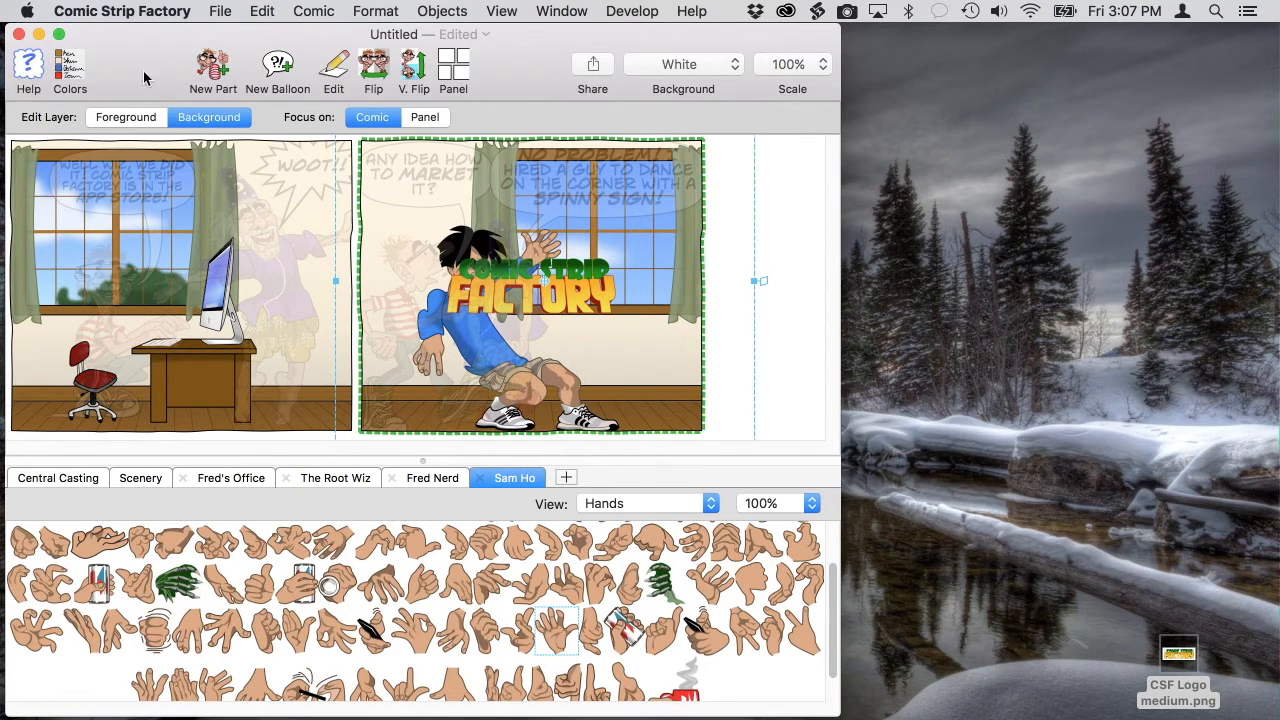
pyautogui.click(212, 70)
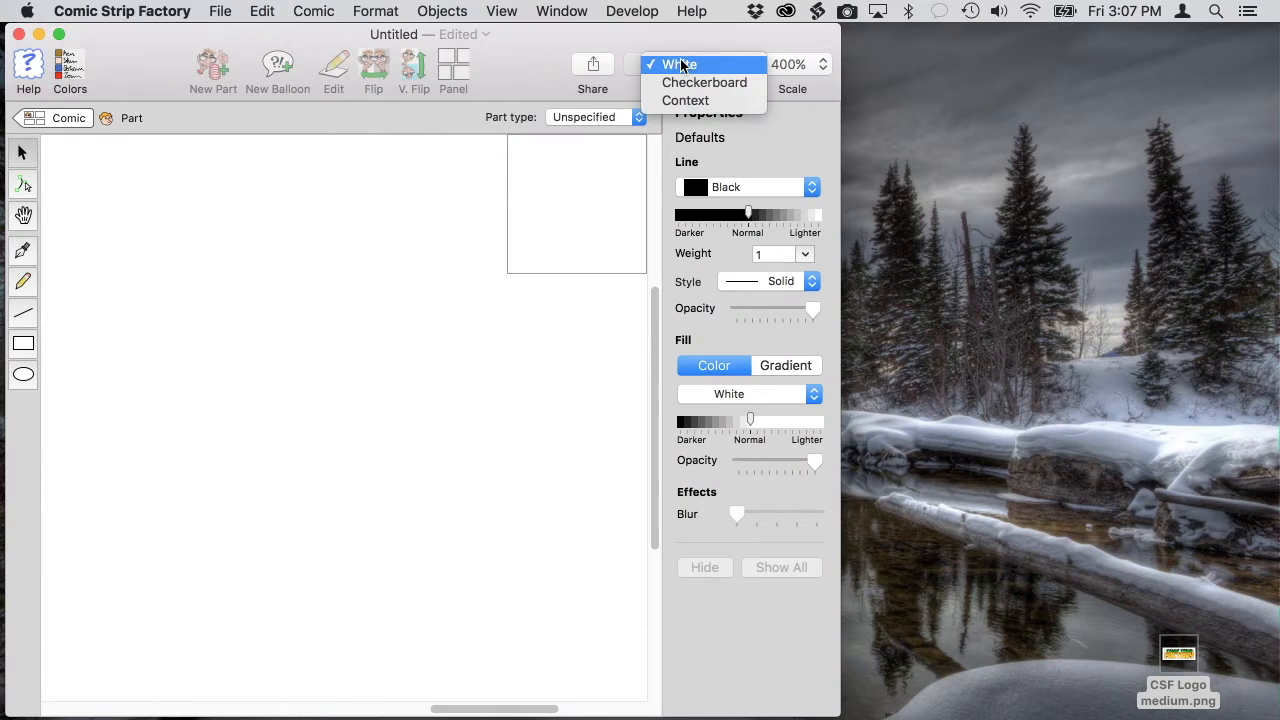
pyautogui.click(685, 100)
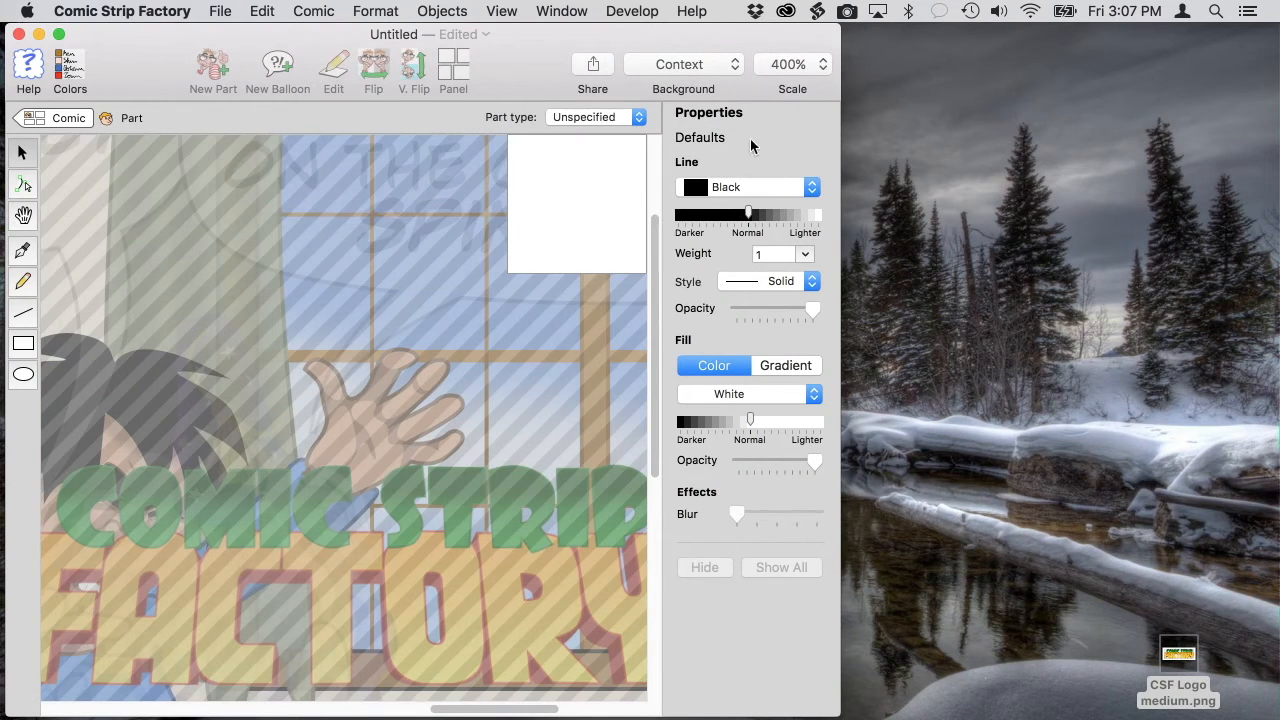
# At 200% zoom, shape the rectangle into an arrow with a pointed right end and notched left.
pyautogui.click(791, 64)
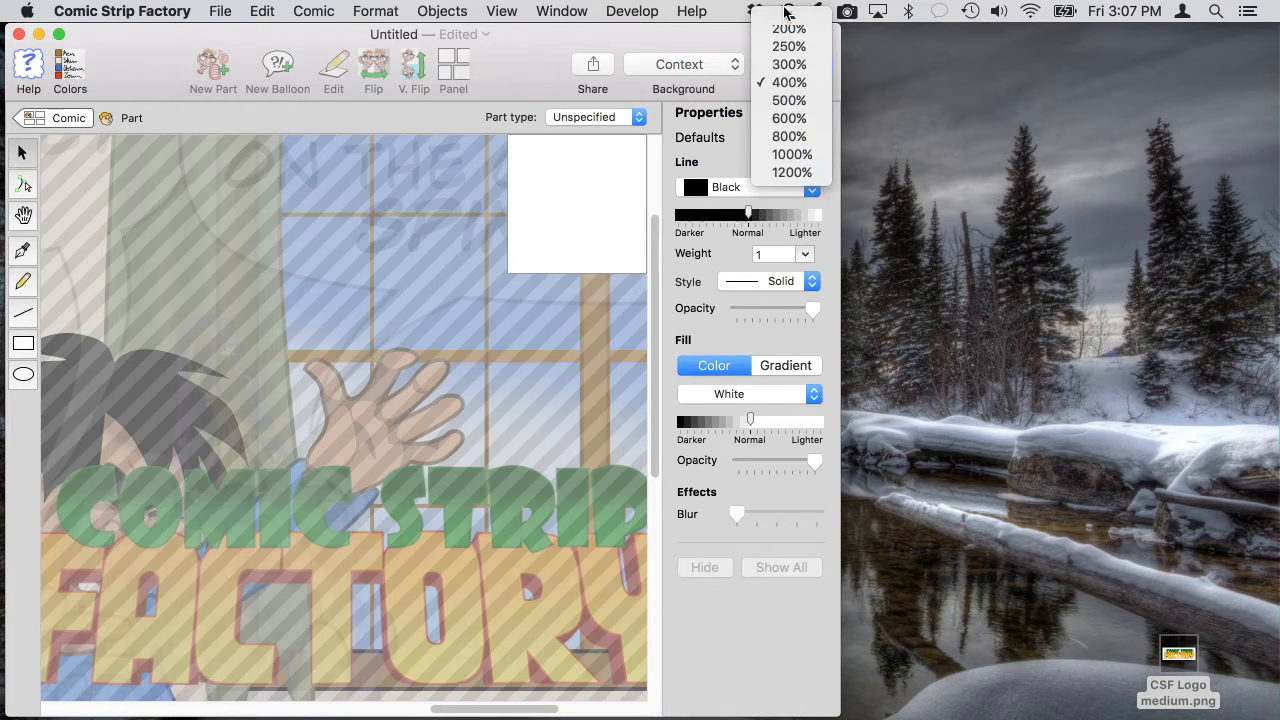
pyautogui.click(789, 28)
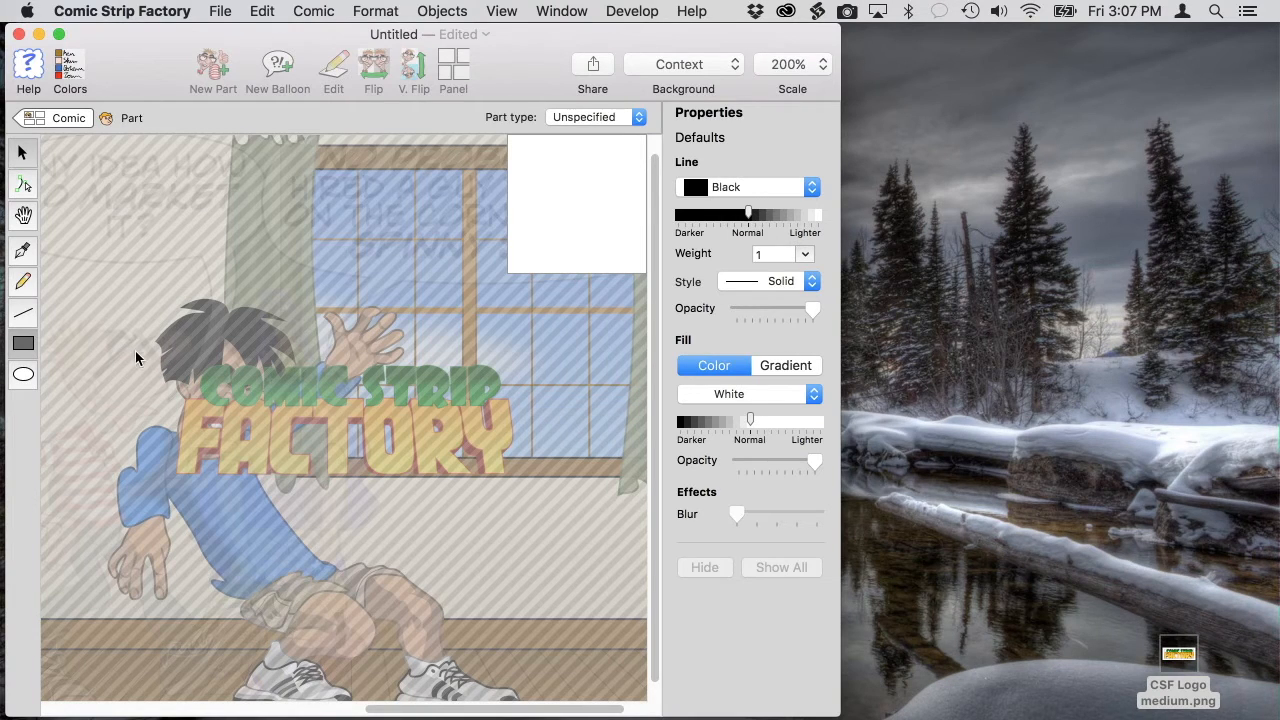
pyautogui.moveTo(378, 458)
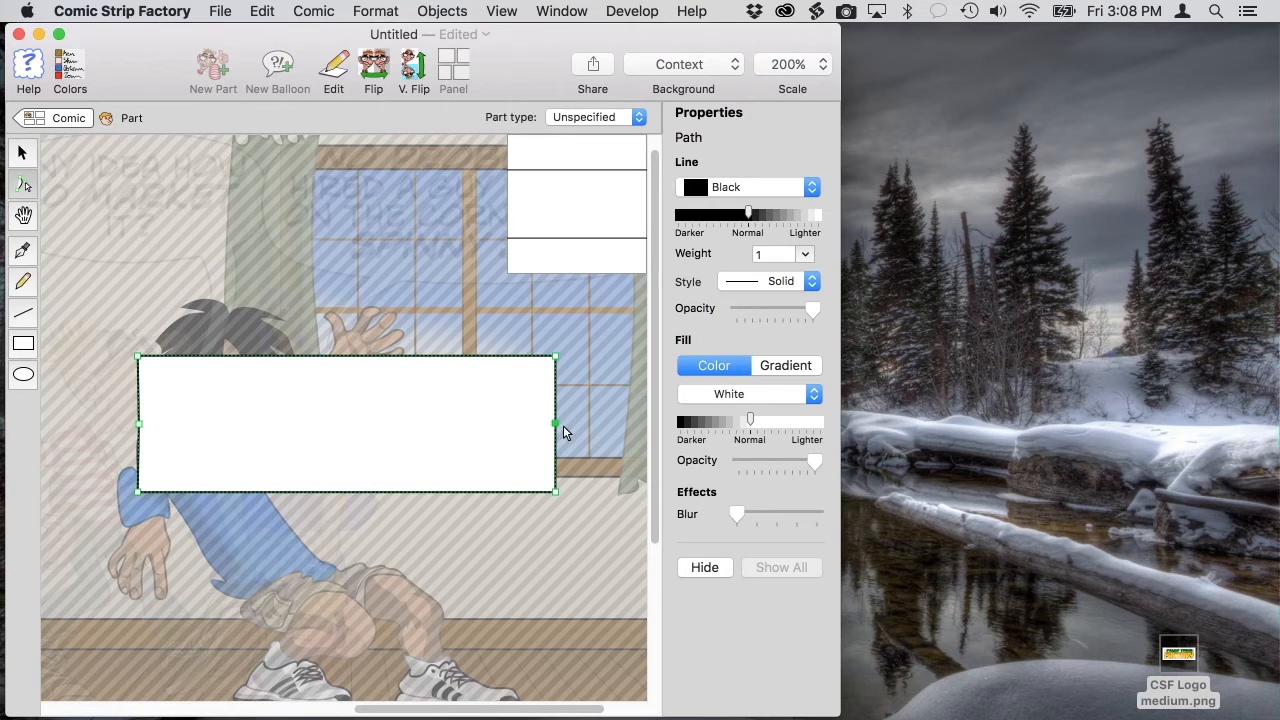
pyautogui.moveTo(556, 424); pyautogui.dragTo(590, 424)
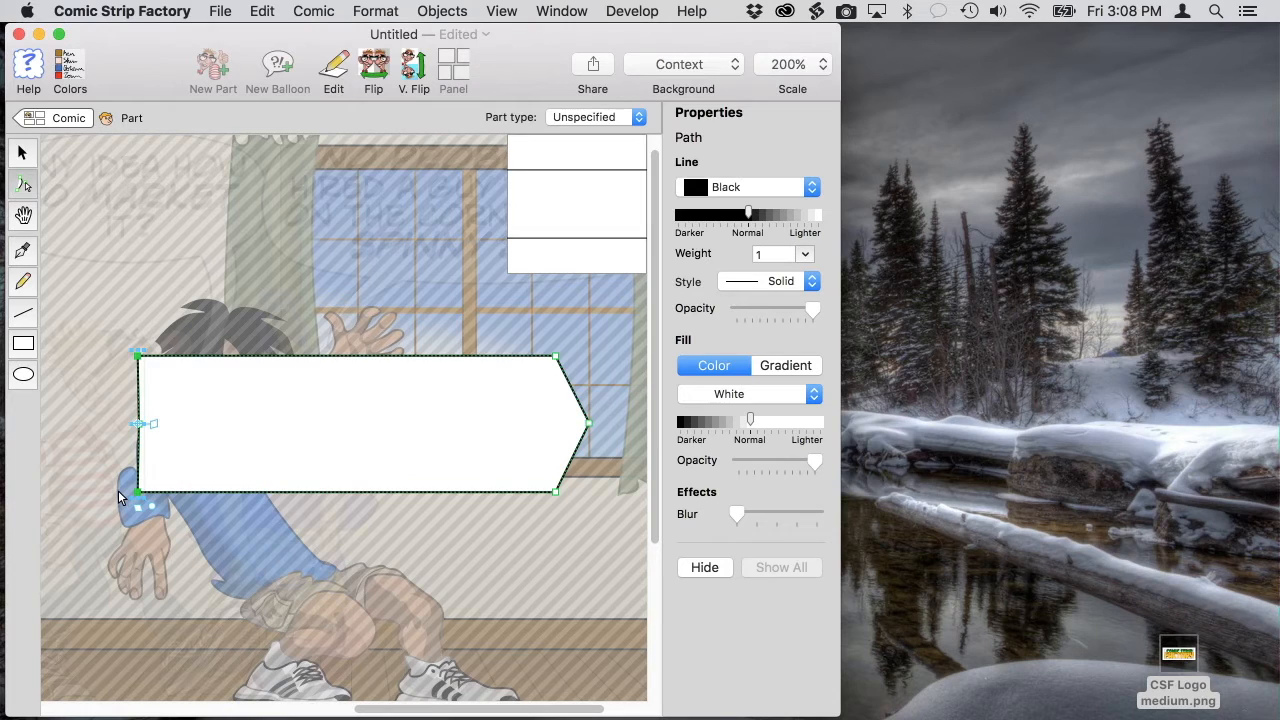
pyautogui.click(110, 498)
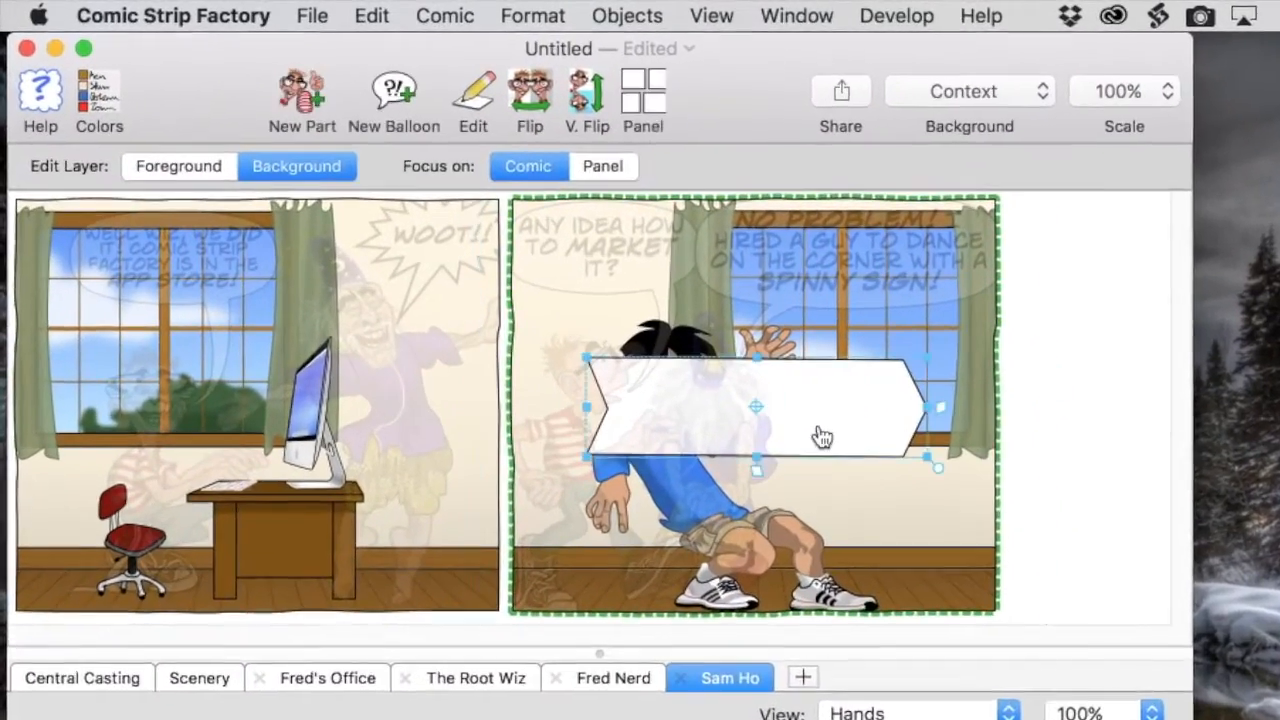
# Bring the logo in front of the arrow banner to form the sign Sam holds.
pyautogui.click(627, 15)
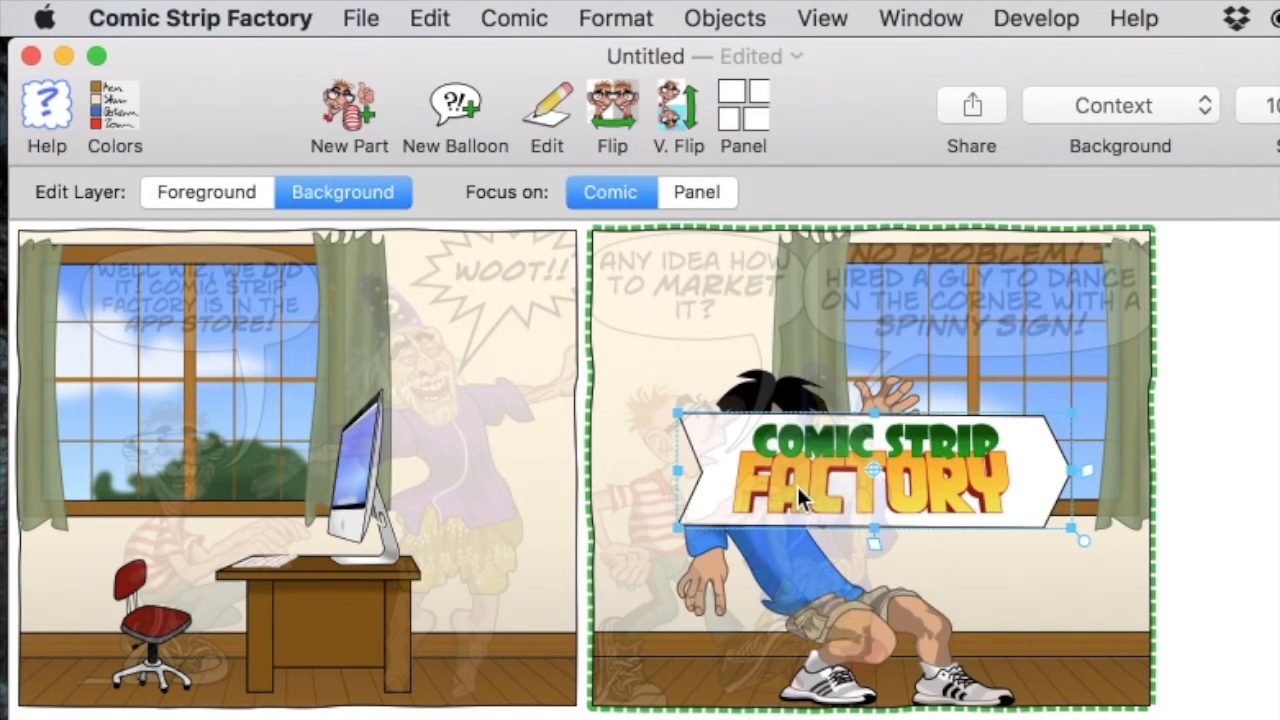
pyautogui.moveTo(945, 500)
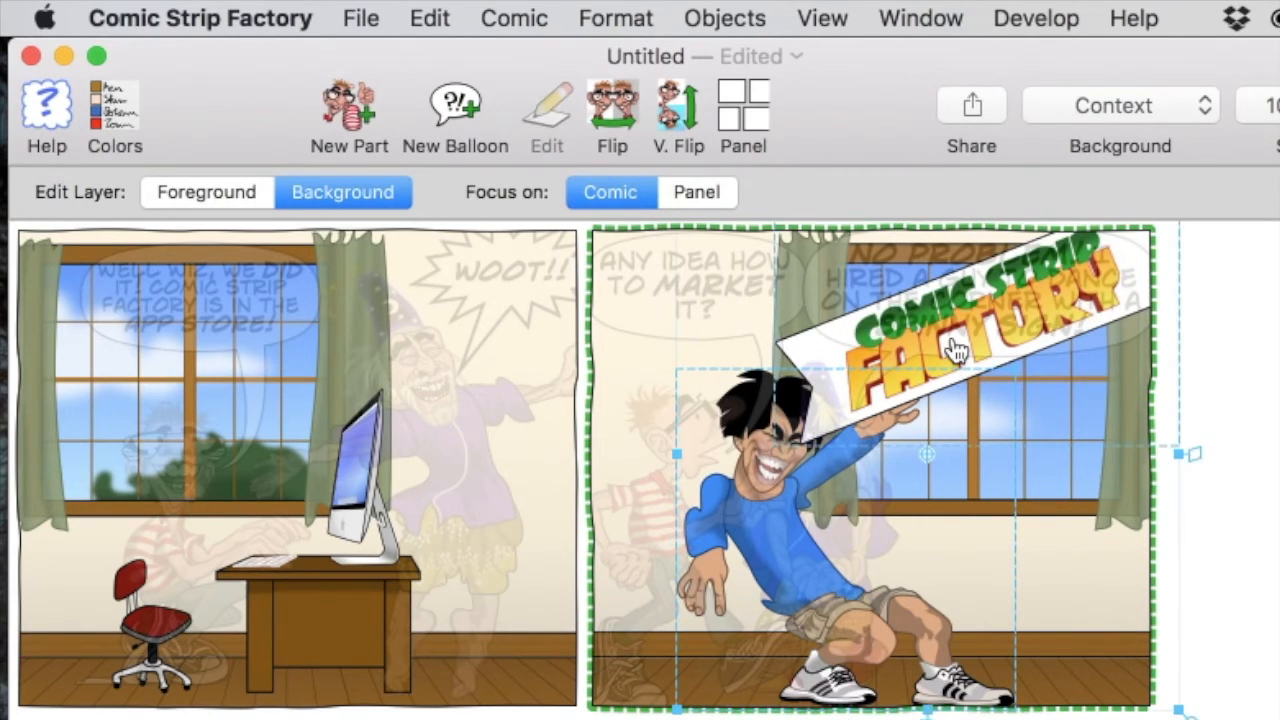
pyautogui.click(724, 18)
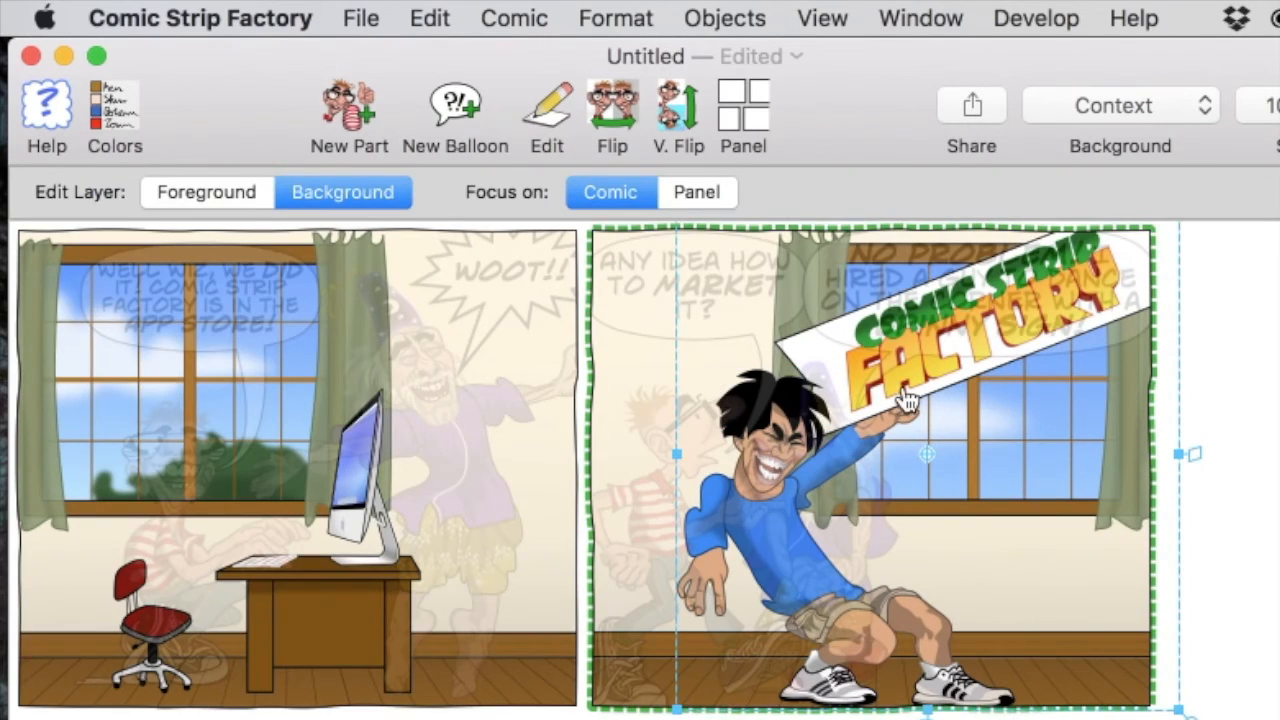
pyautogui.moveTo(1088, 502)
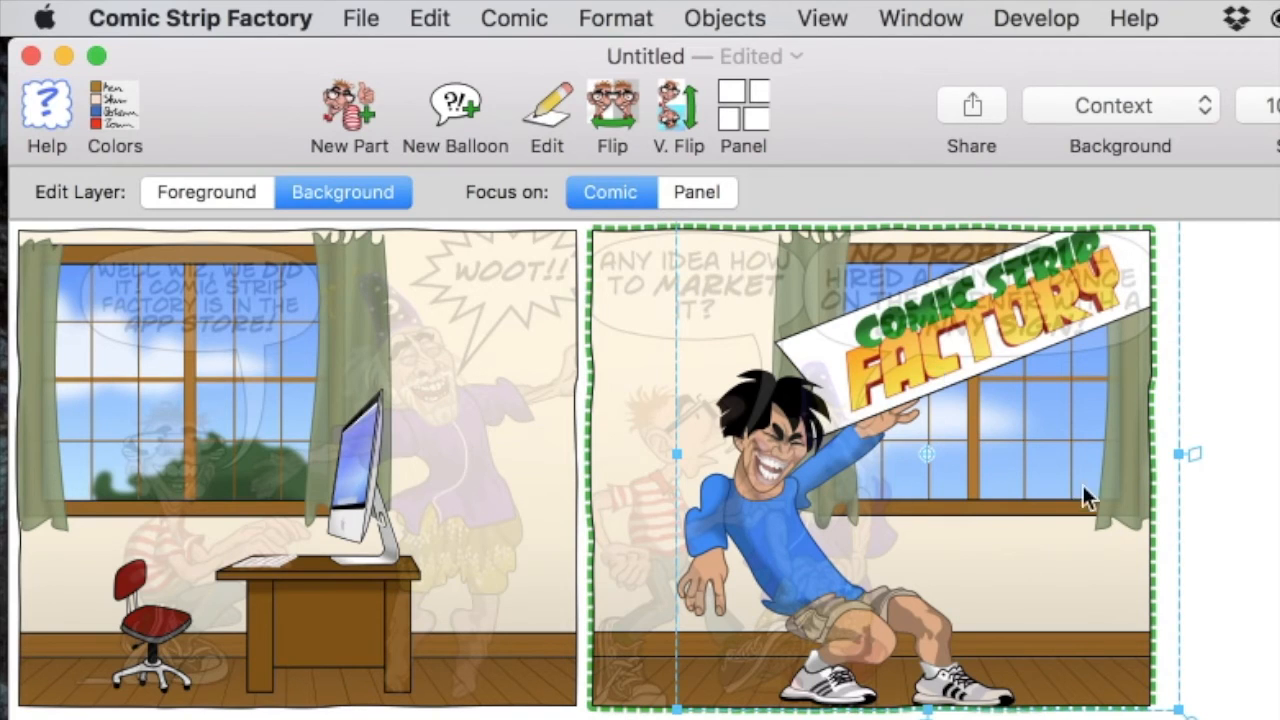
pyautogui.moveTo(1133, 667)
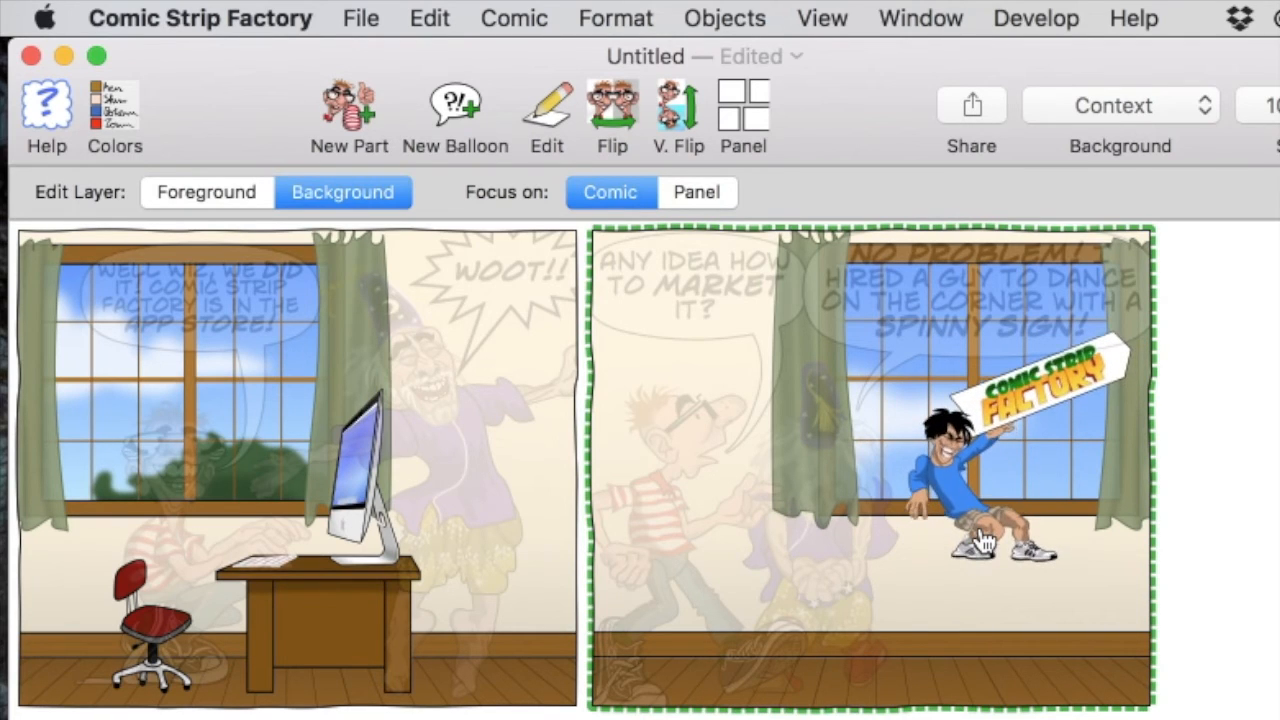
# Move the small dancing Sam behind the window, then switch back to the foreground layer.
pyautogui.click(985, 540)
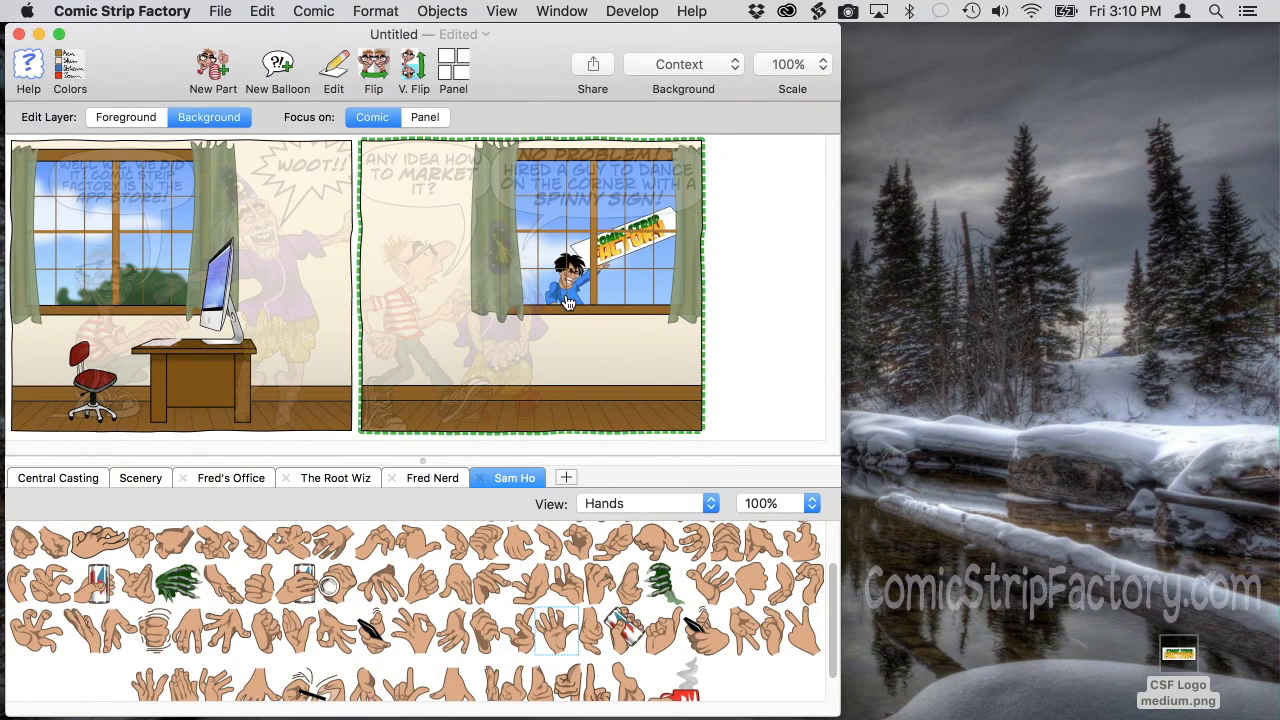
pyautogui.click(565, 280)
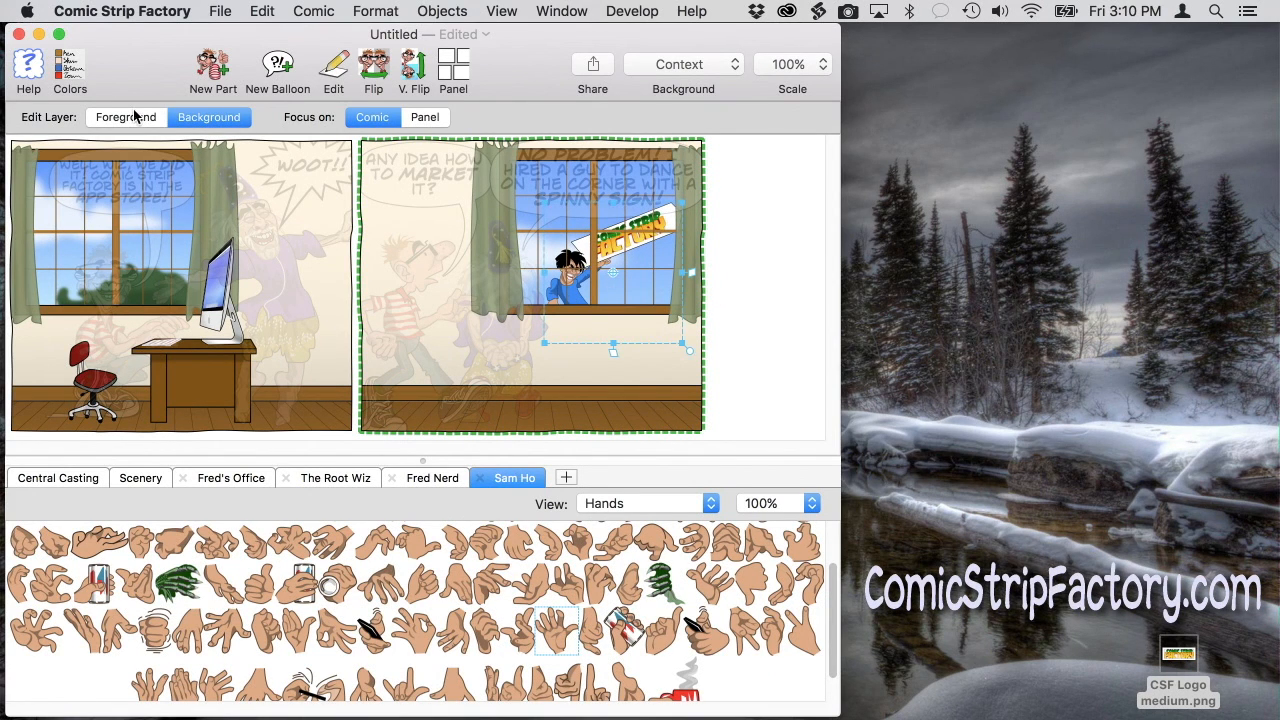
pyautogui.click(125, 117)
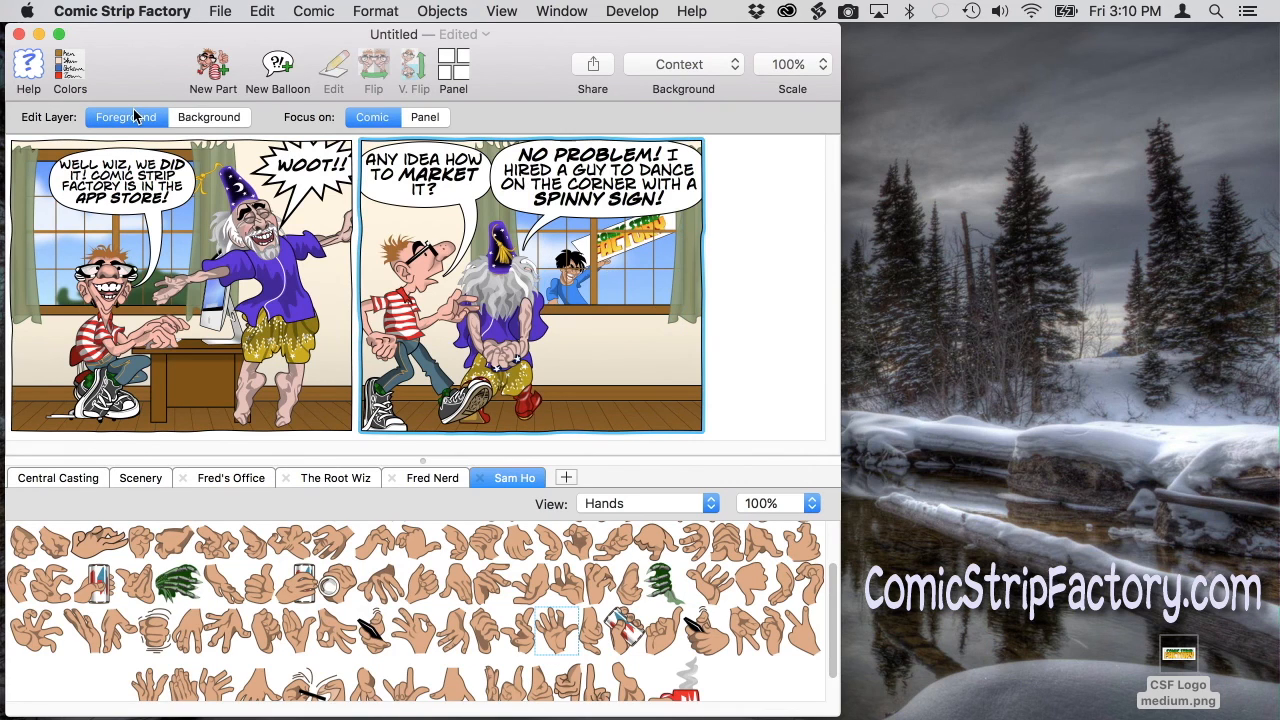